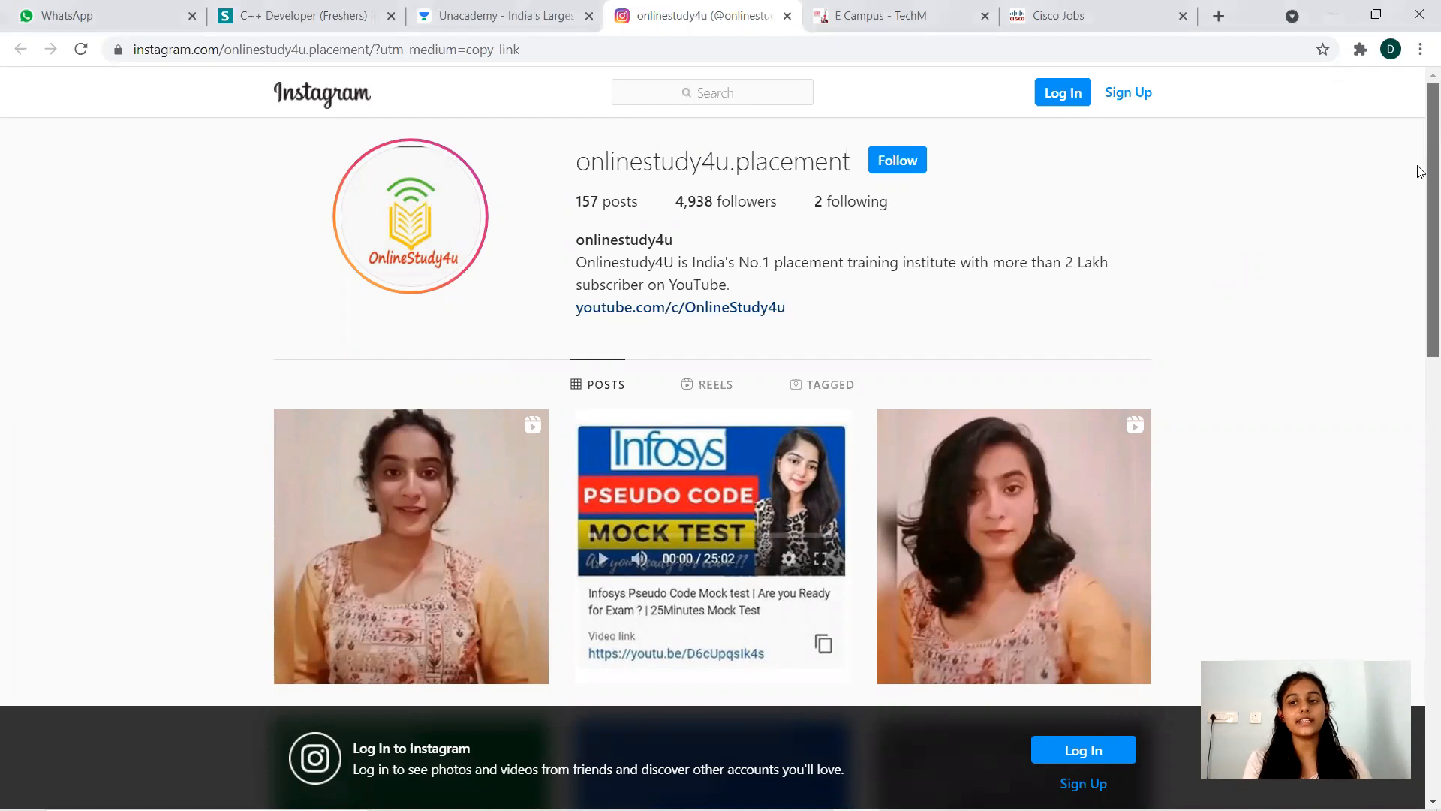
On the TechM tab, open Engineering/MCA registration and read the instructions and declaration
scroll("down", 3)
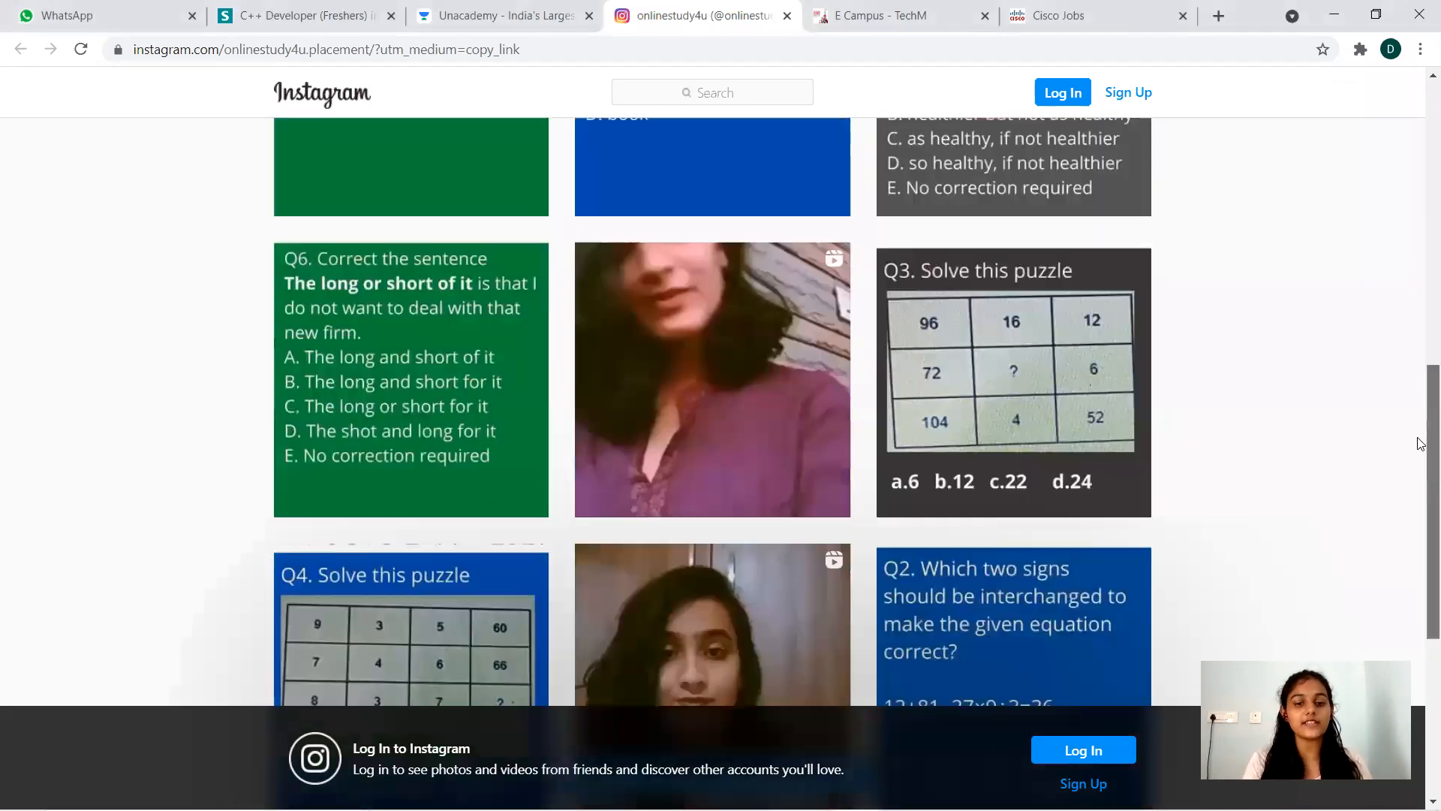
scroll("down", 3)
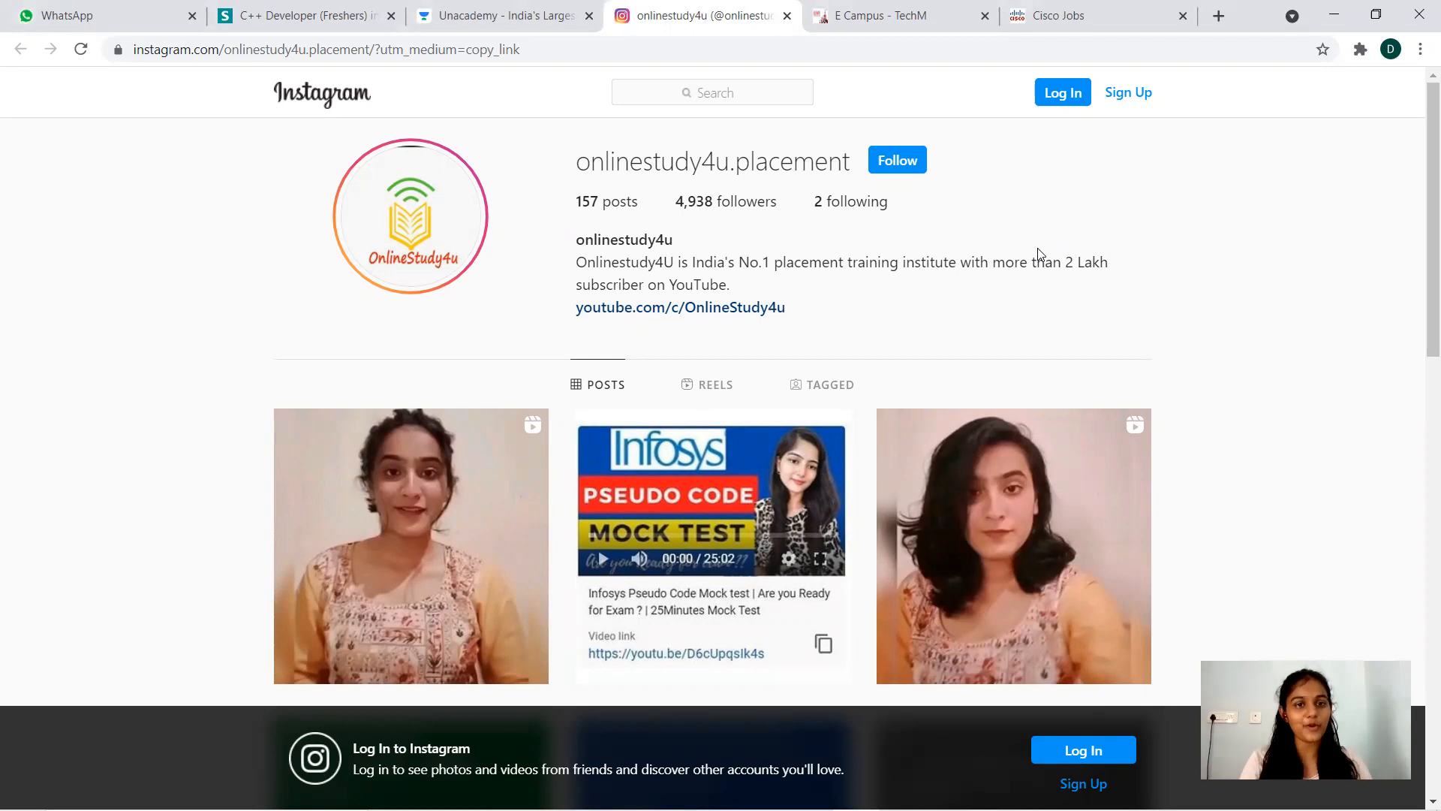
mouse_move(927, 19)
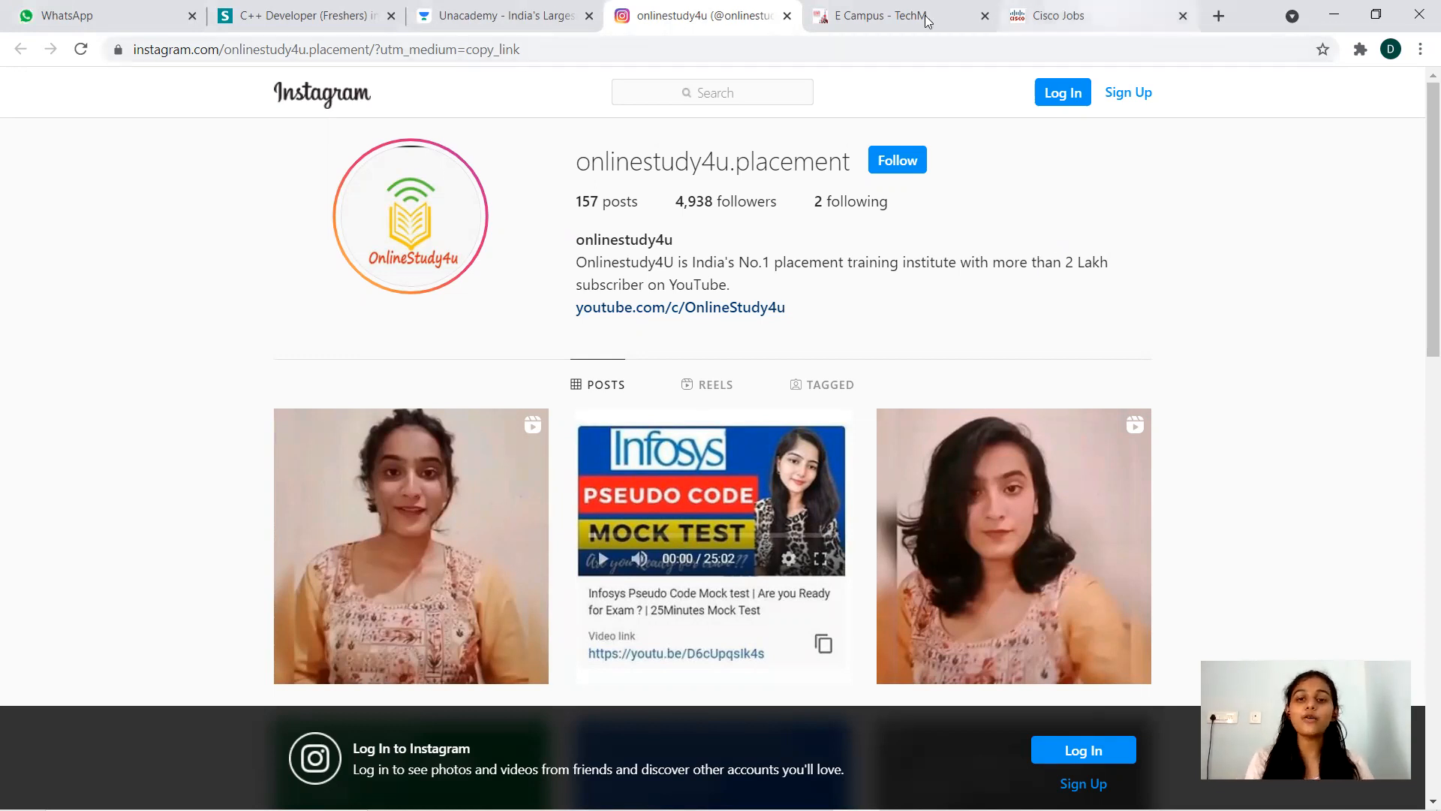
left_click(882, 15)
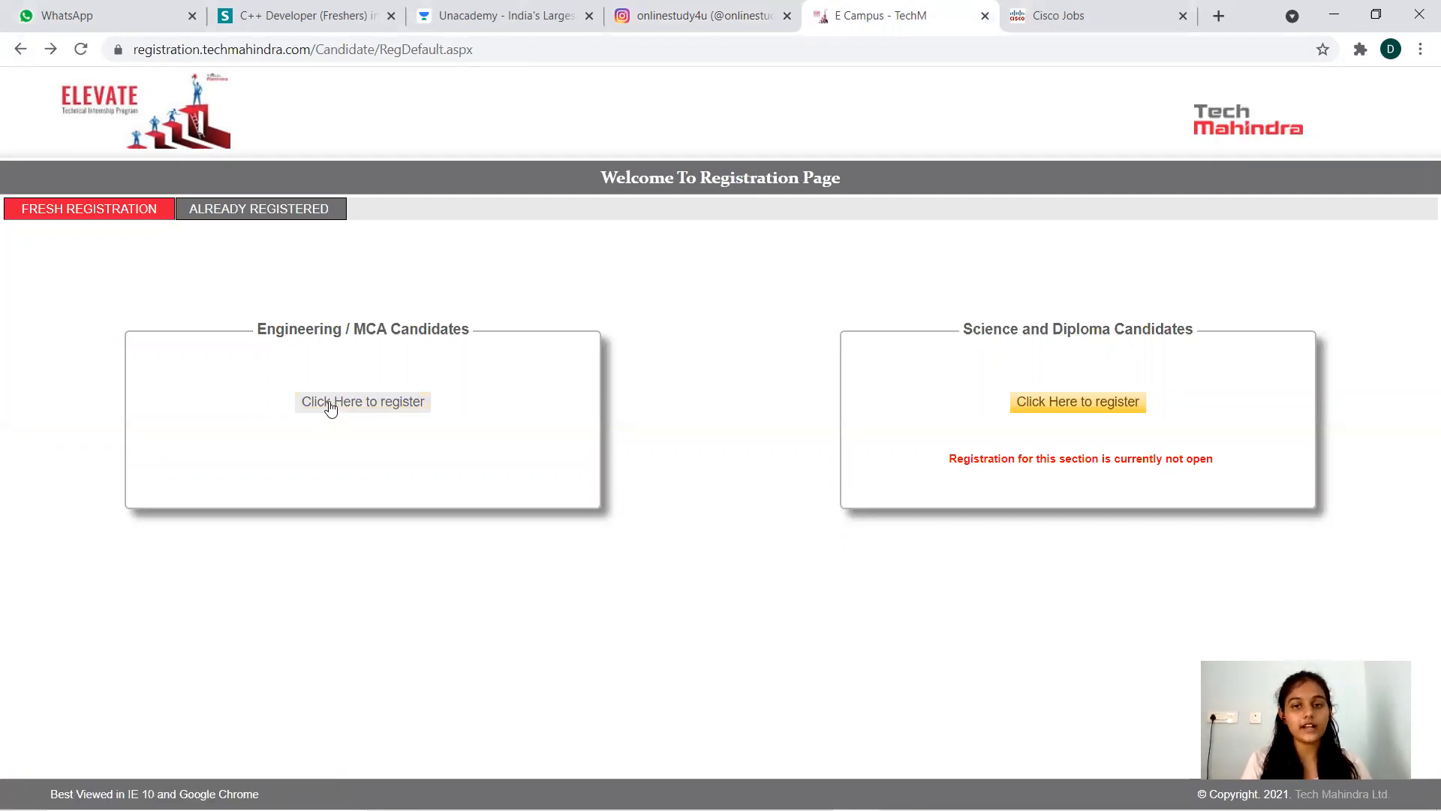
left_click(362, 401)
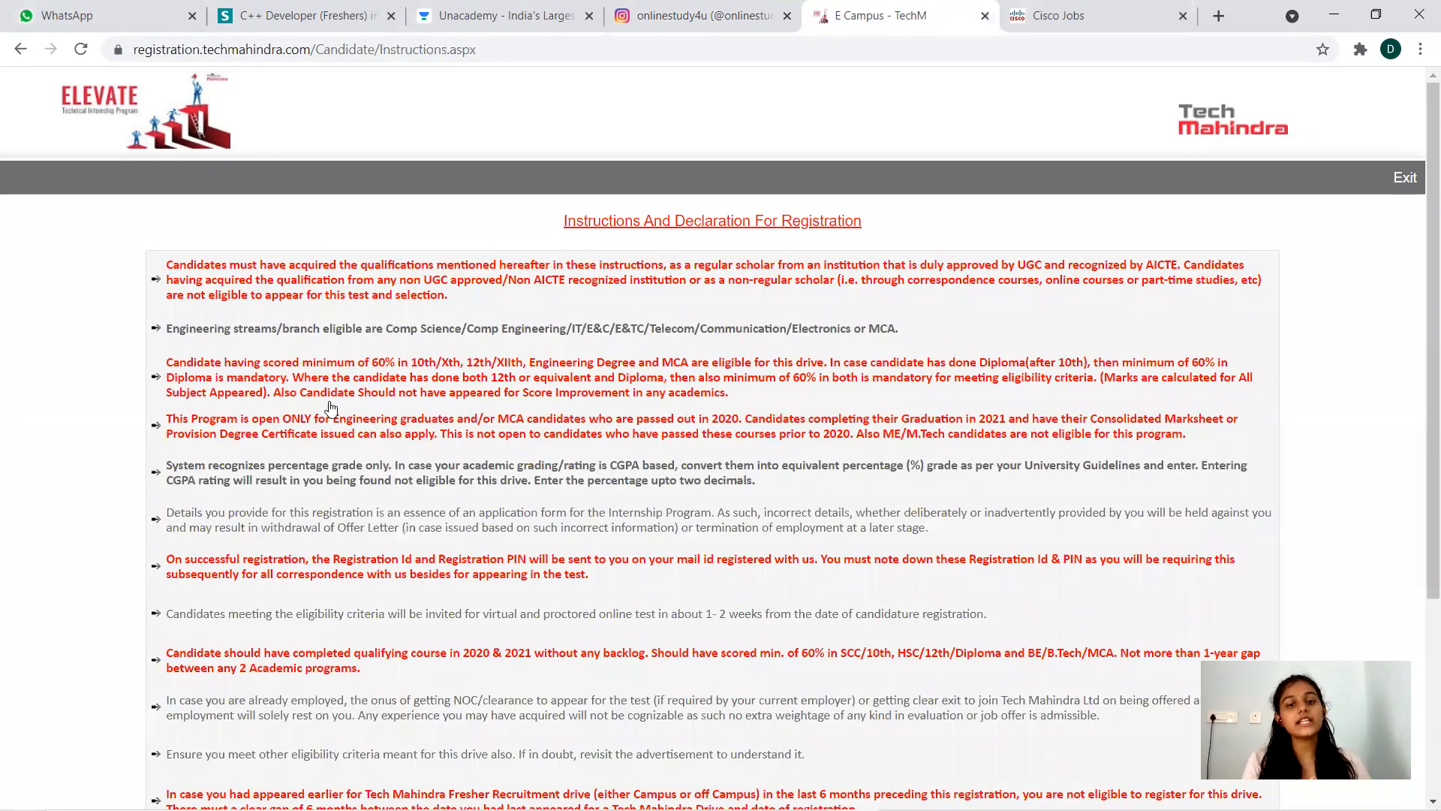
mouse_move(1420, 292)
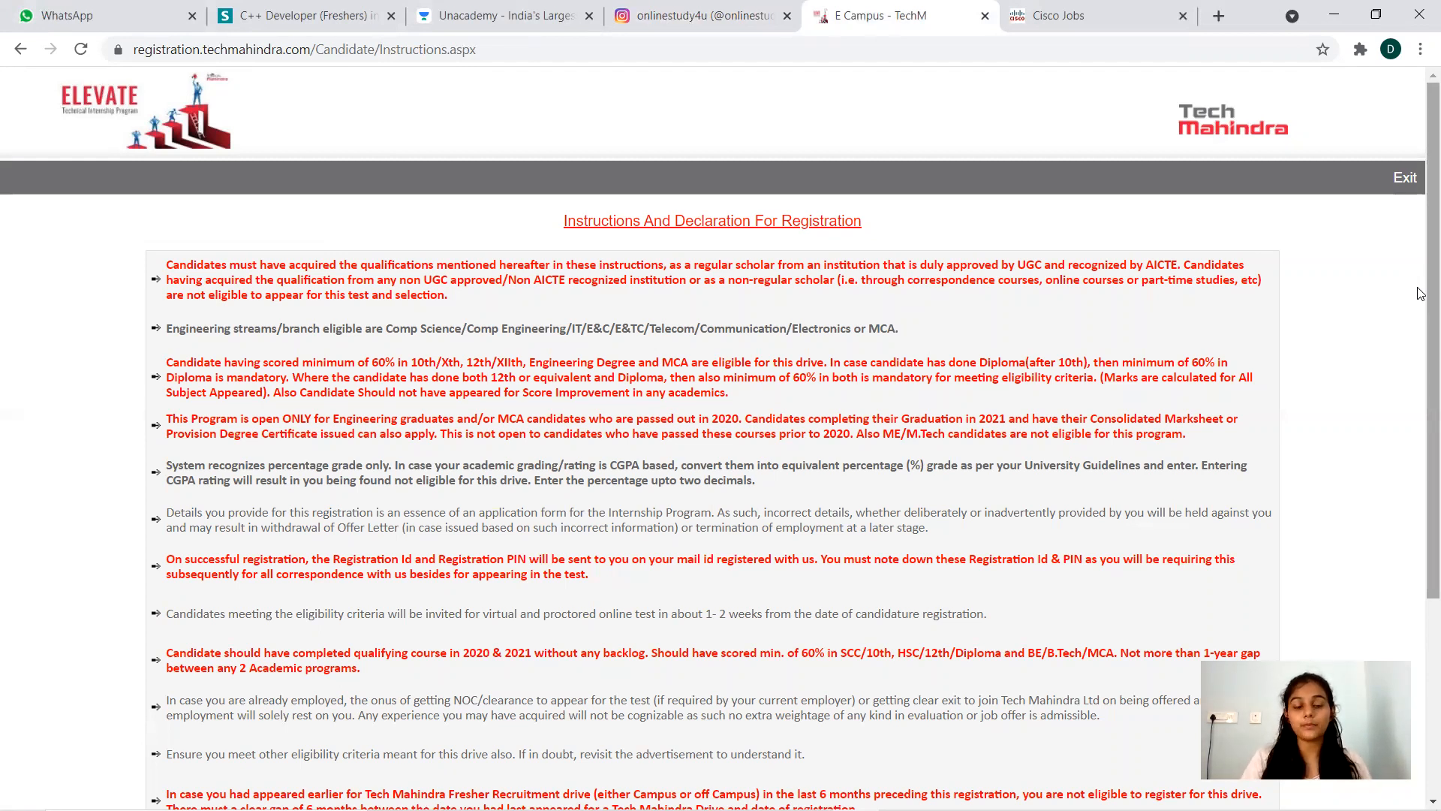
mouse_move(1421, 262)
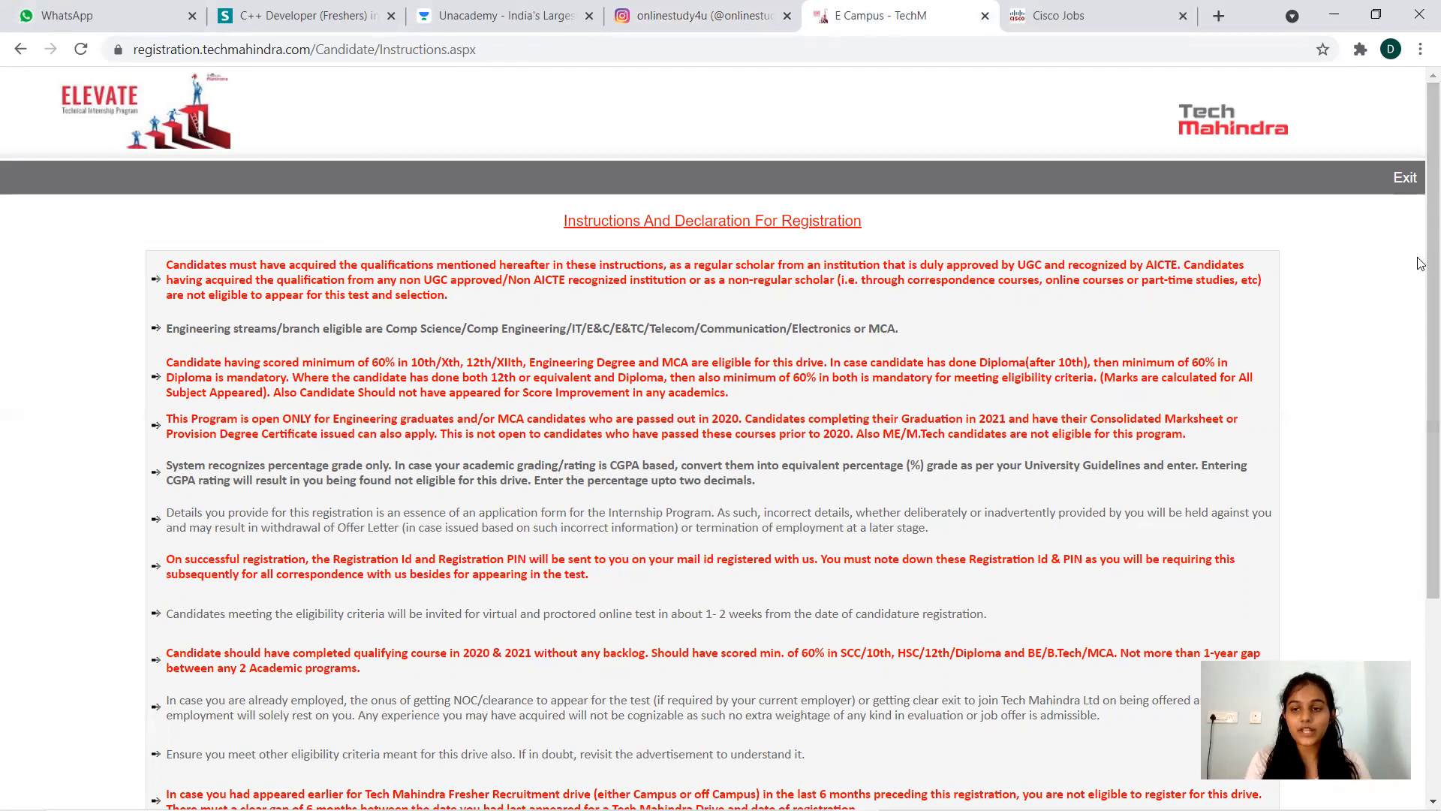
scroll("down", 3)
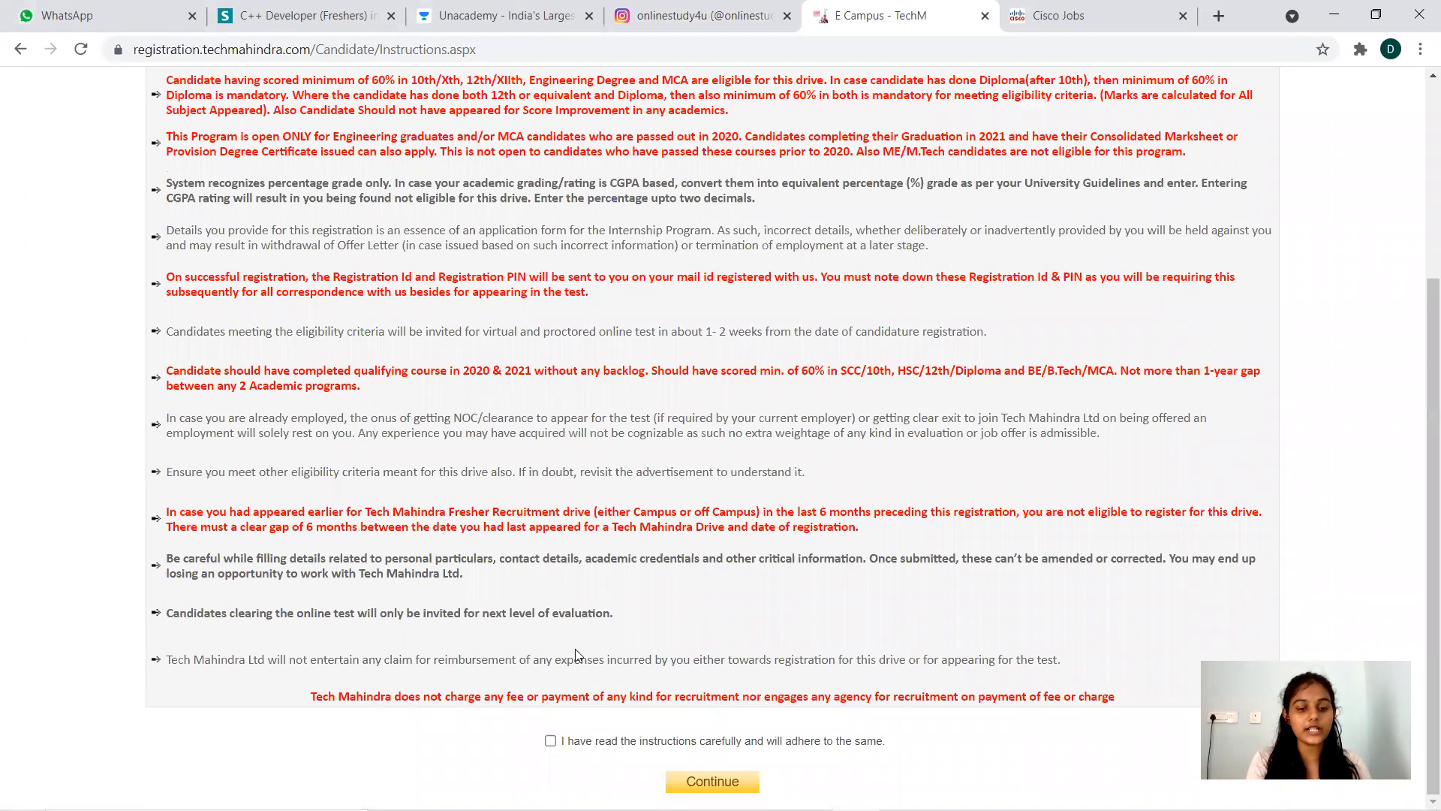
Tick 'I have read the instructions carefully', continue, and view the Engineering/MCA registration form
left_click(550, 740)
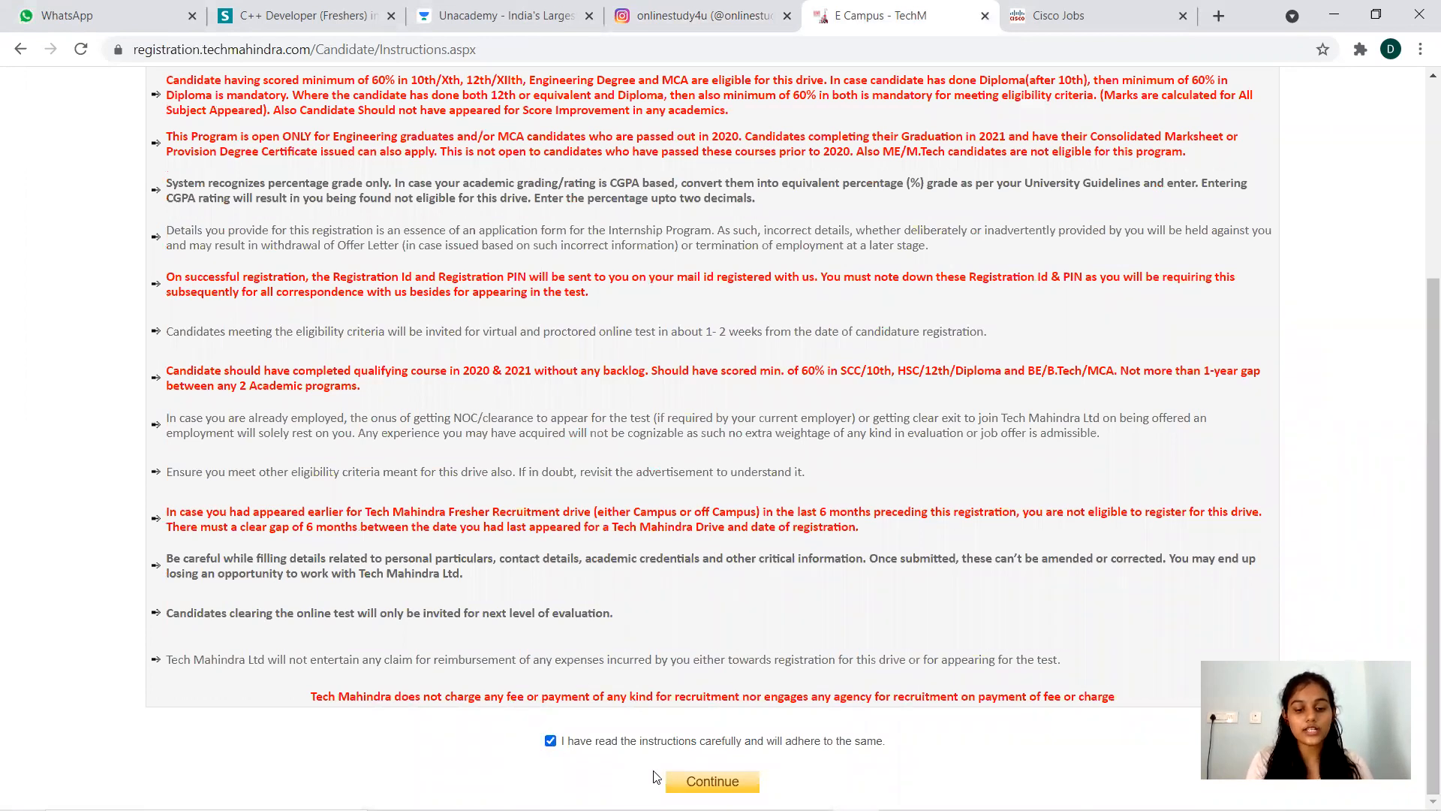
left_click(712, 781)
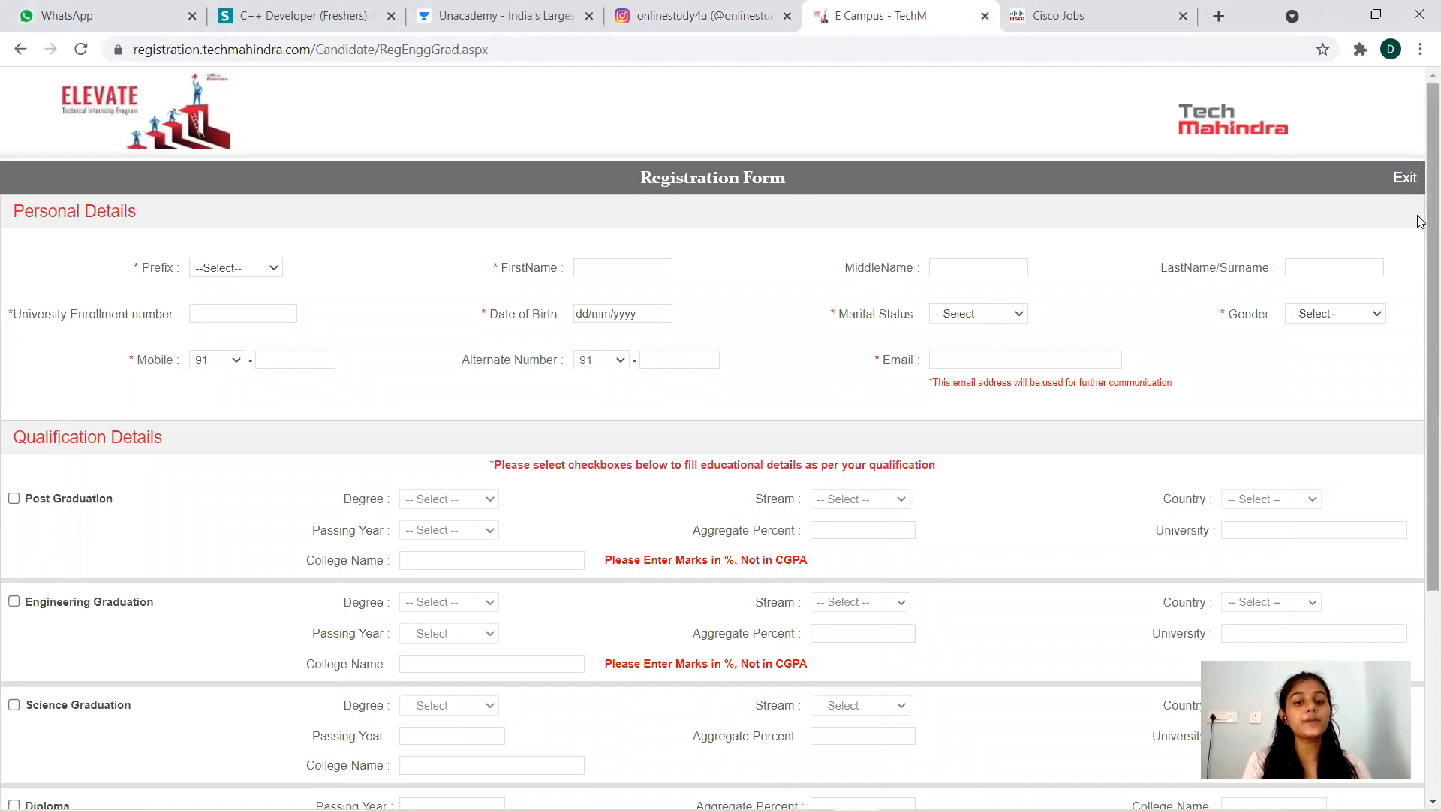
scroll("down", 3)
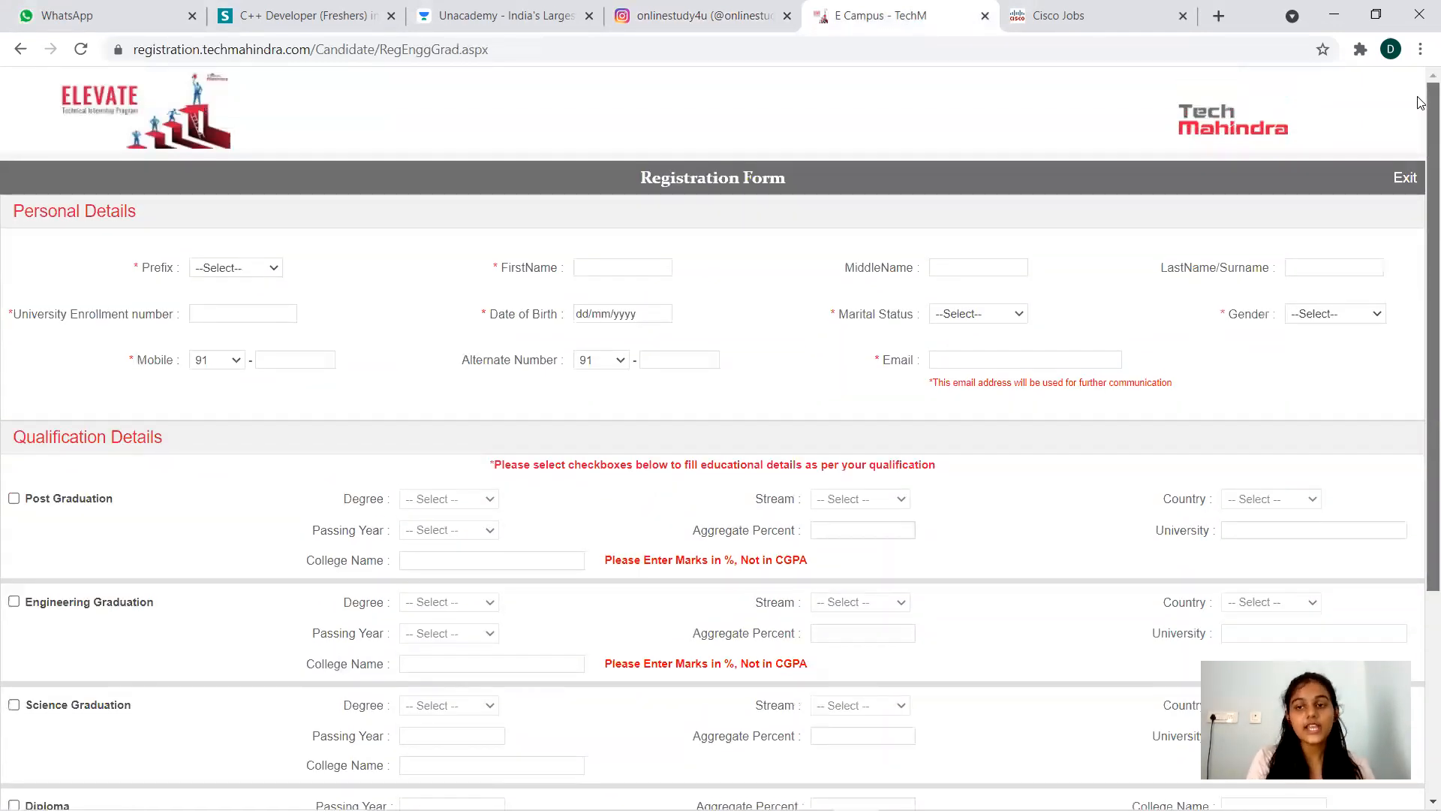
mouse_move(1077, 162)
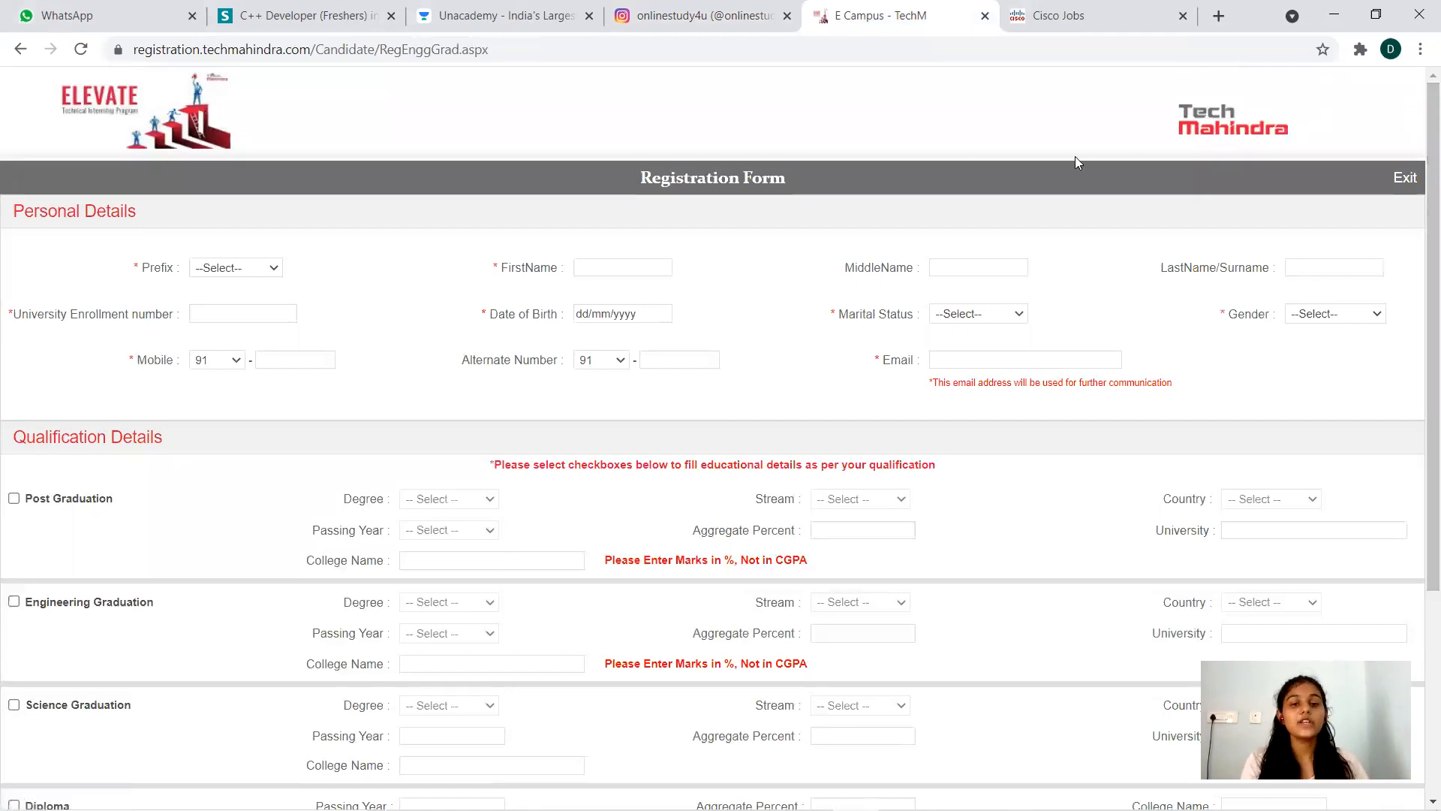
mouse_move(957, 164)
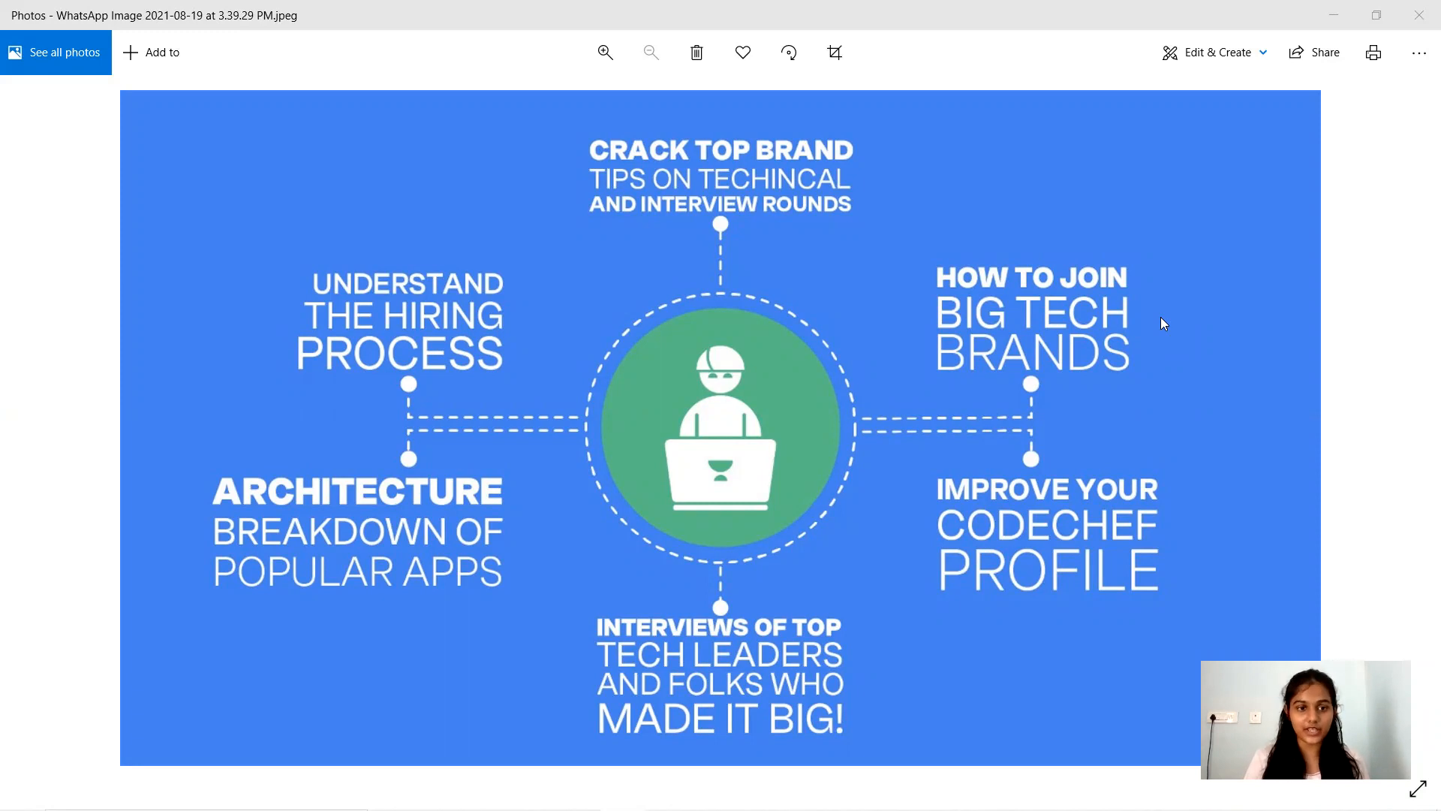
mouse_move(1364, 336)
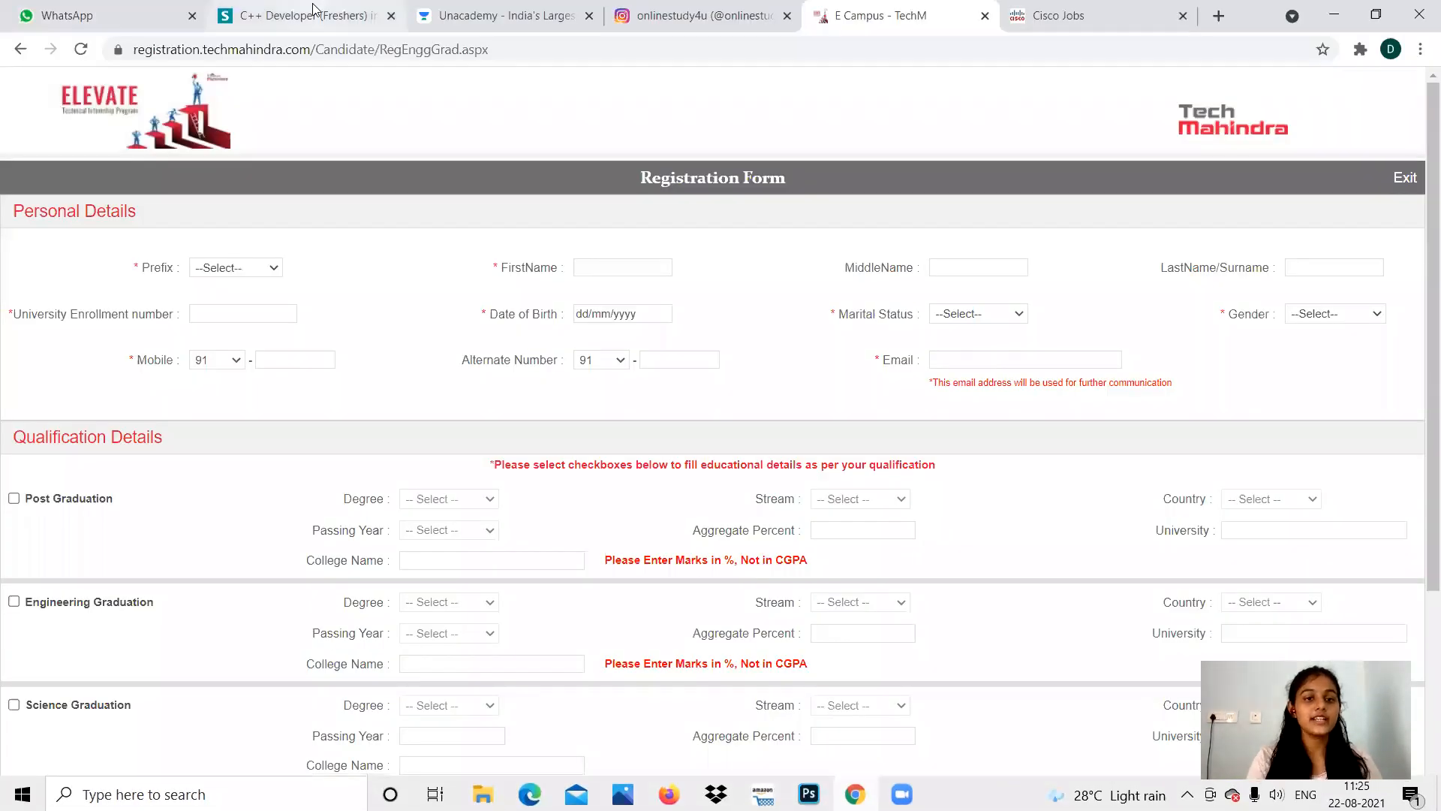
Open Luv Kumar's Top Interview Questions course from Recently started courses and browse its schedule
left_click(506, 15)
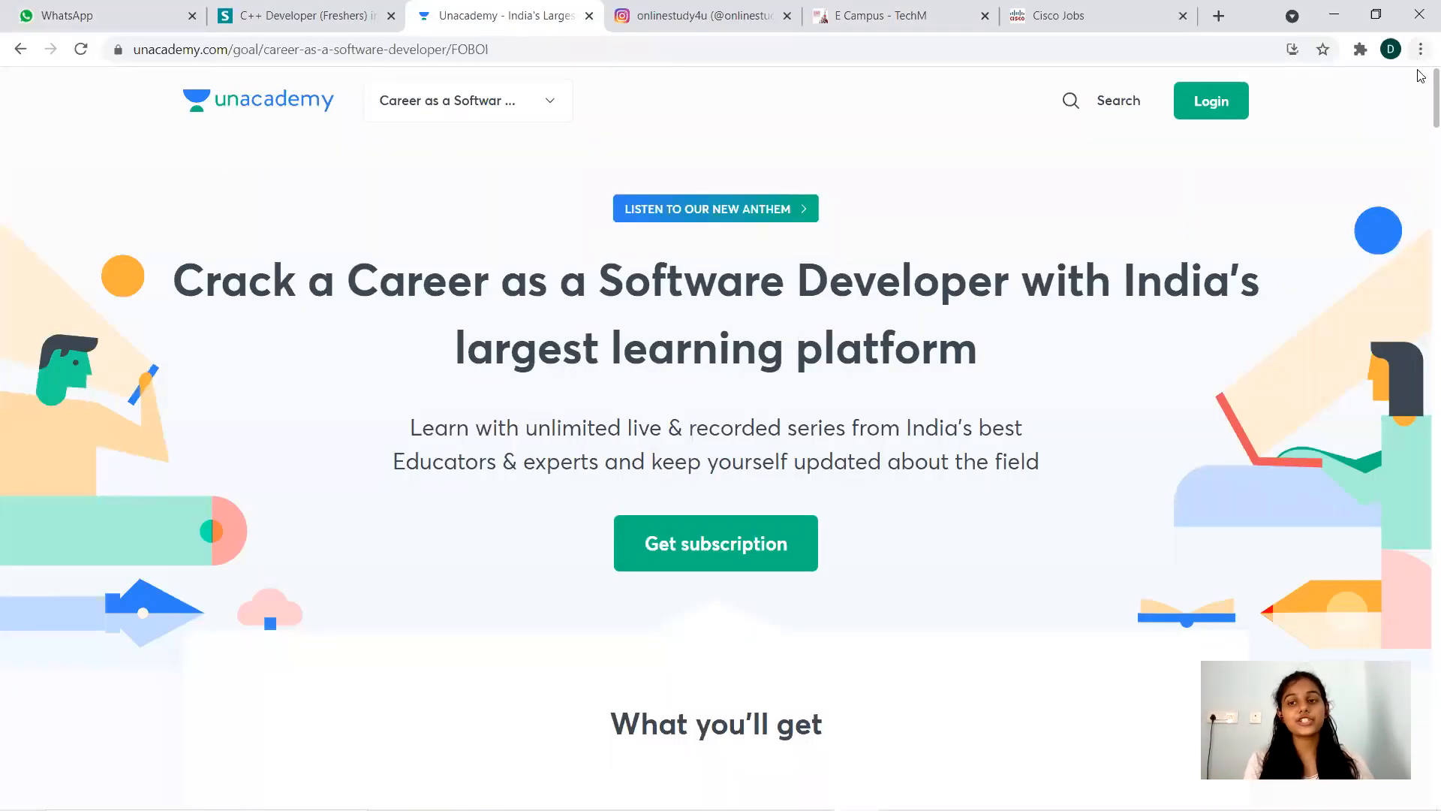
scroll("down", 3)
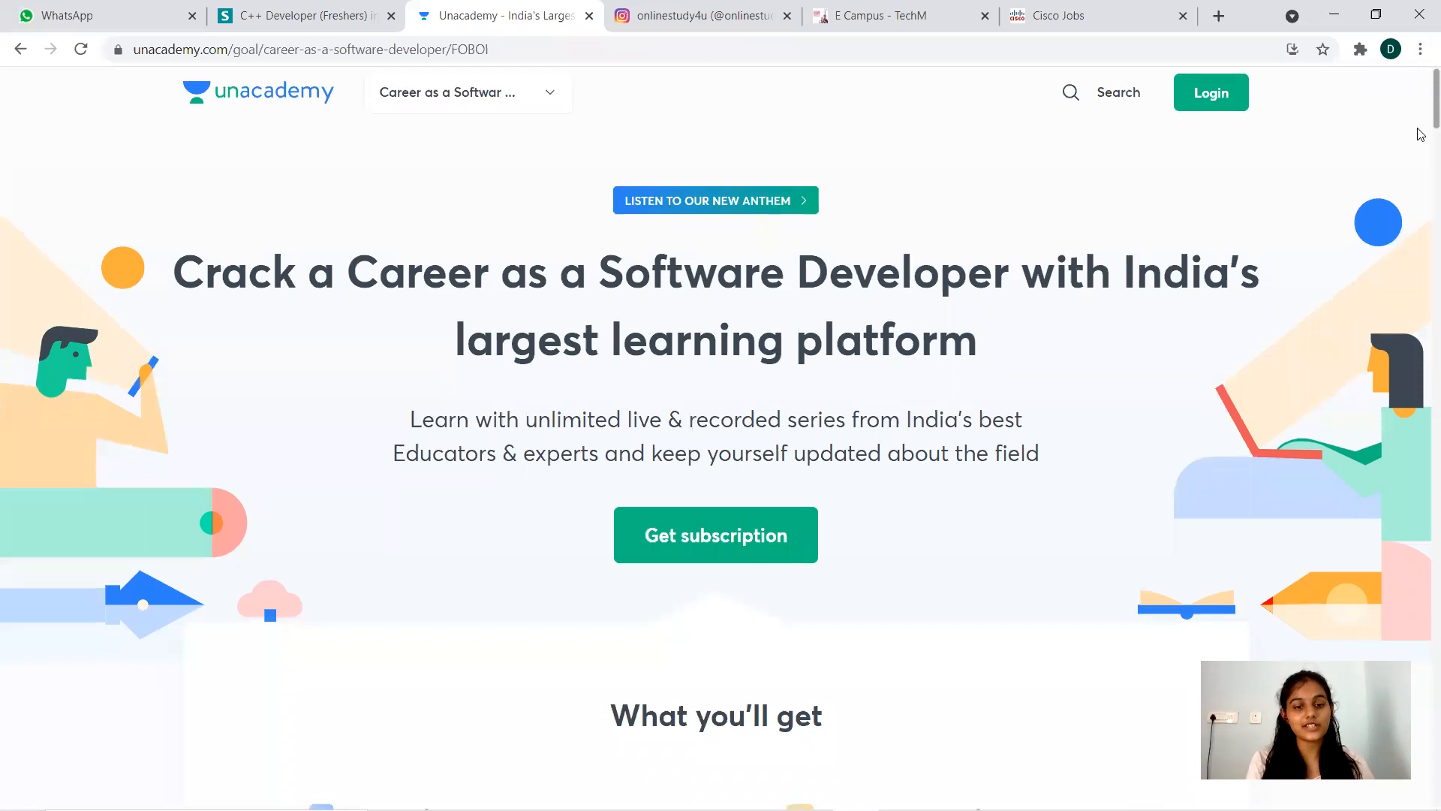
scroll("down", 3)
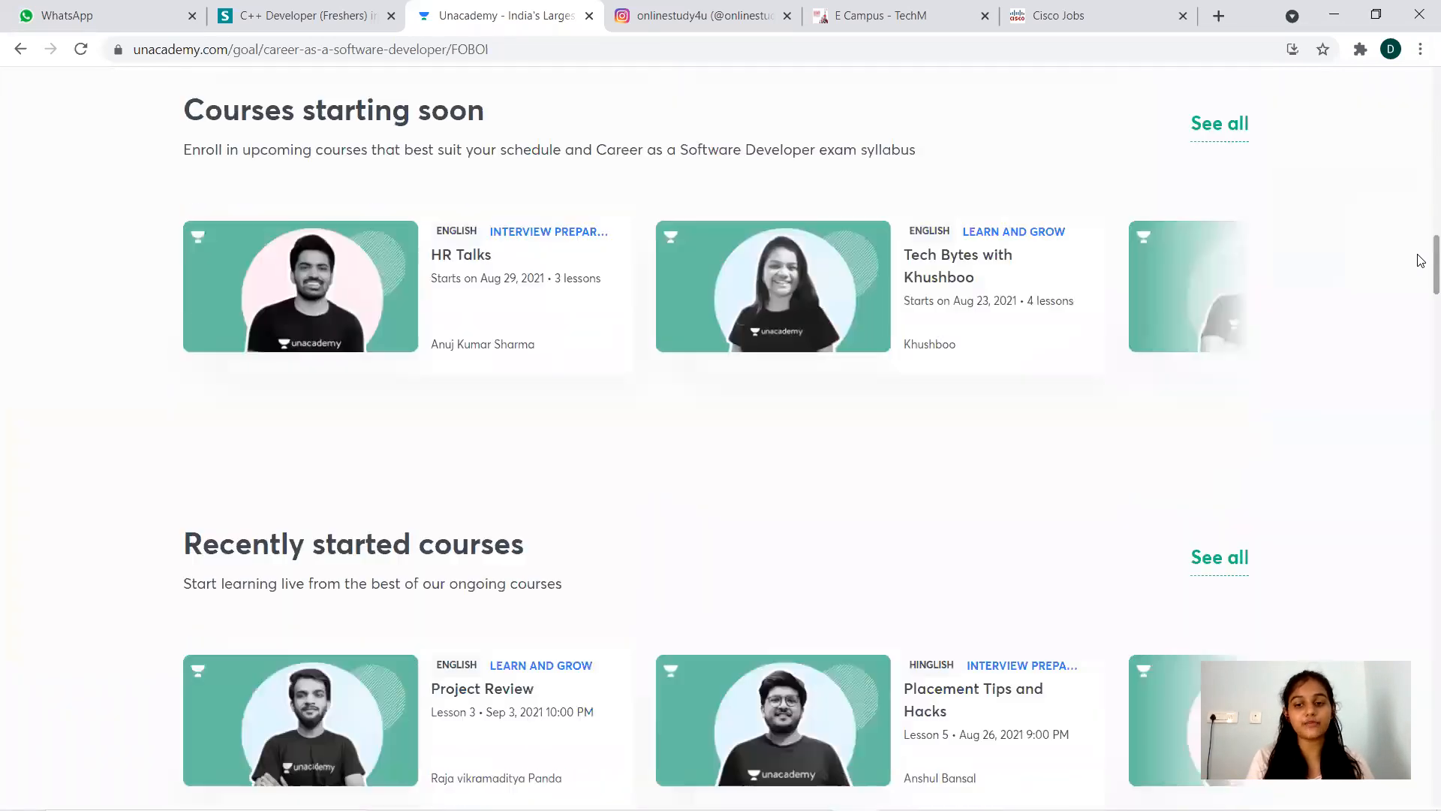
scroll("down", 3)
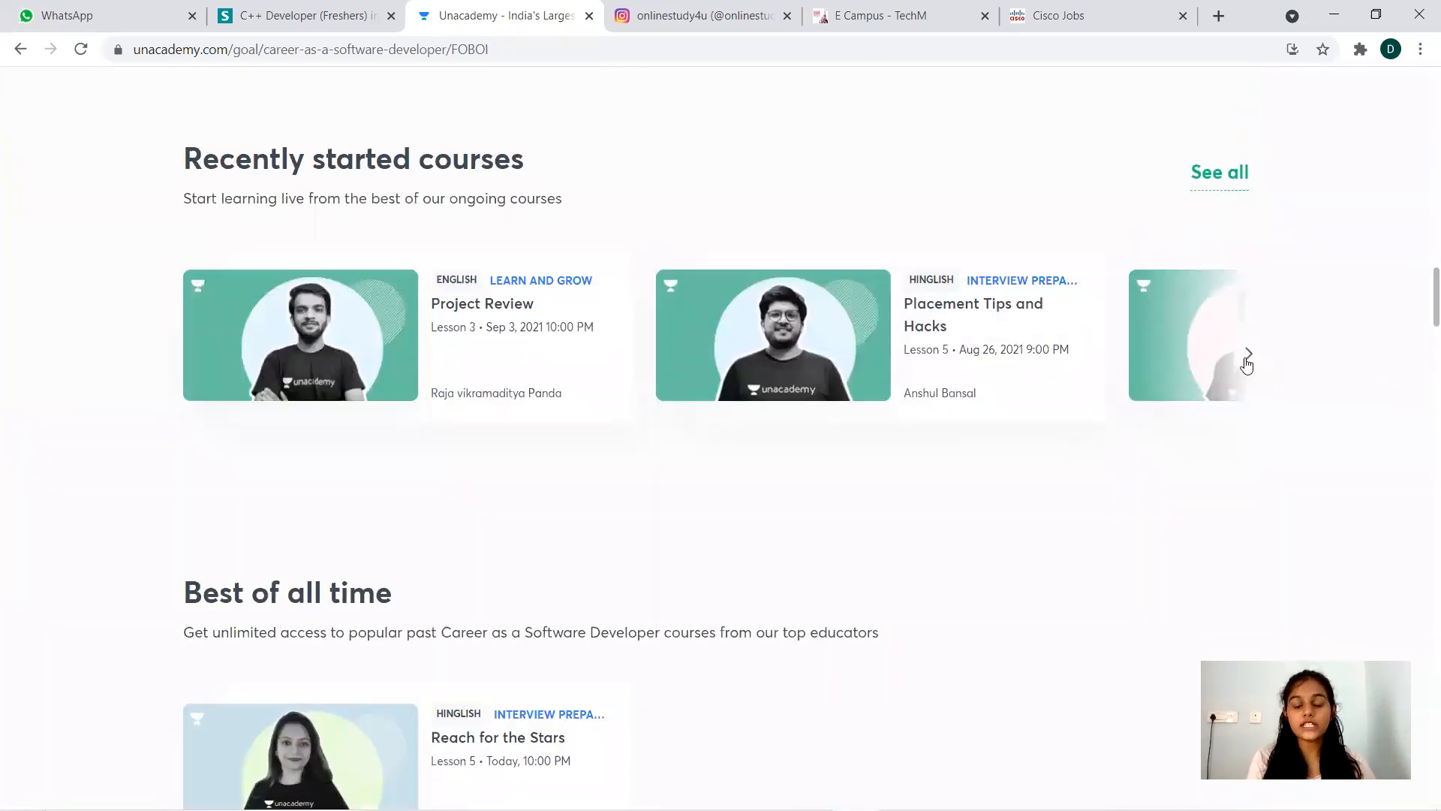
left_click(1246, 355)
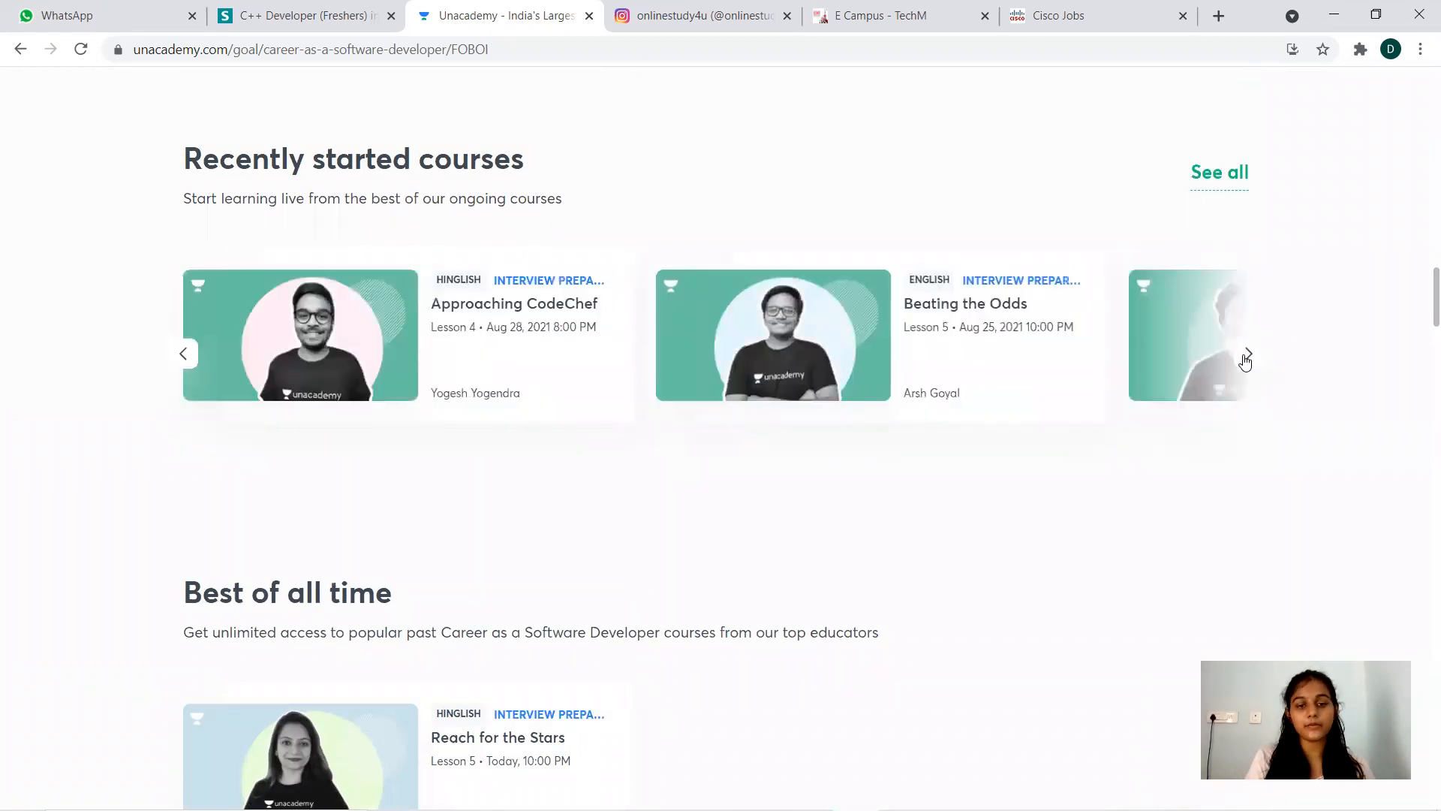
left_click(1246, 359)
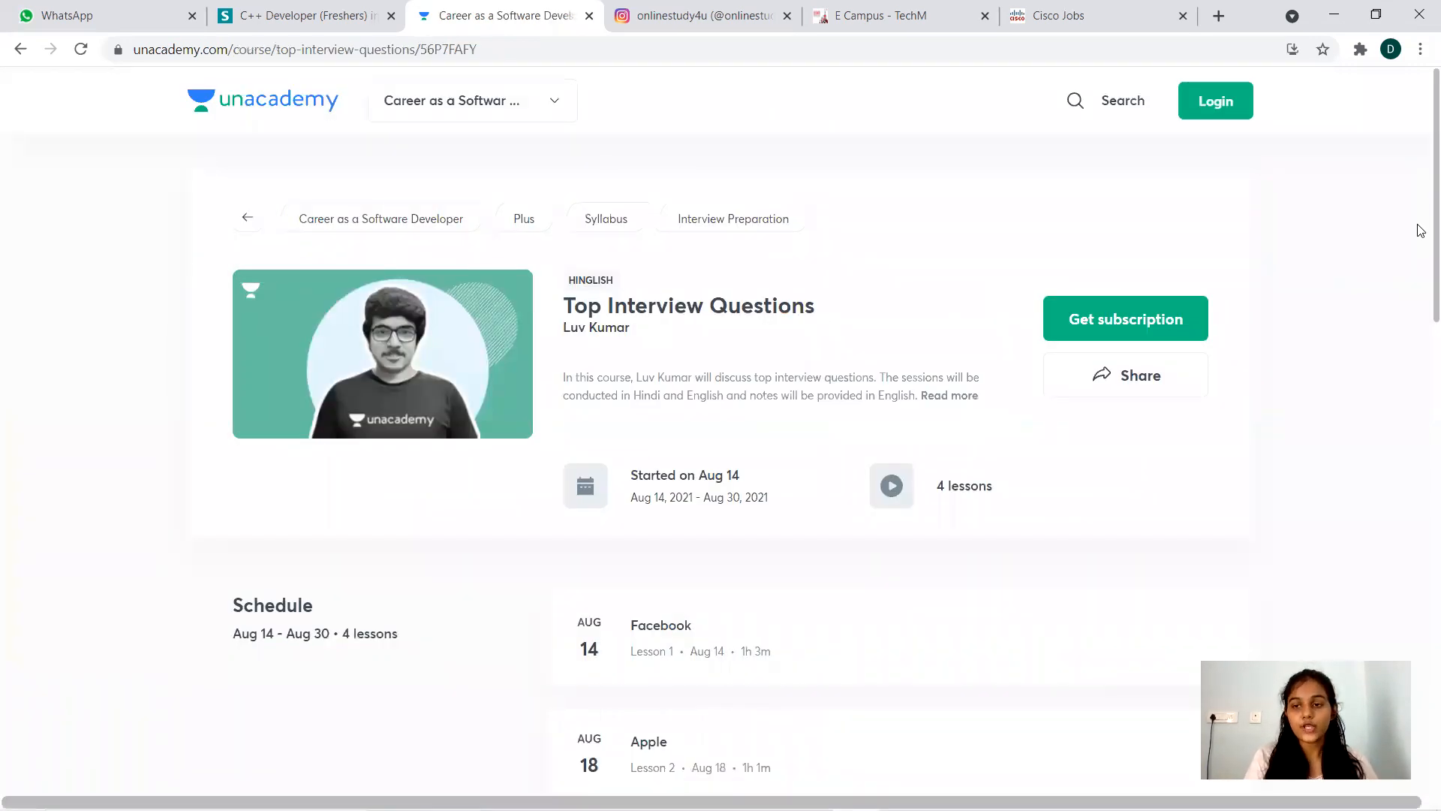
mouse_move(1420, 149)
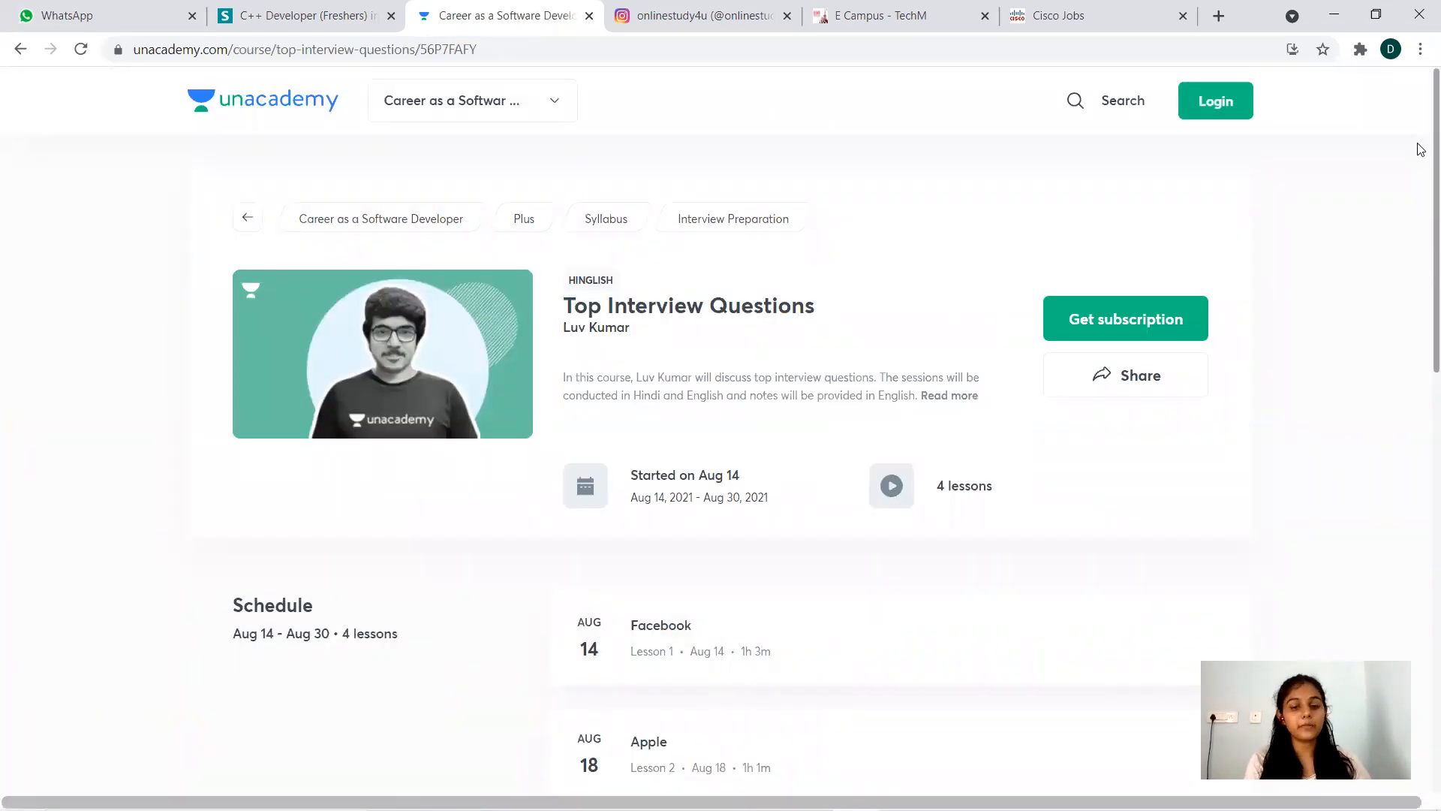
scroll("down", 3)
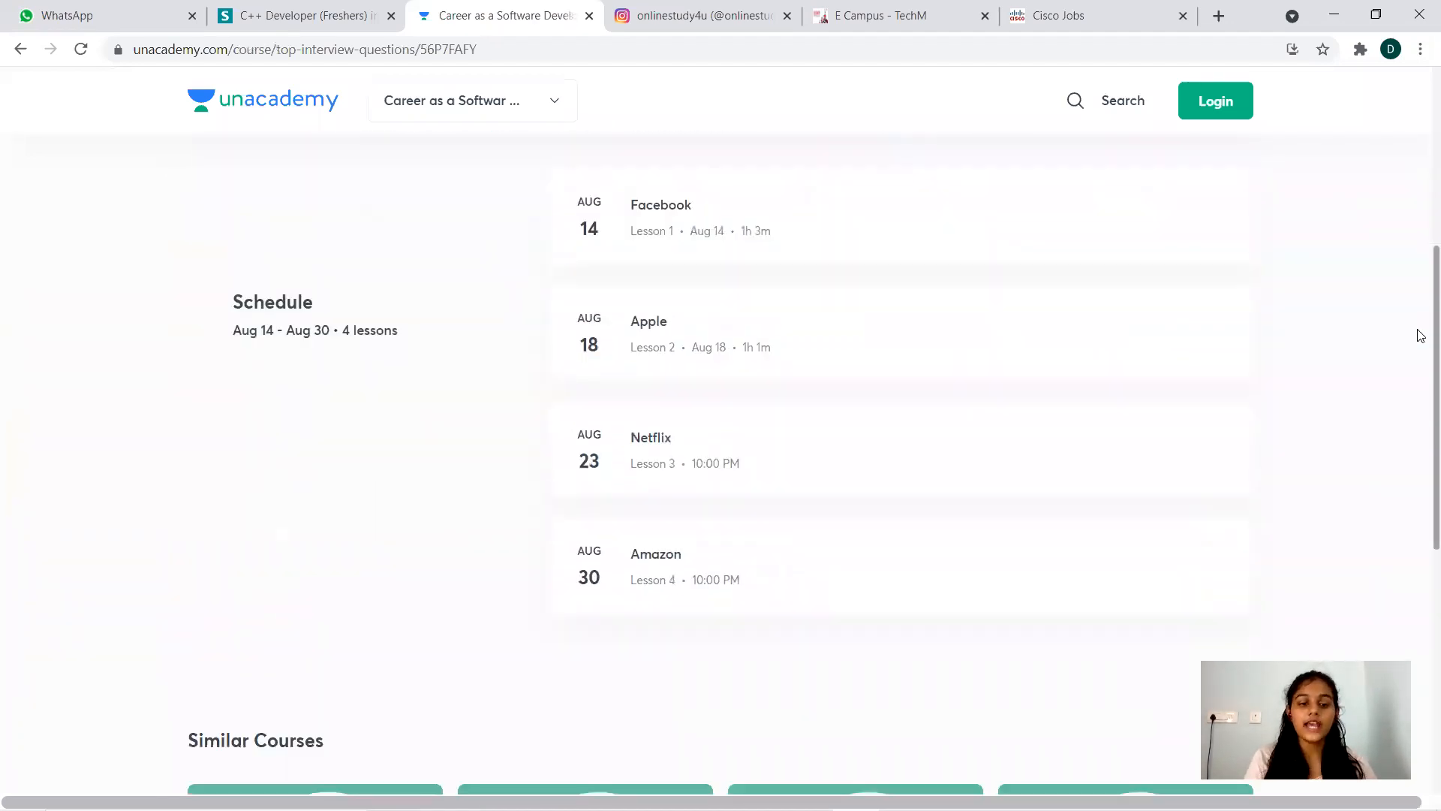
scroll("down", 3)
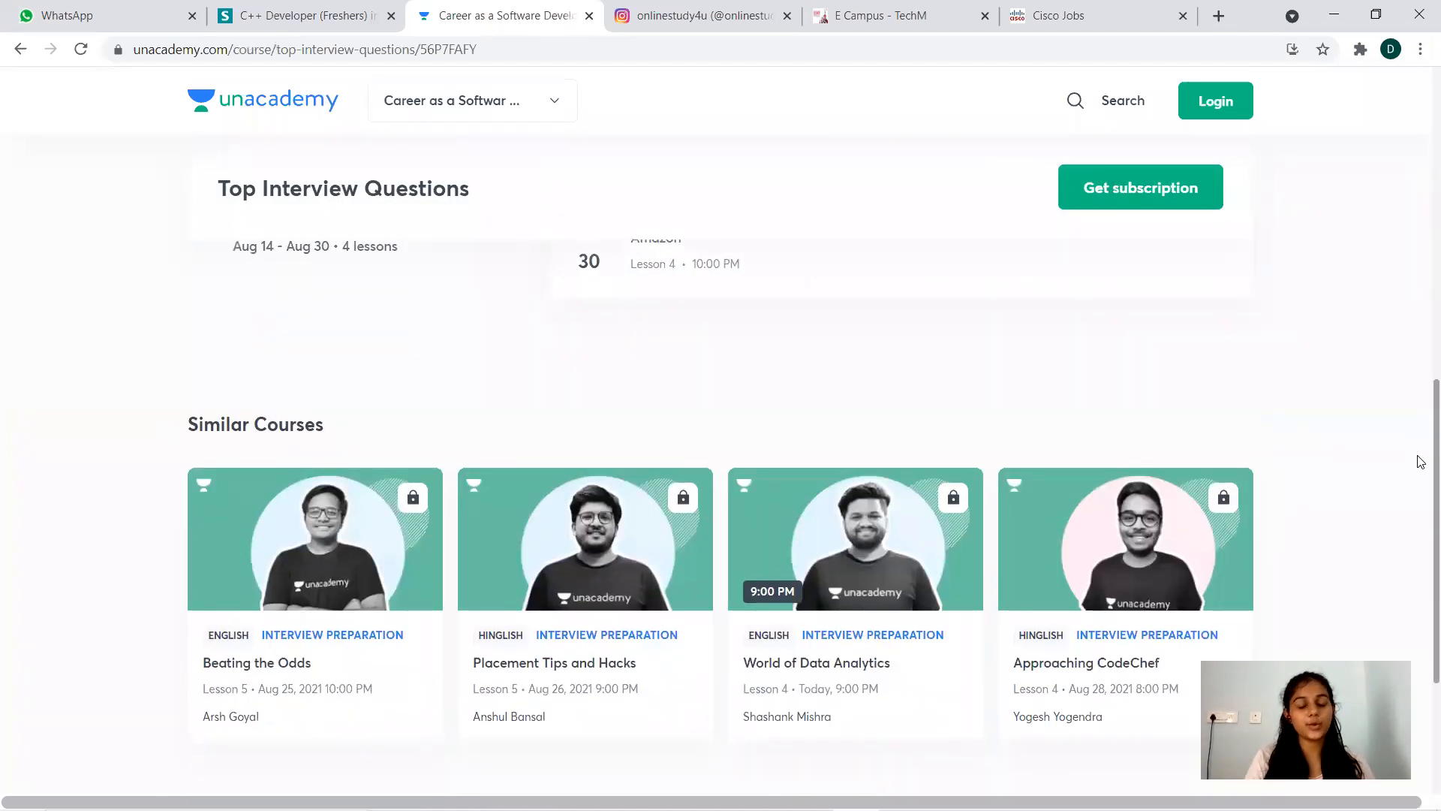
scroll("up", 3)
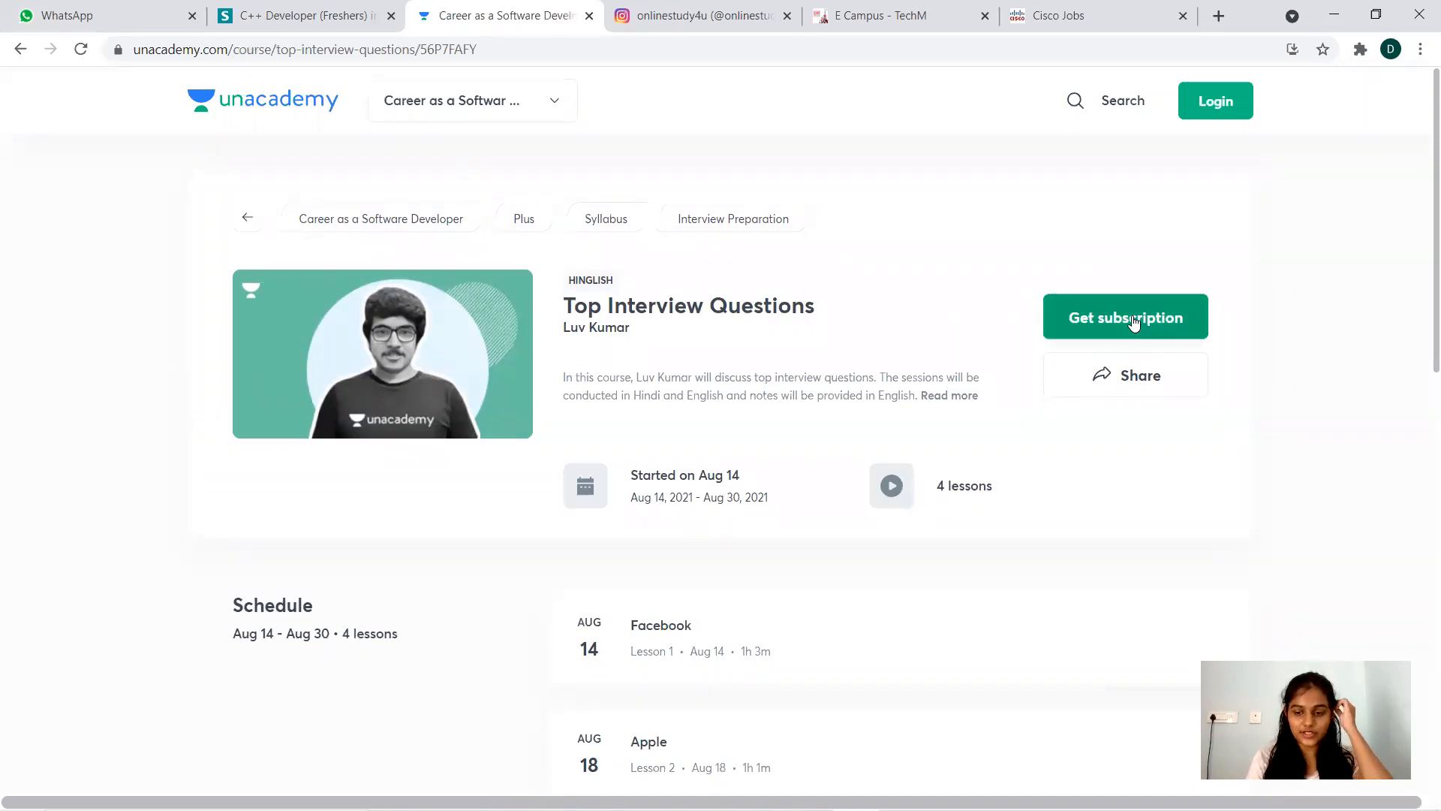
Apply referral code 'pra.125' to the 12-month Software Developer plan
left_click(1125, 317)
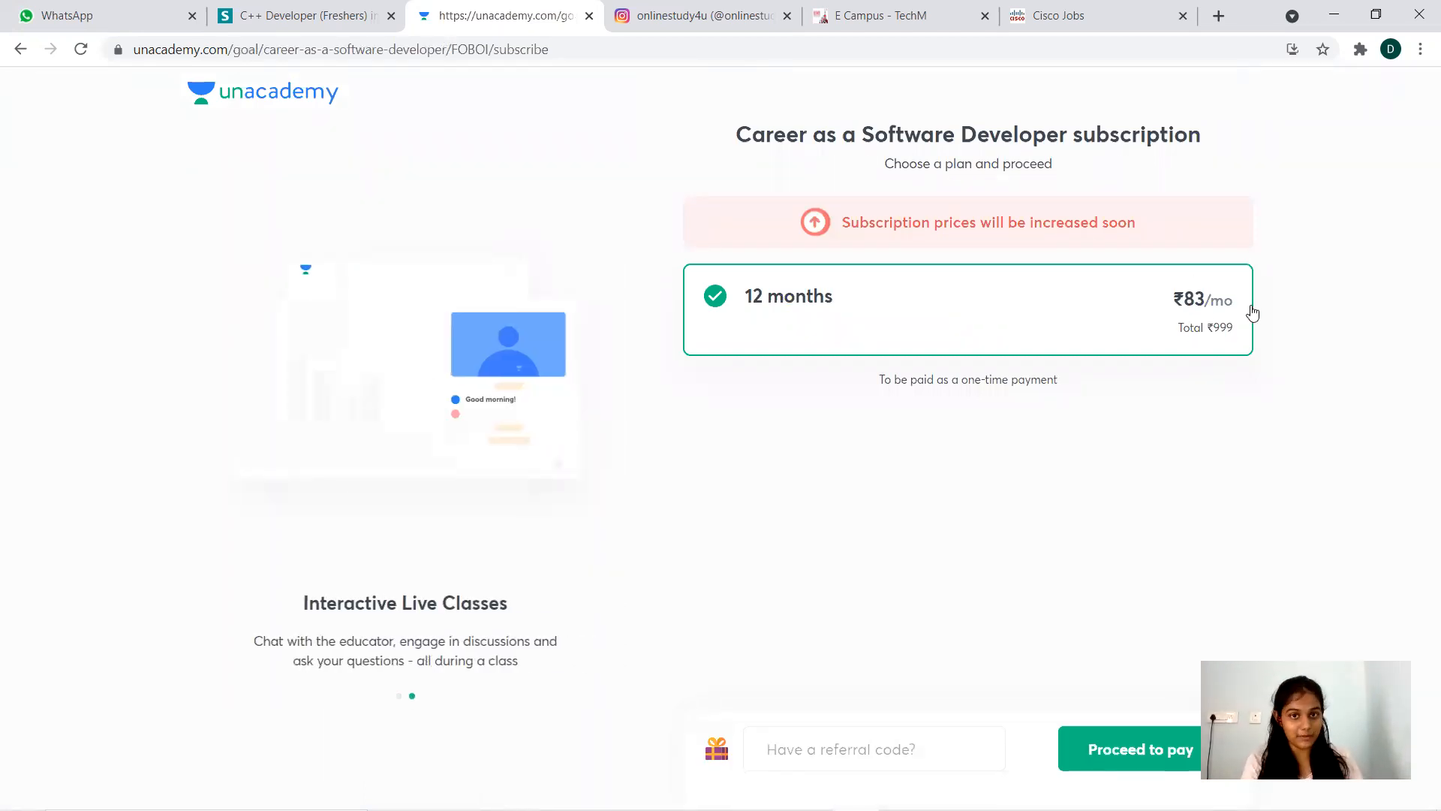
left_click(874, 748)
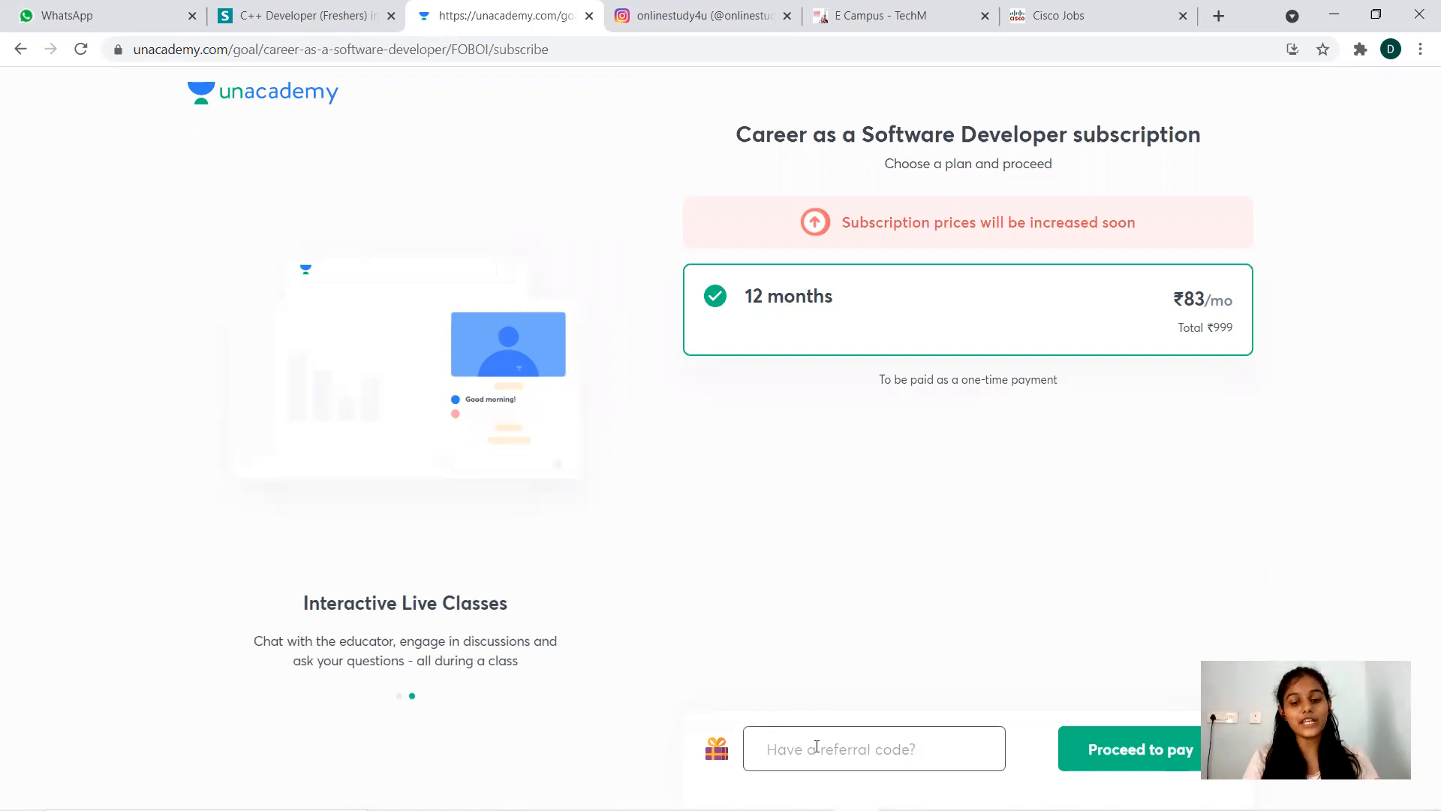
type("pratikkumar")
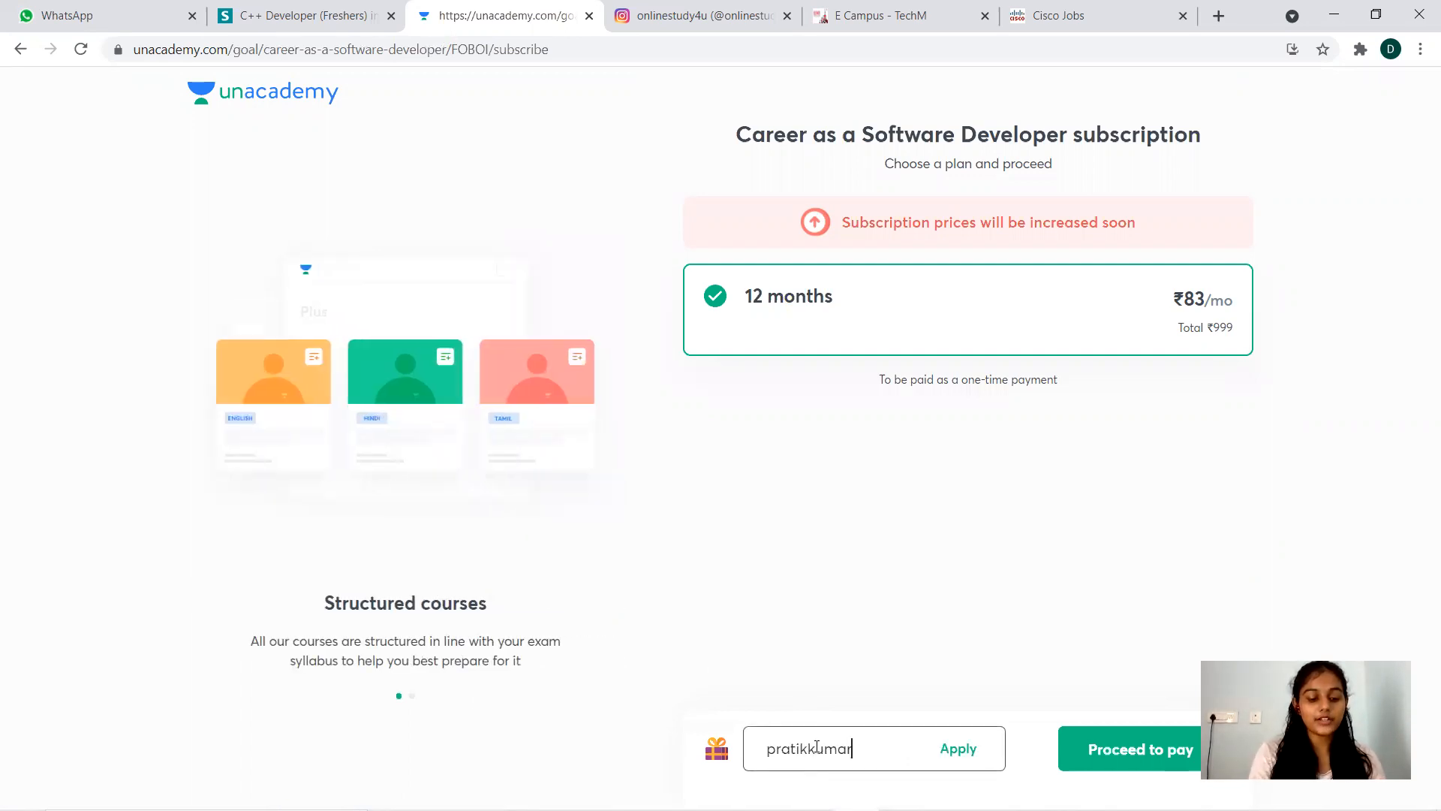
type(".125")
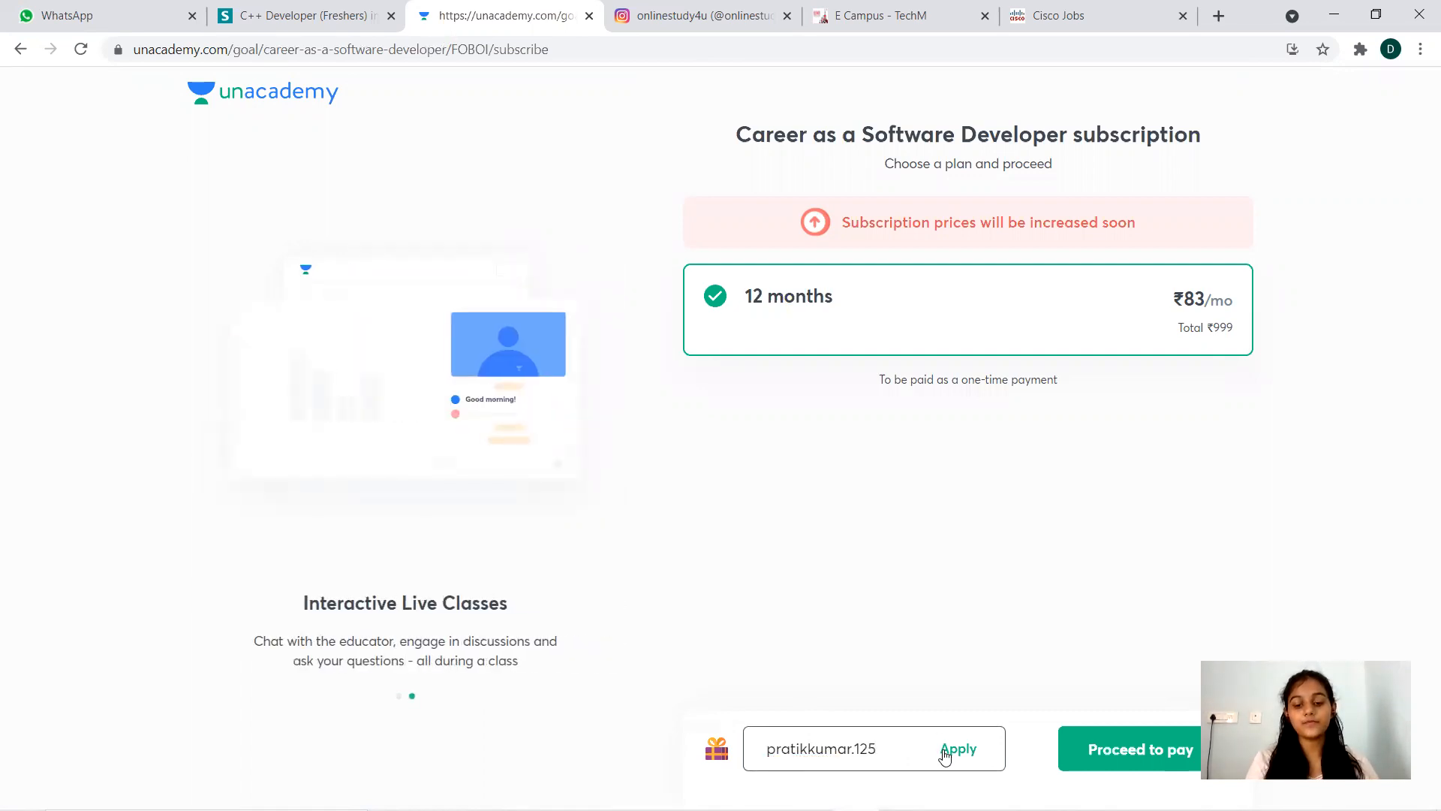
left_click(958, 748)
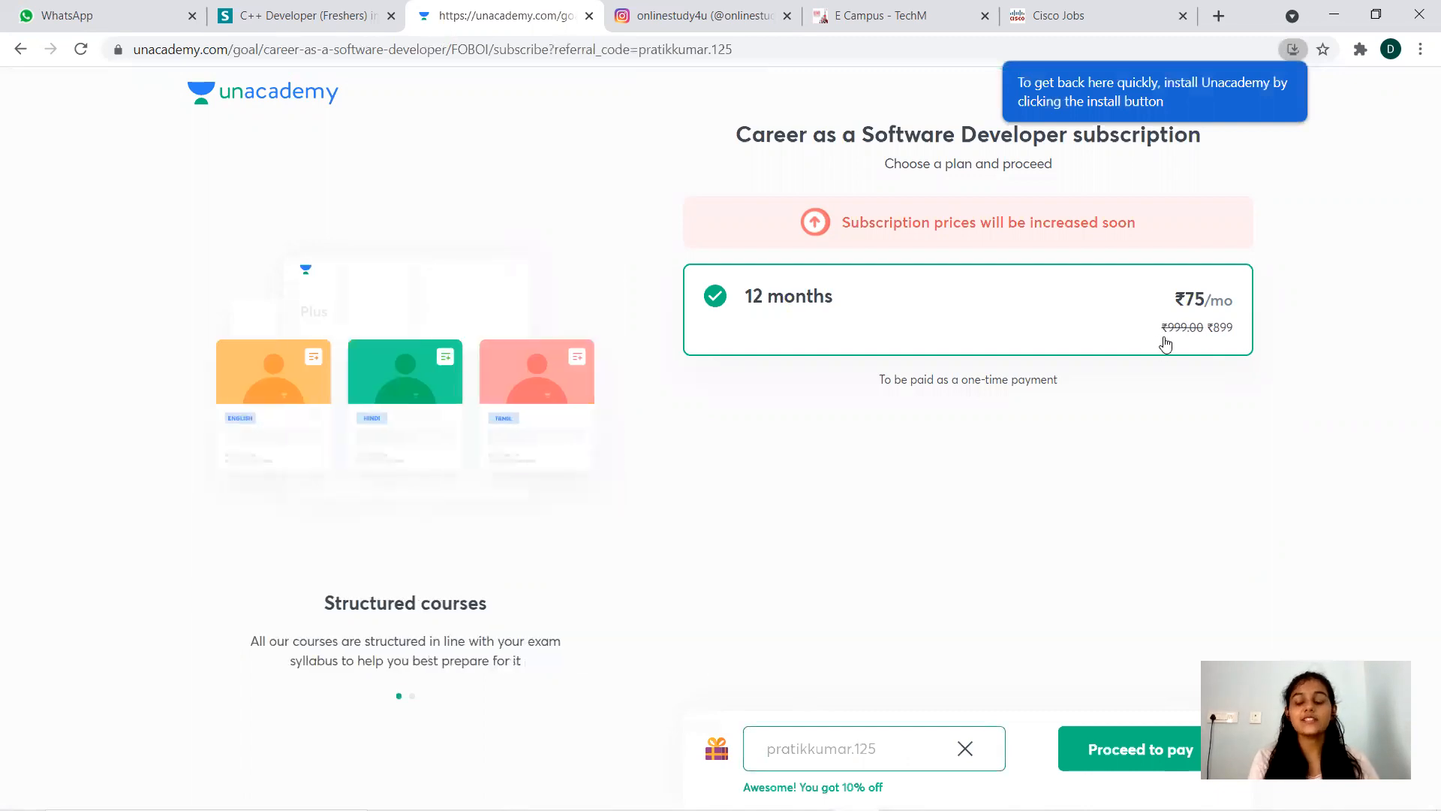
mouse_move(1263, 344)
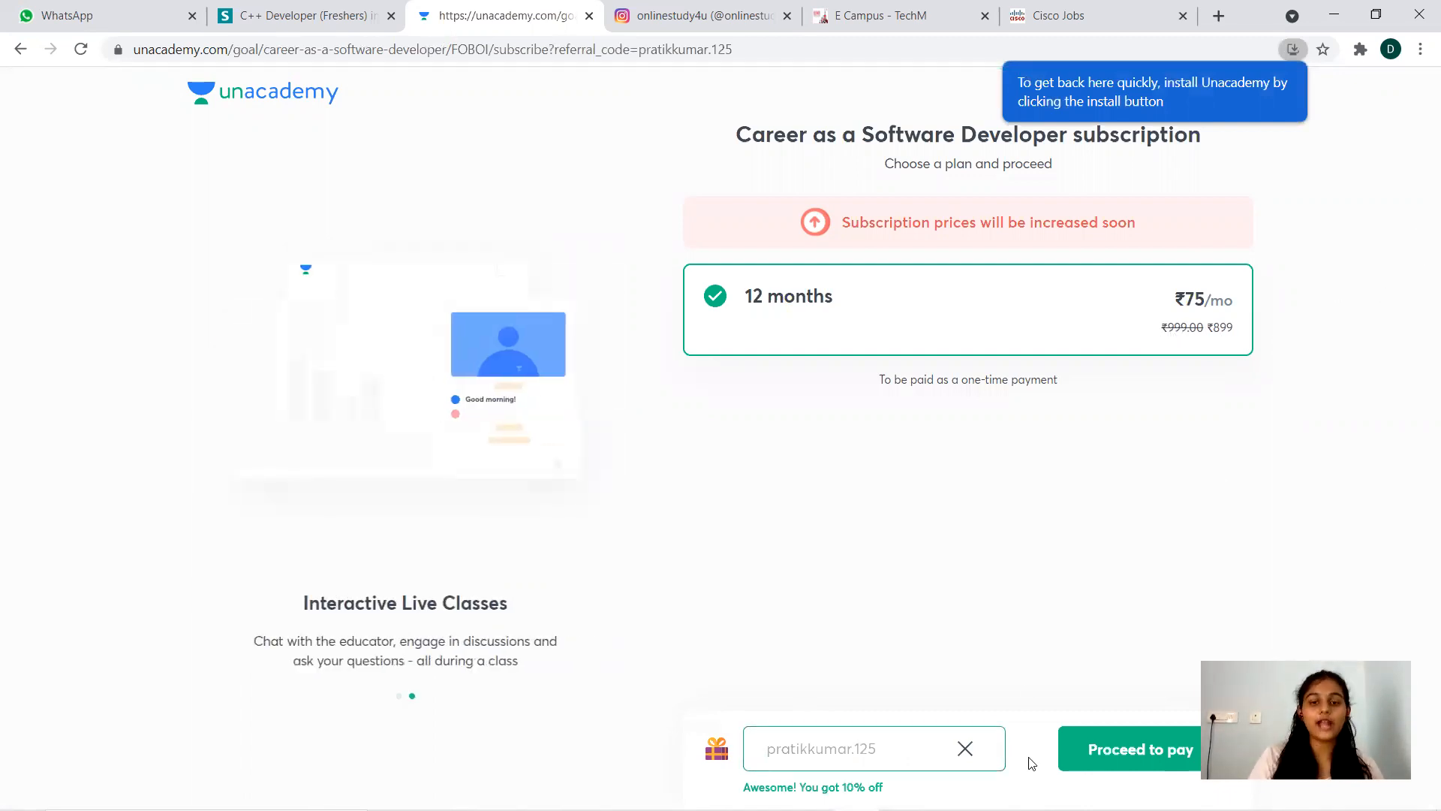
mouse_move(844, 550)
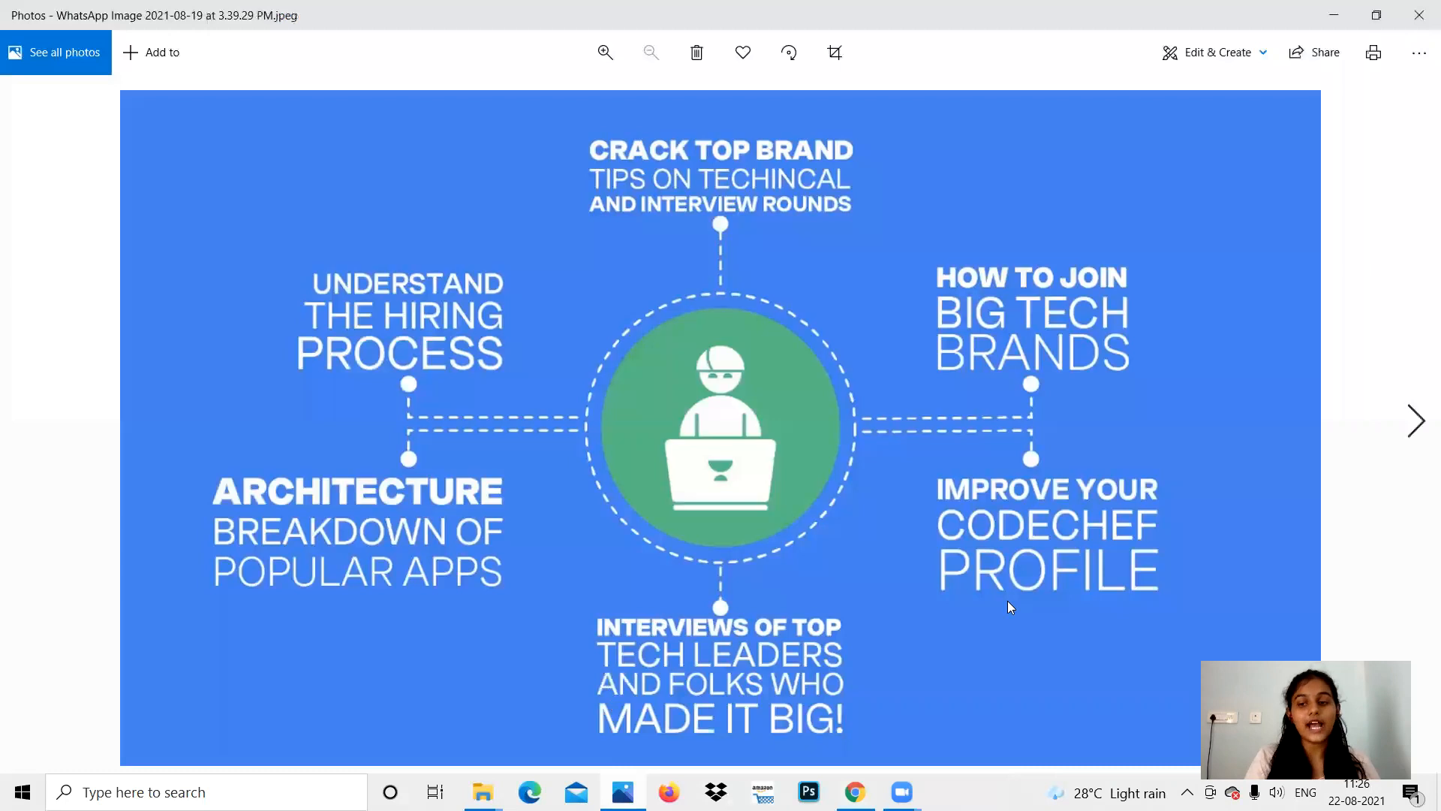
left_click(1417, 420)
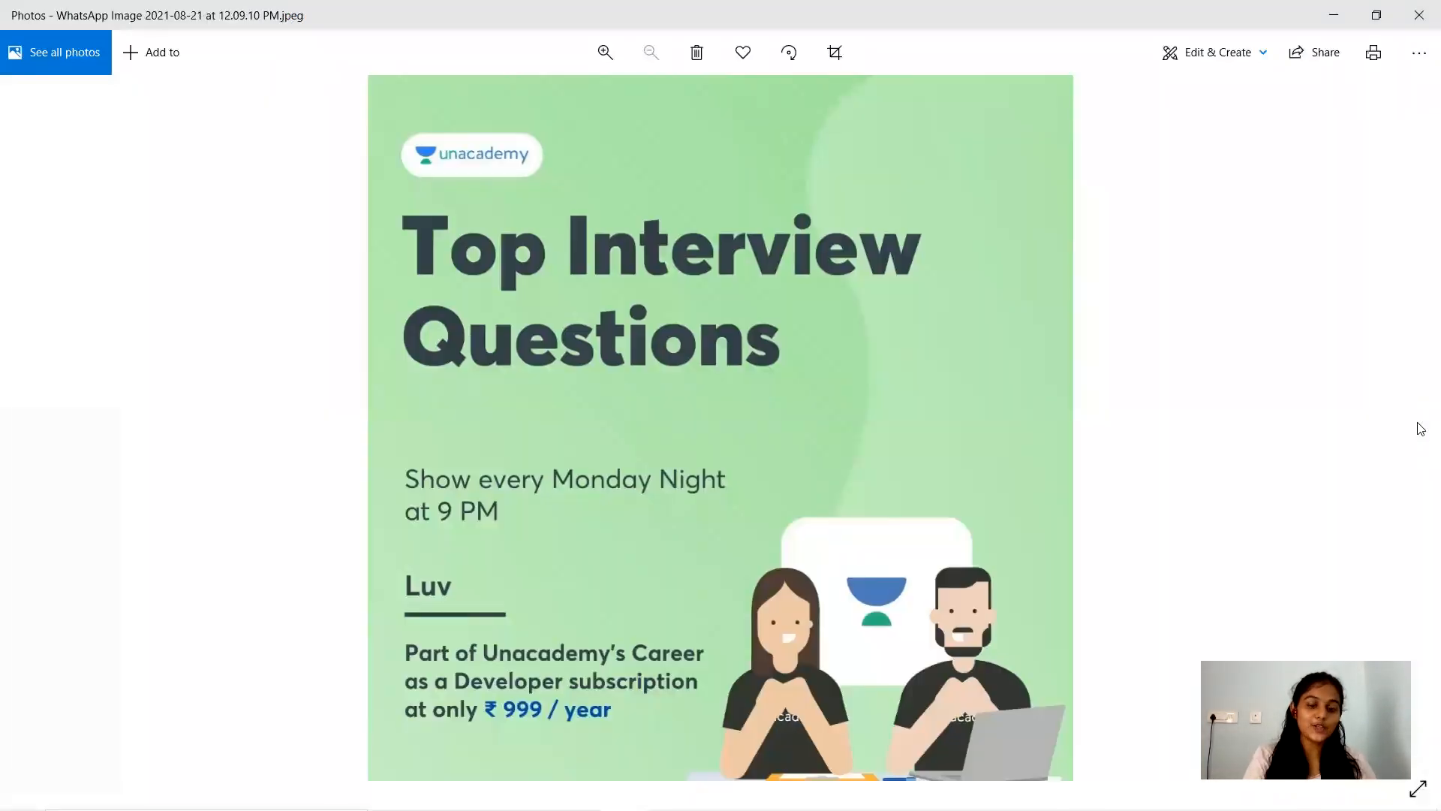
mouse_move(1164, 429)
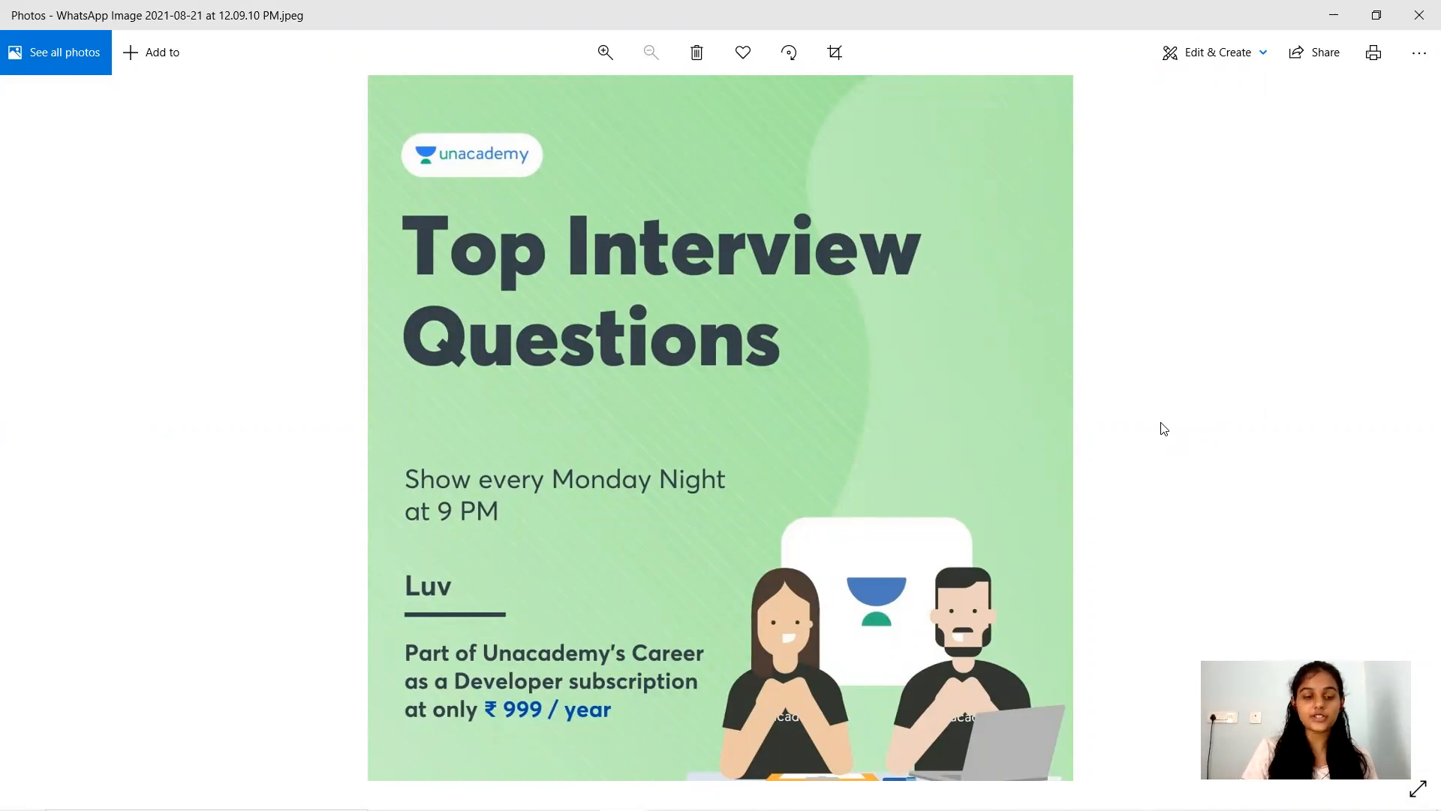
left_click(25, 422)
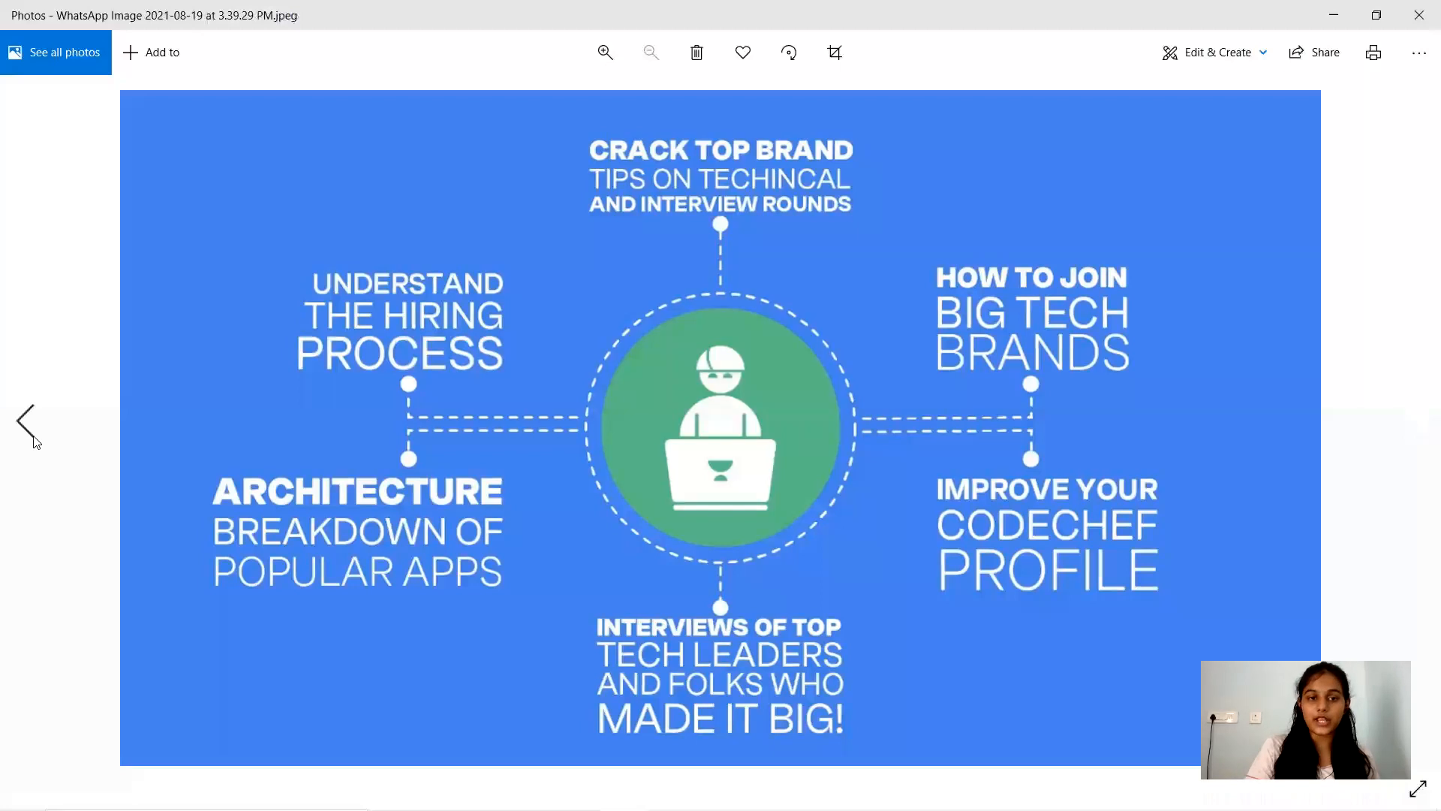
left_click(26, 425)
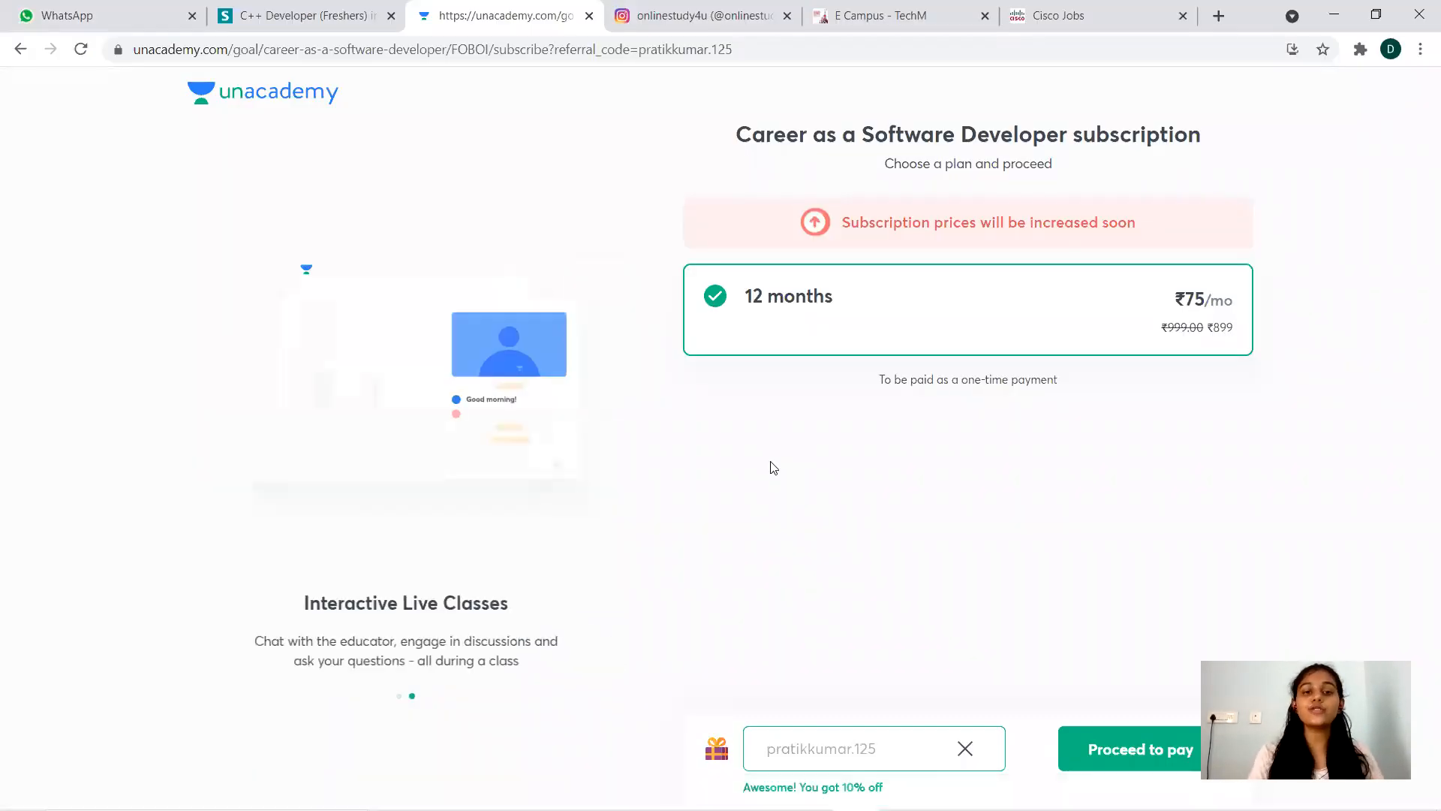
mouse_move(727, 199)
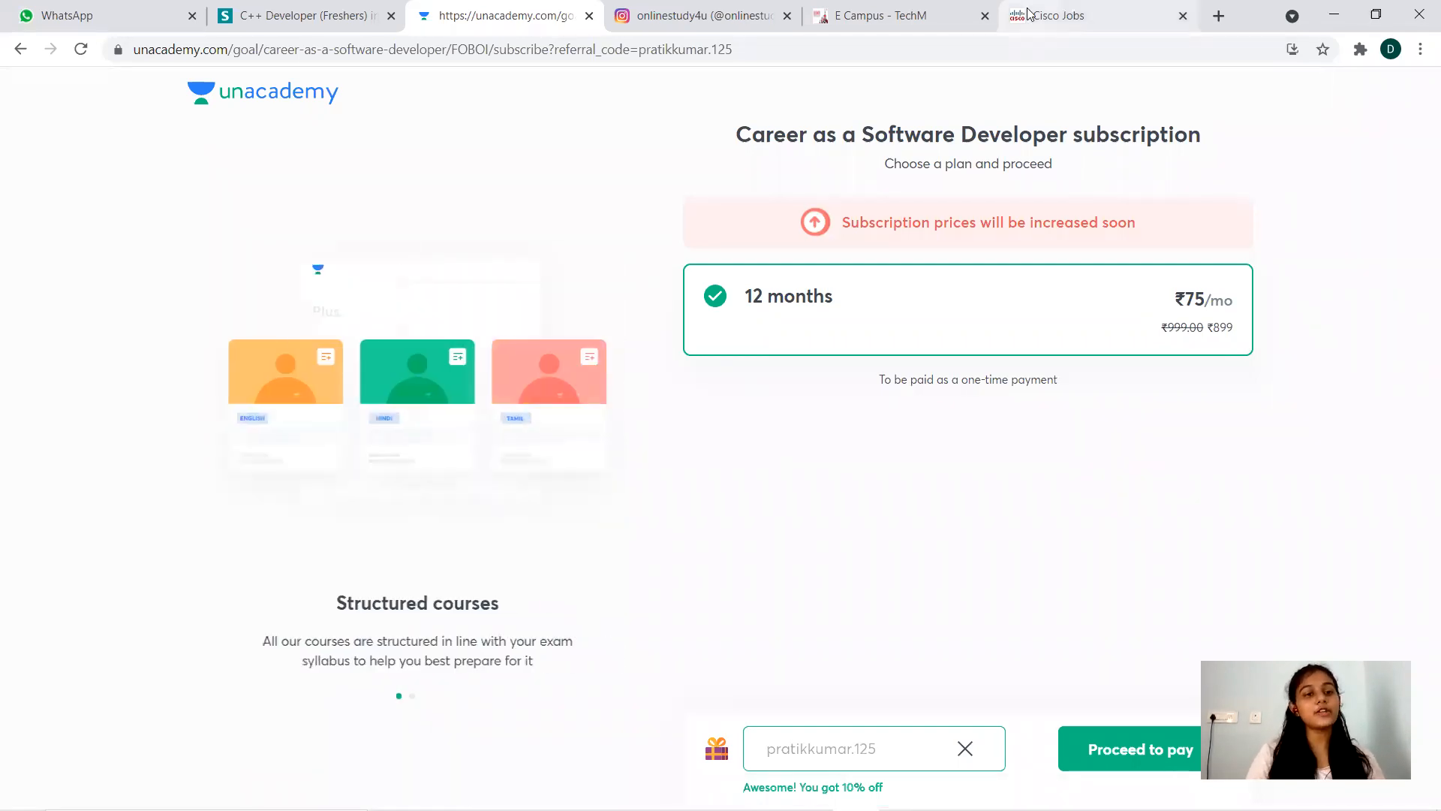
Switch to the Siemens C++ Developer (Freshers) posting and scroll through its description
left_click(303, 15)
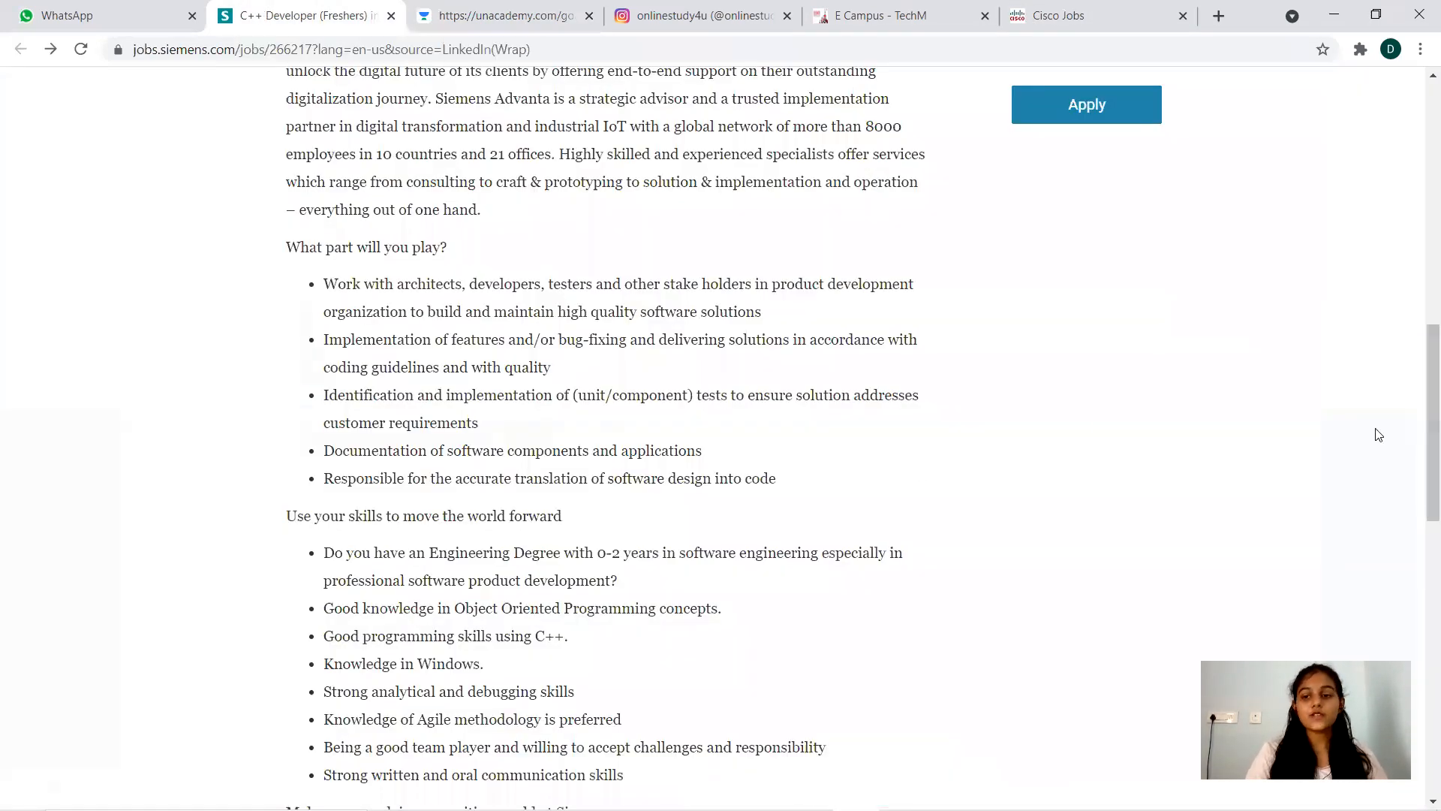
scroll("up", 3)
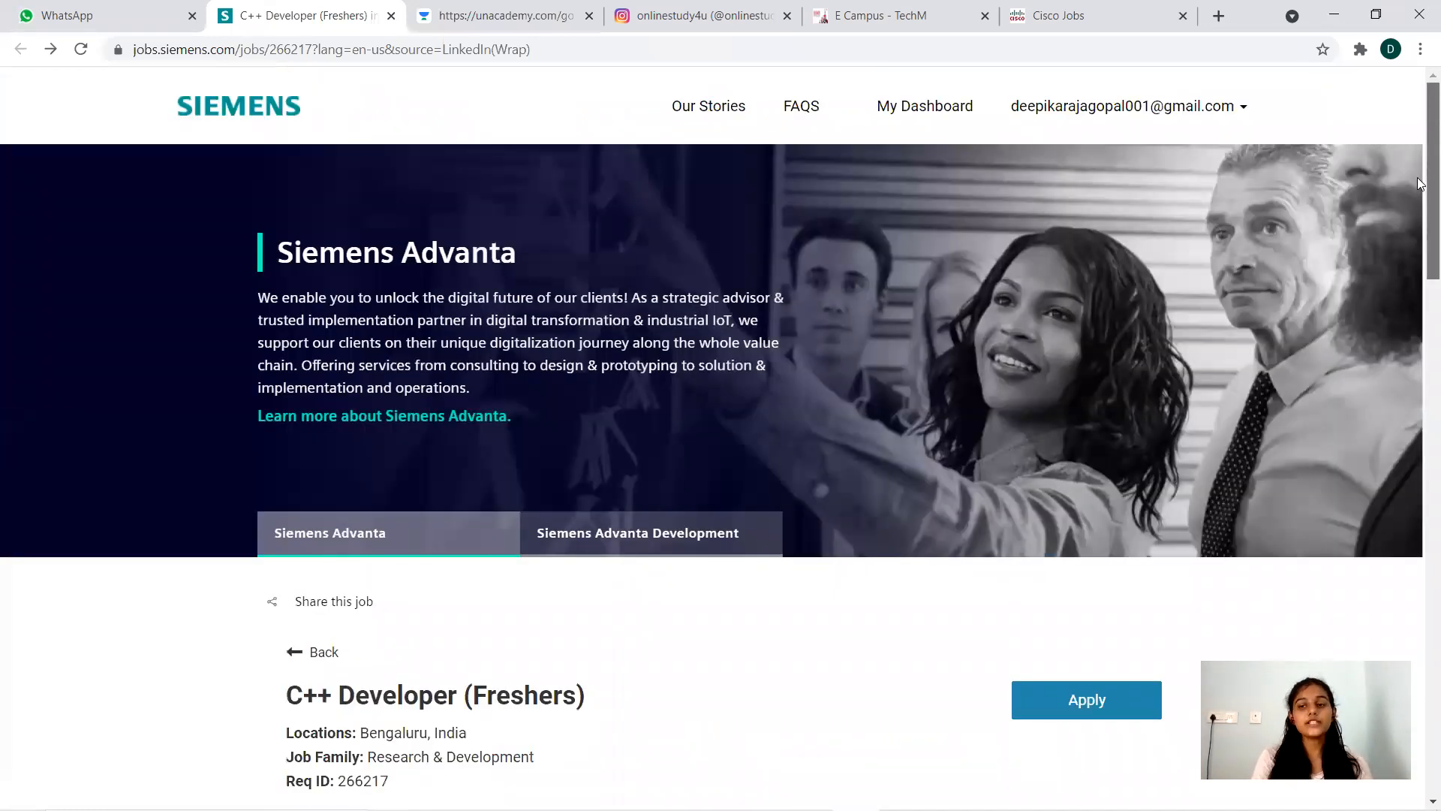
scroll("down", 3)
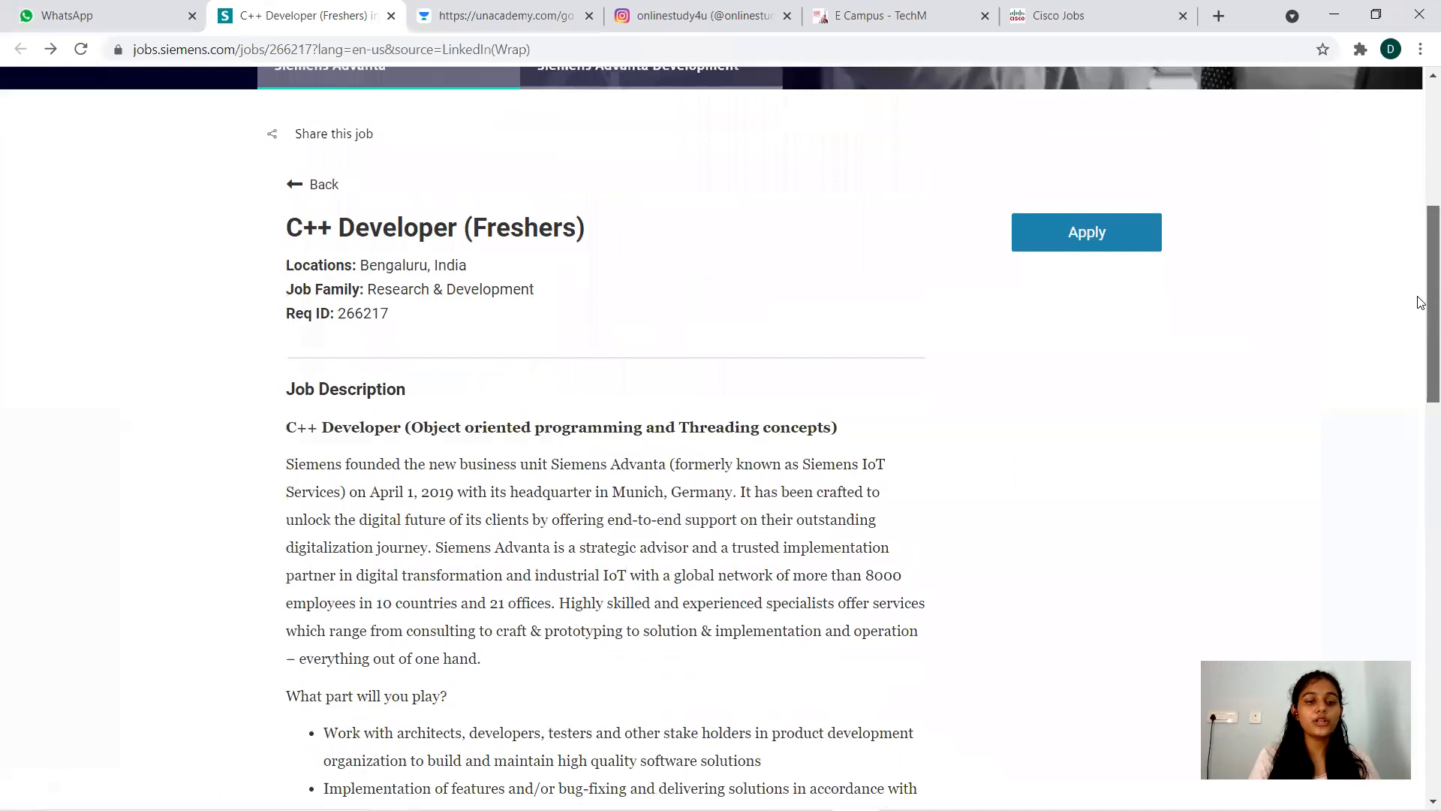
scroll("down", 3)
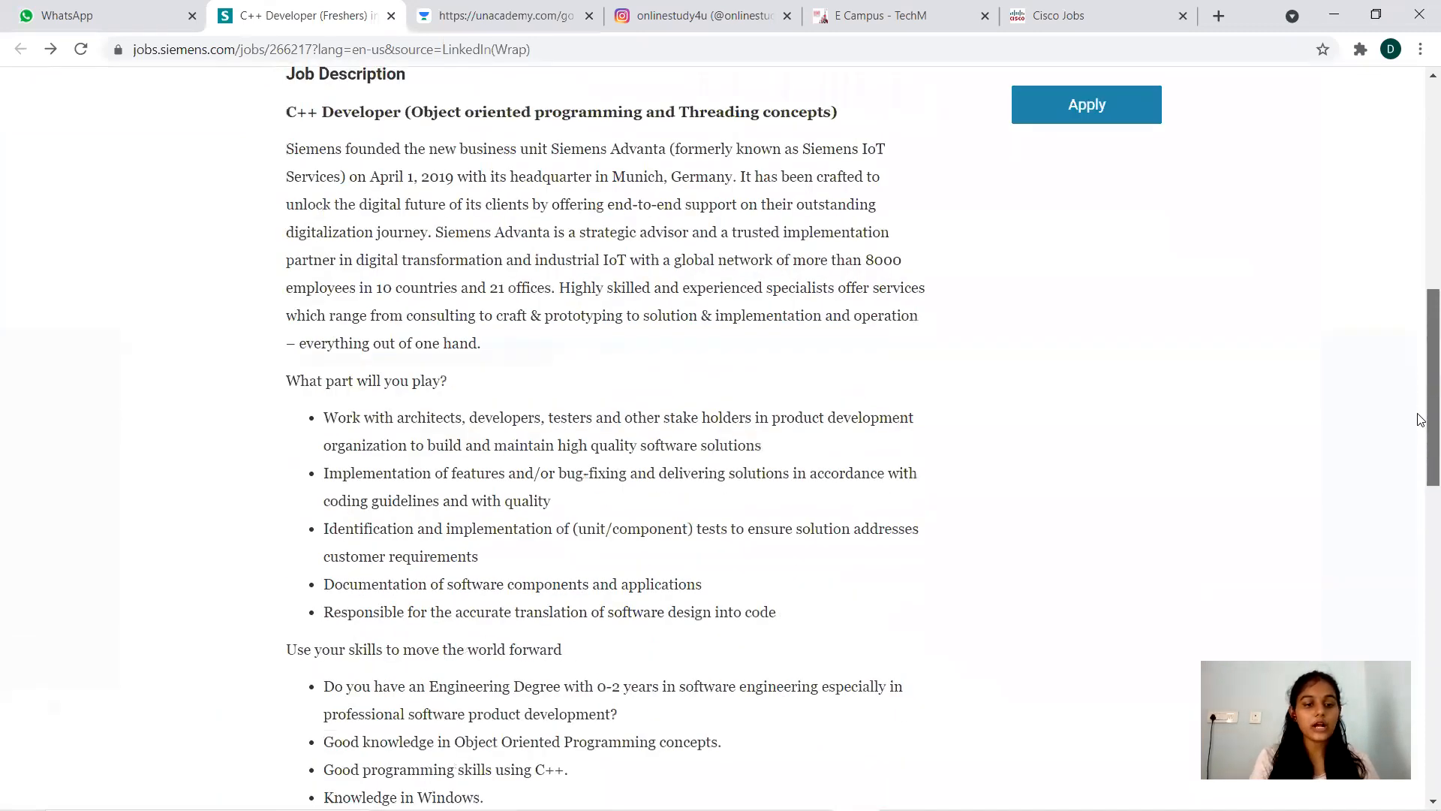
scroll("down", 3)
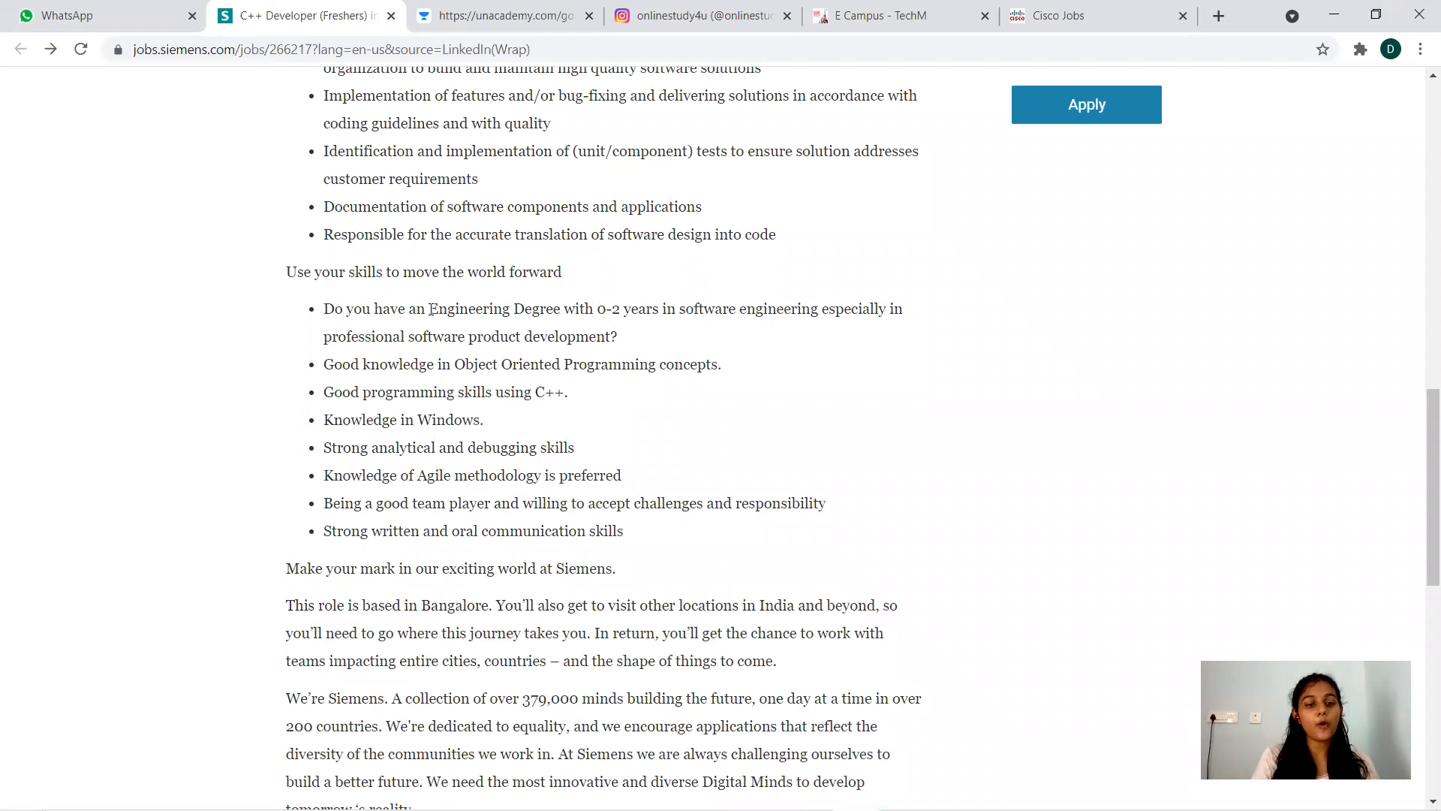
Highlight the engineering degree and 0-2 years experience requirement, then scroll back to Apply
left_click_drag(429, 308, 659, 308)
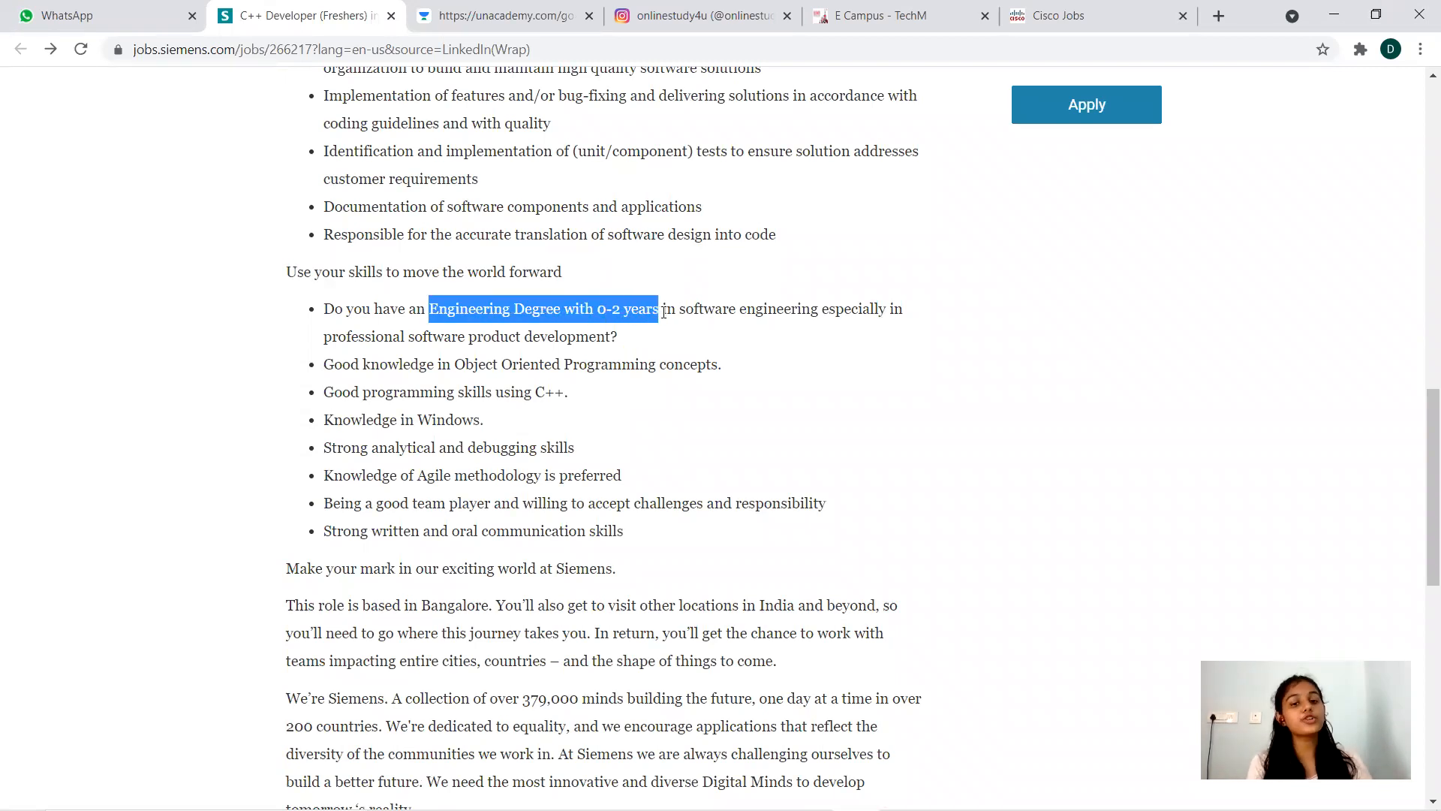
left_click_drag(658, 308, 904, 309)
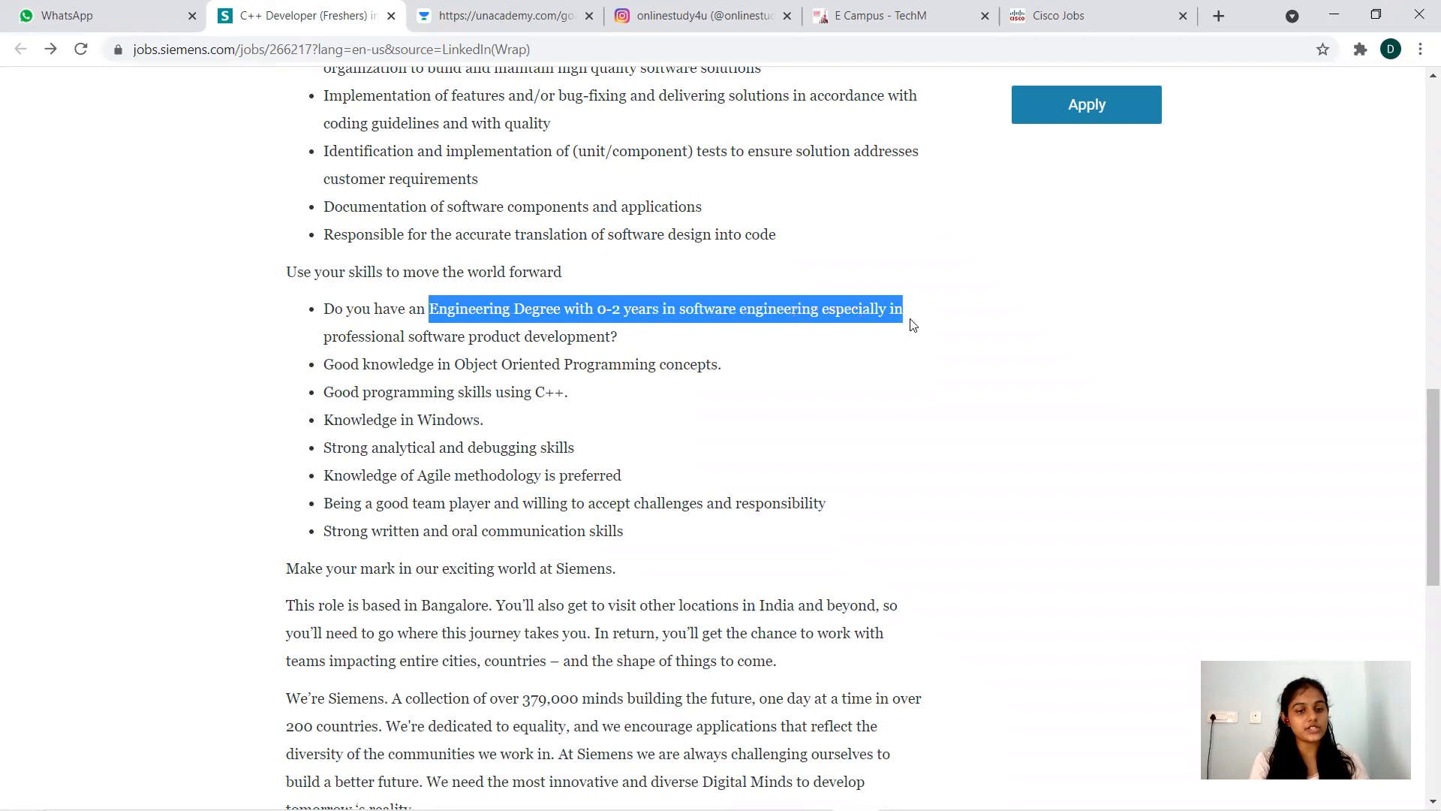
left_click_drag(905, 308, 623, 336)
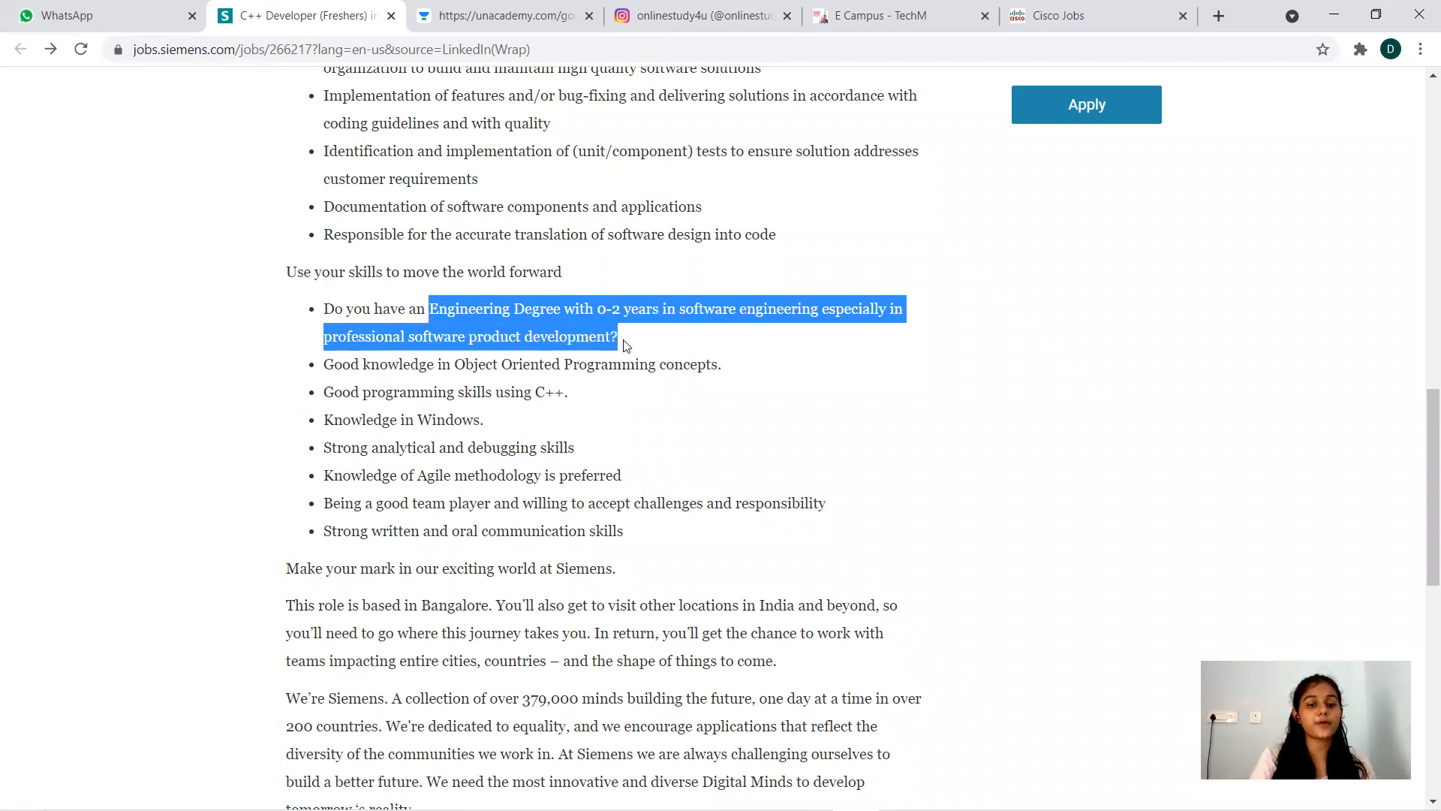
mouse_move(337, 388)
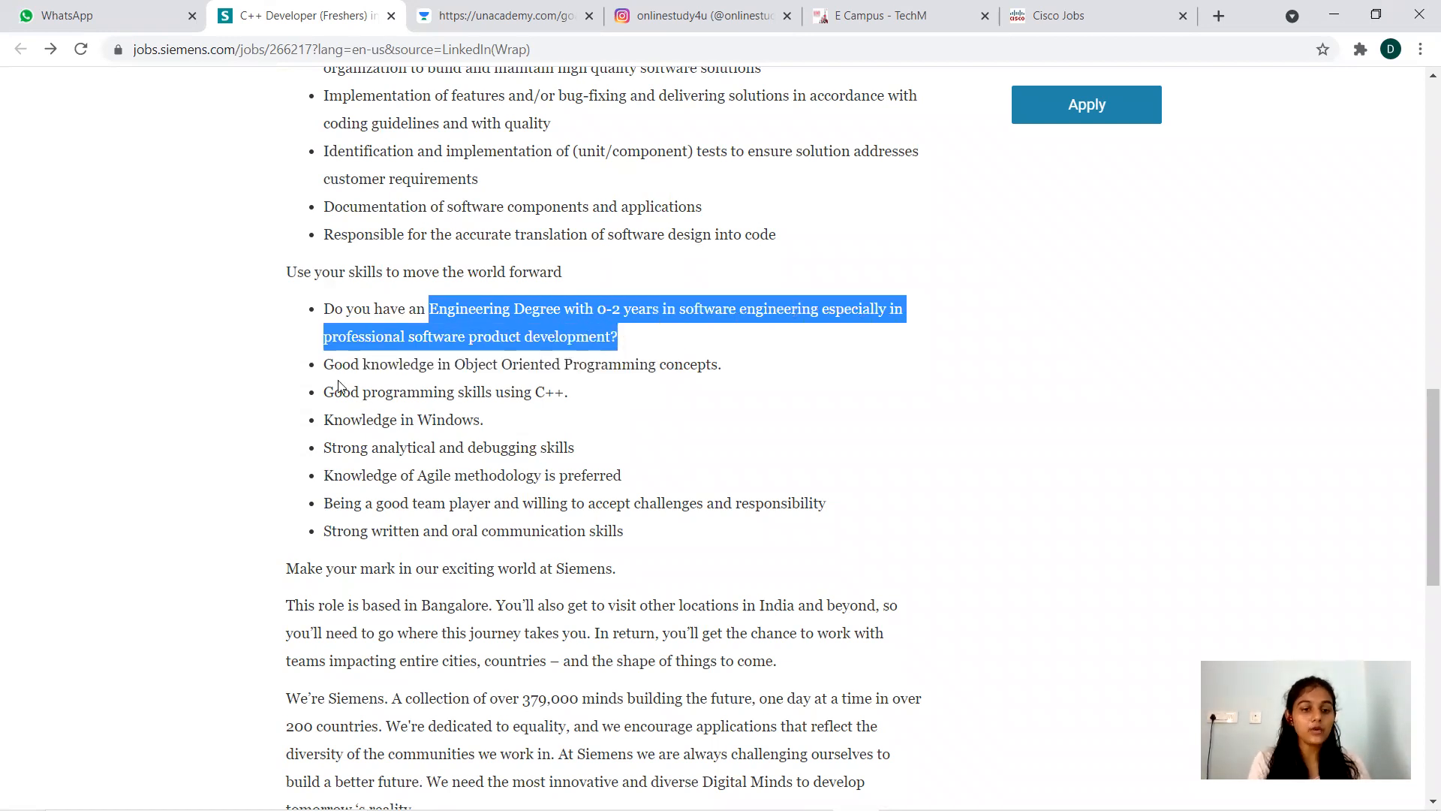
left_click(493, 391)
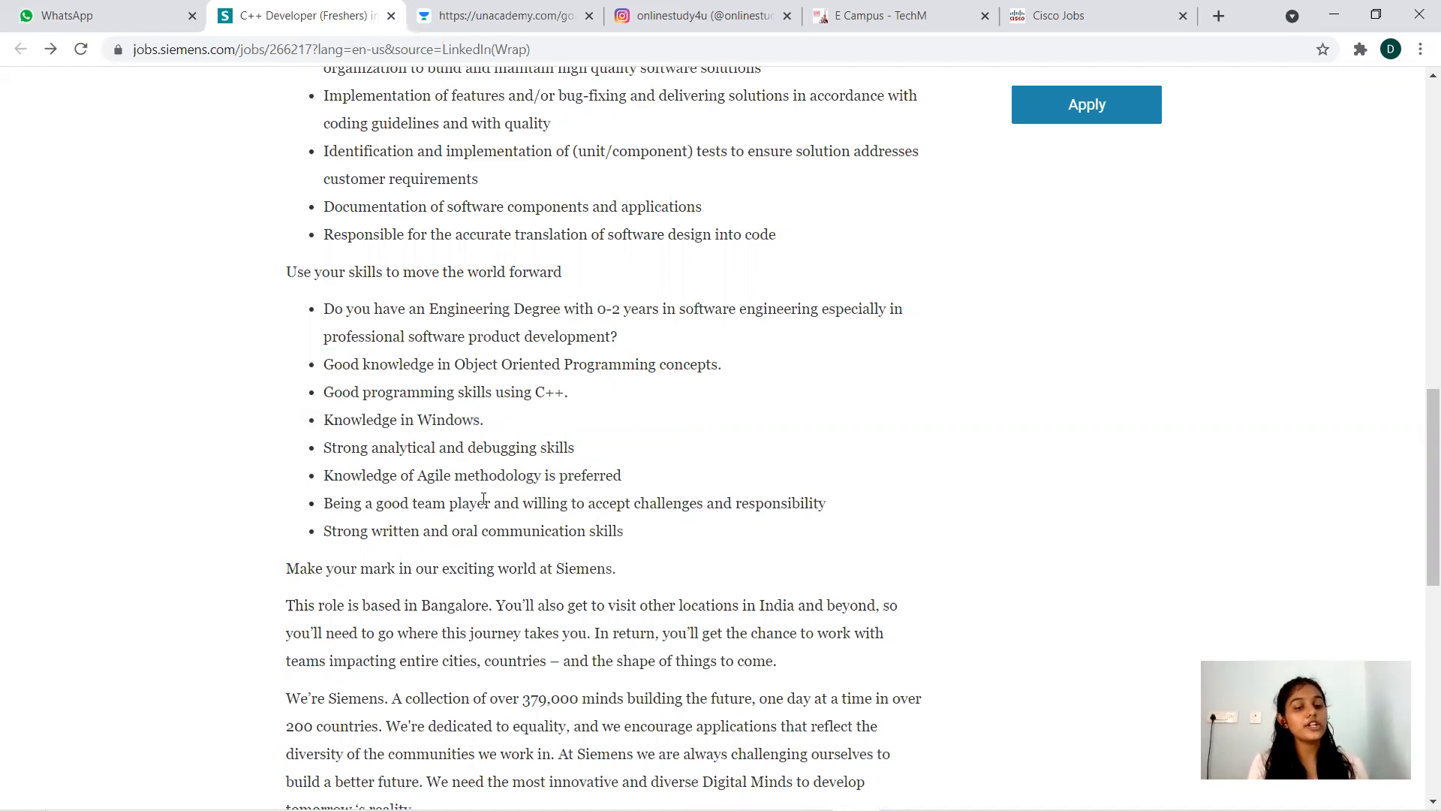
mouse_move(617, 499)
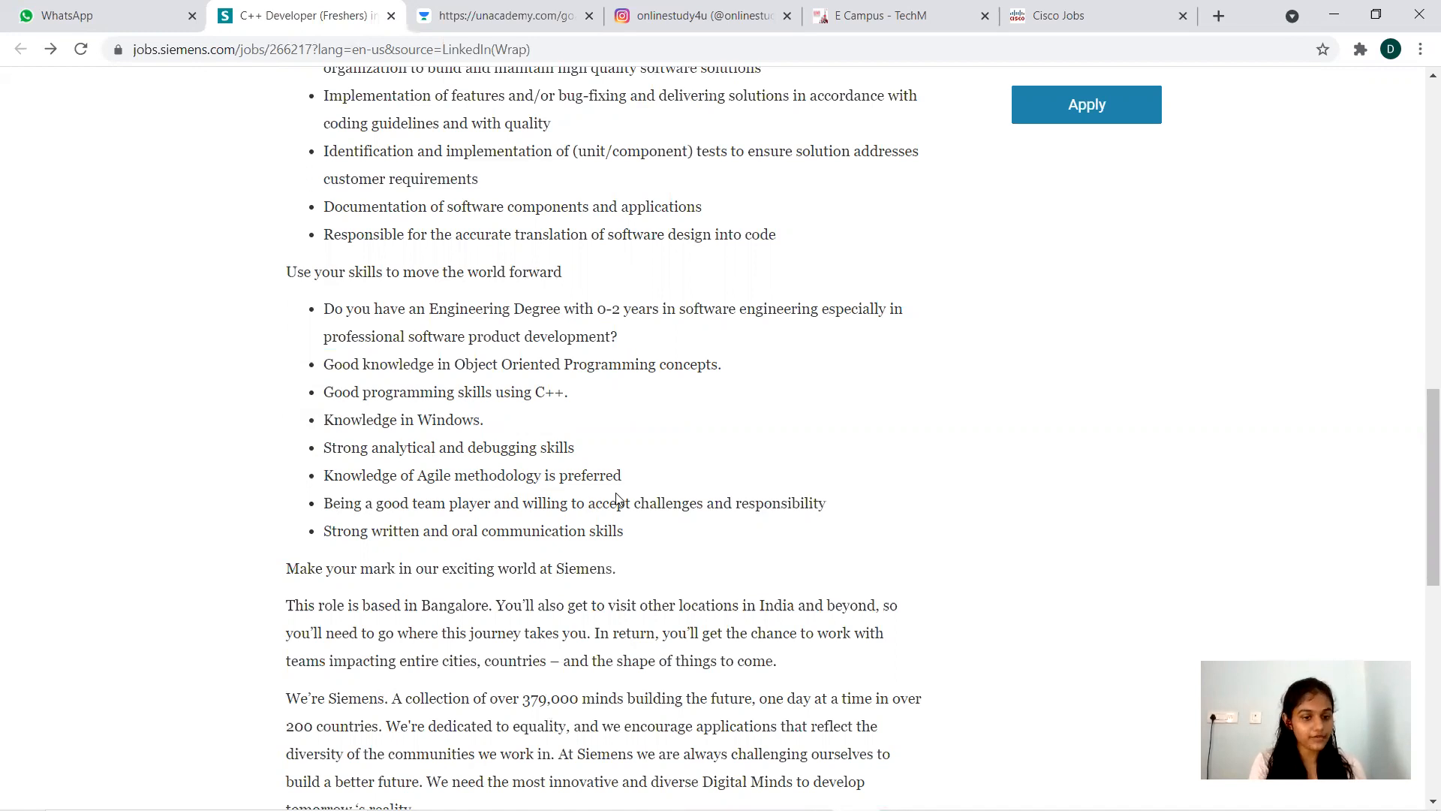
mouse_move(575, 527)
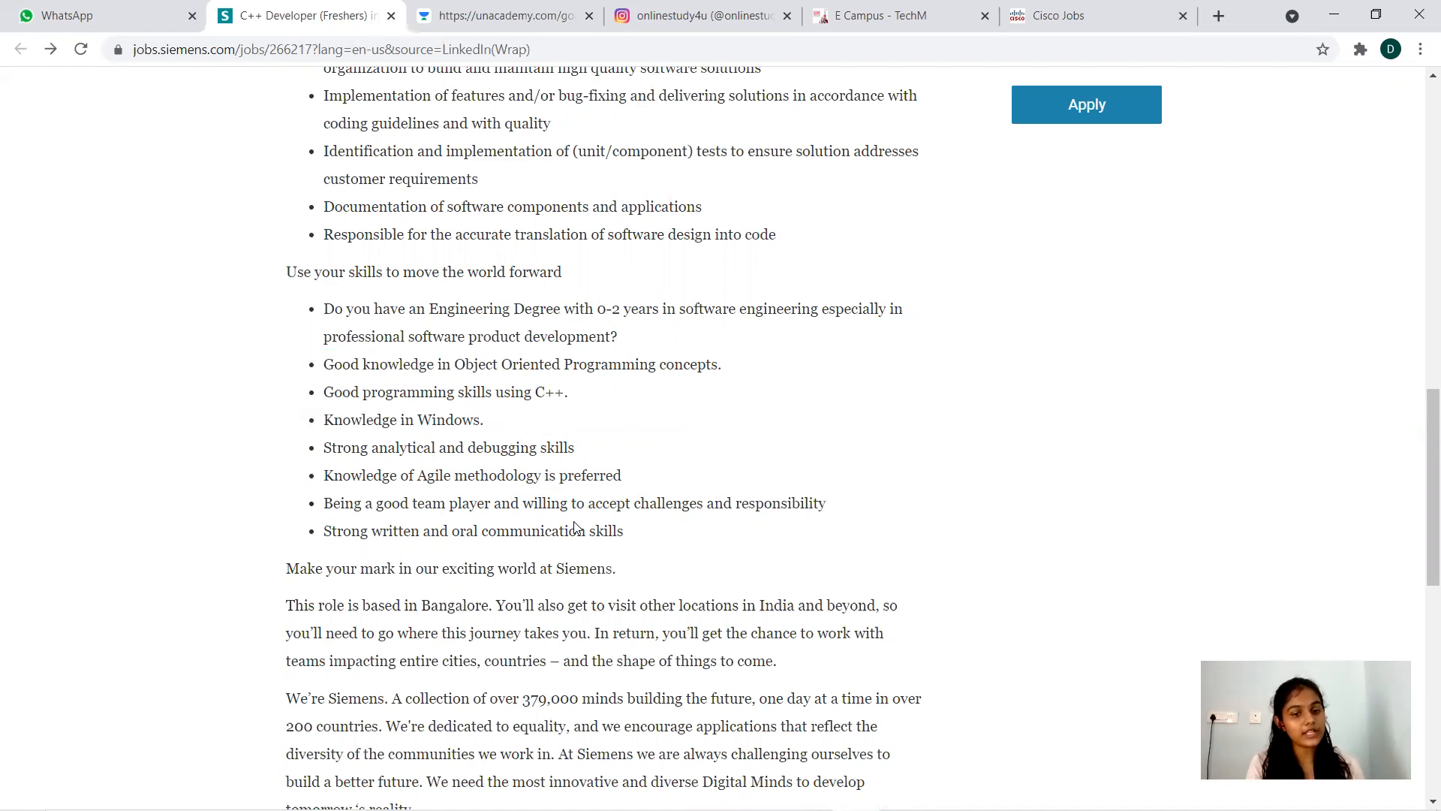
mouse_move(604, 568)
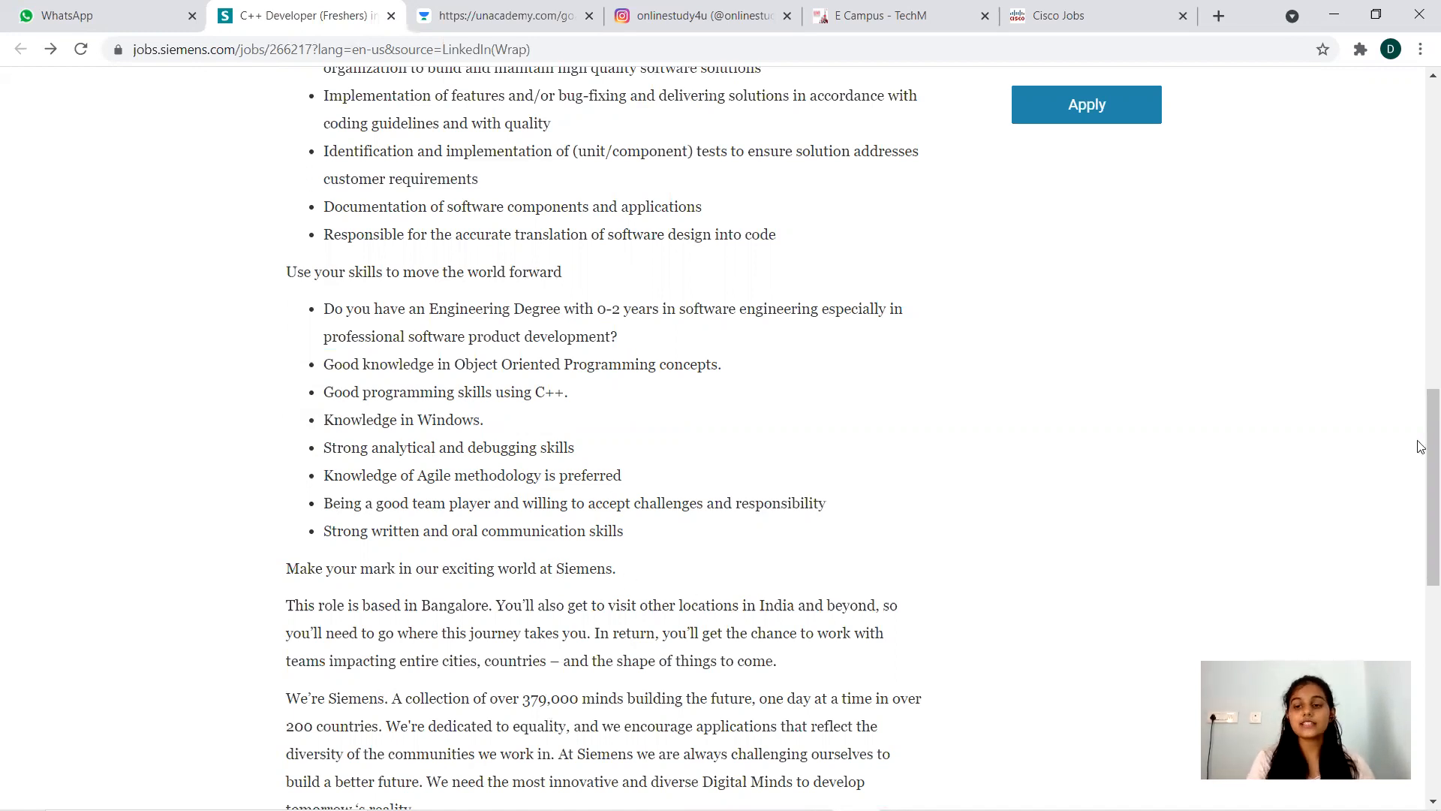
scroll("down", 3)
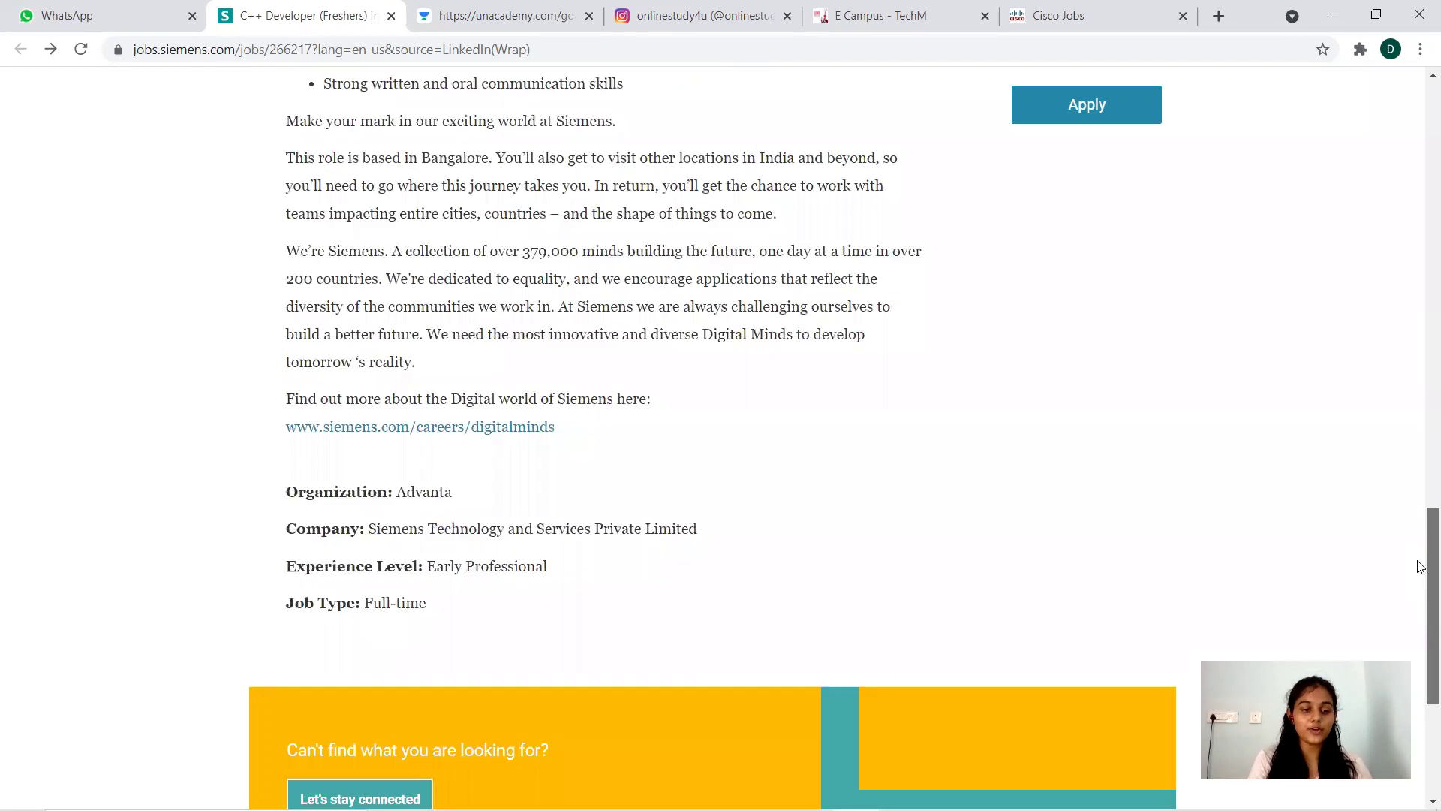
scroll("up", 3)
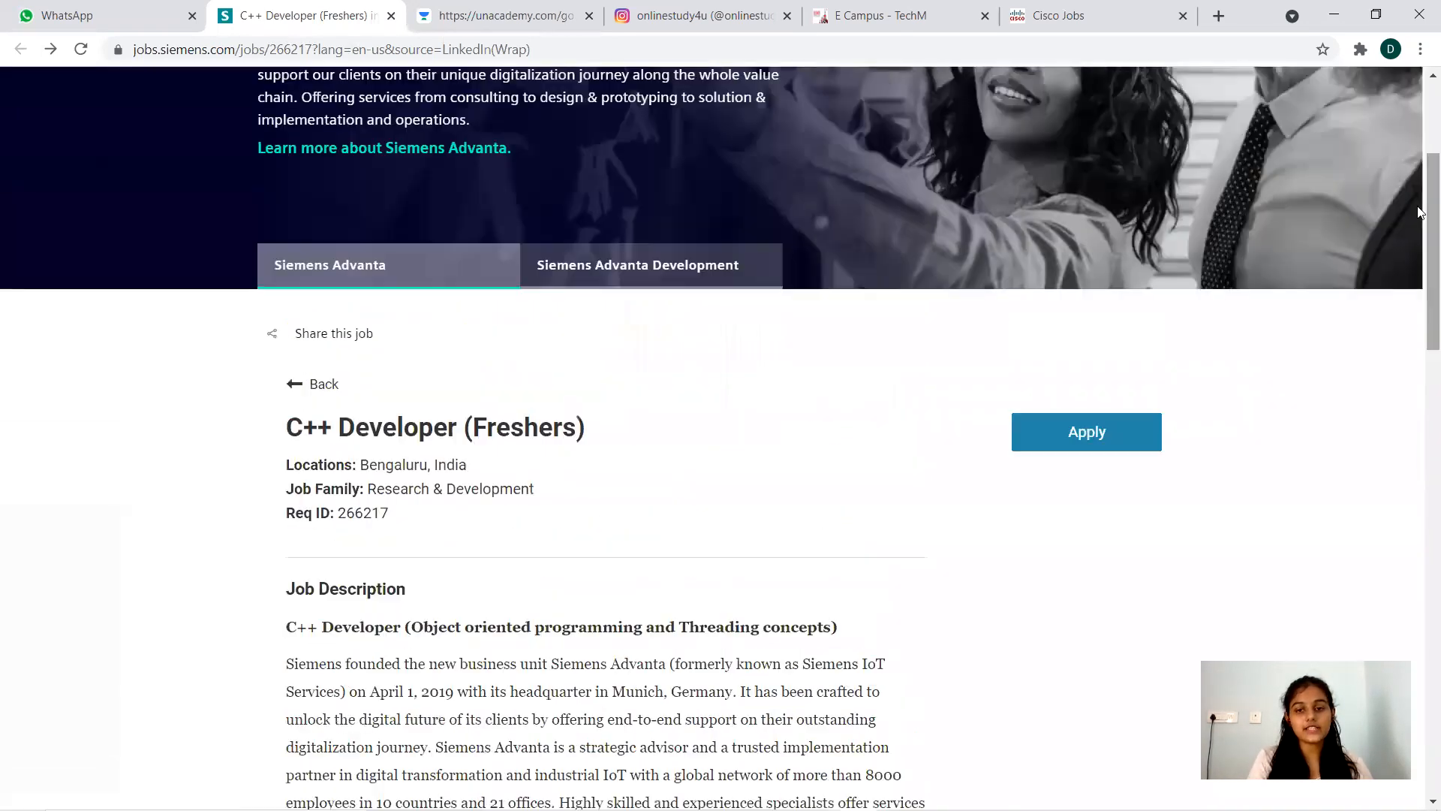
mouse_move(1093, 432)
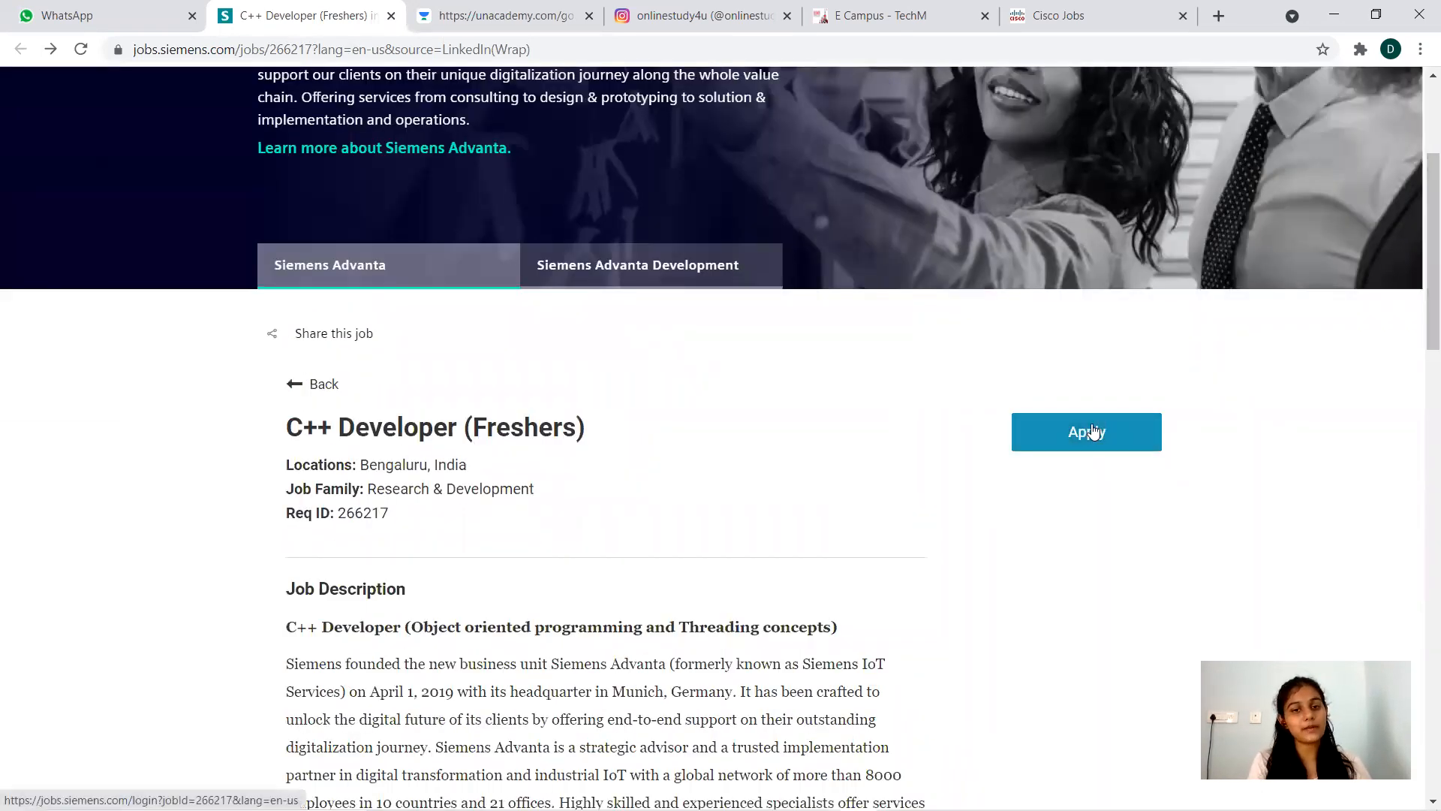
left_click(1086, 432)
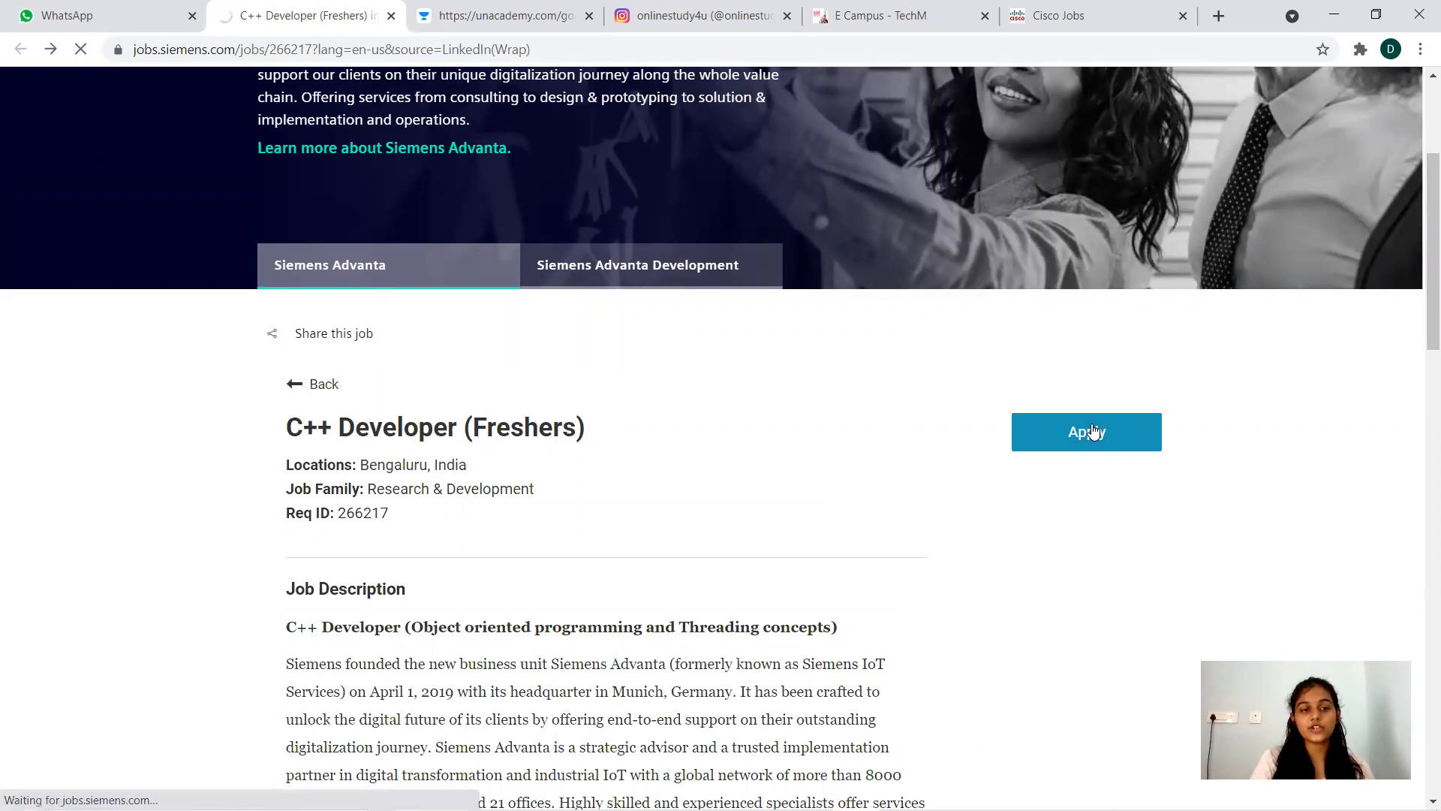
left_click(1087, 431)
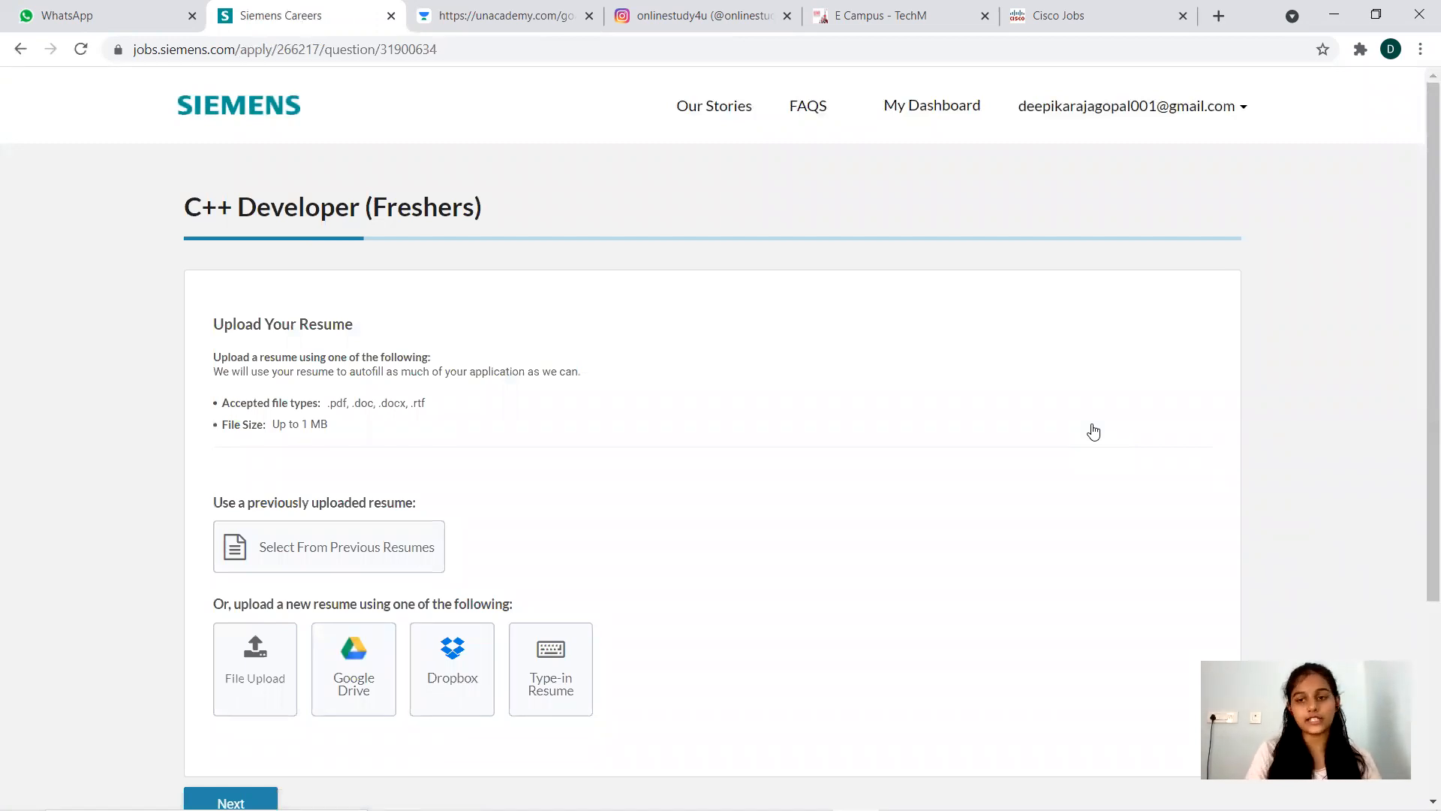
scroll("down", 3)
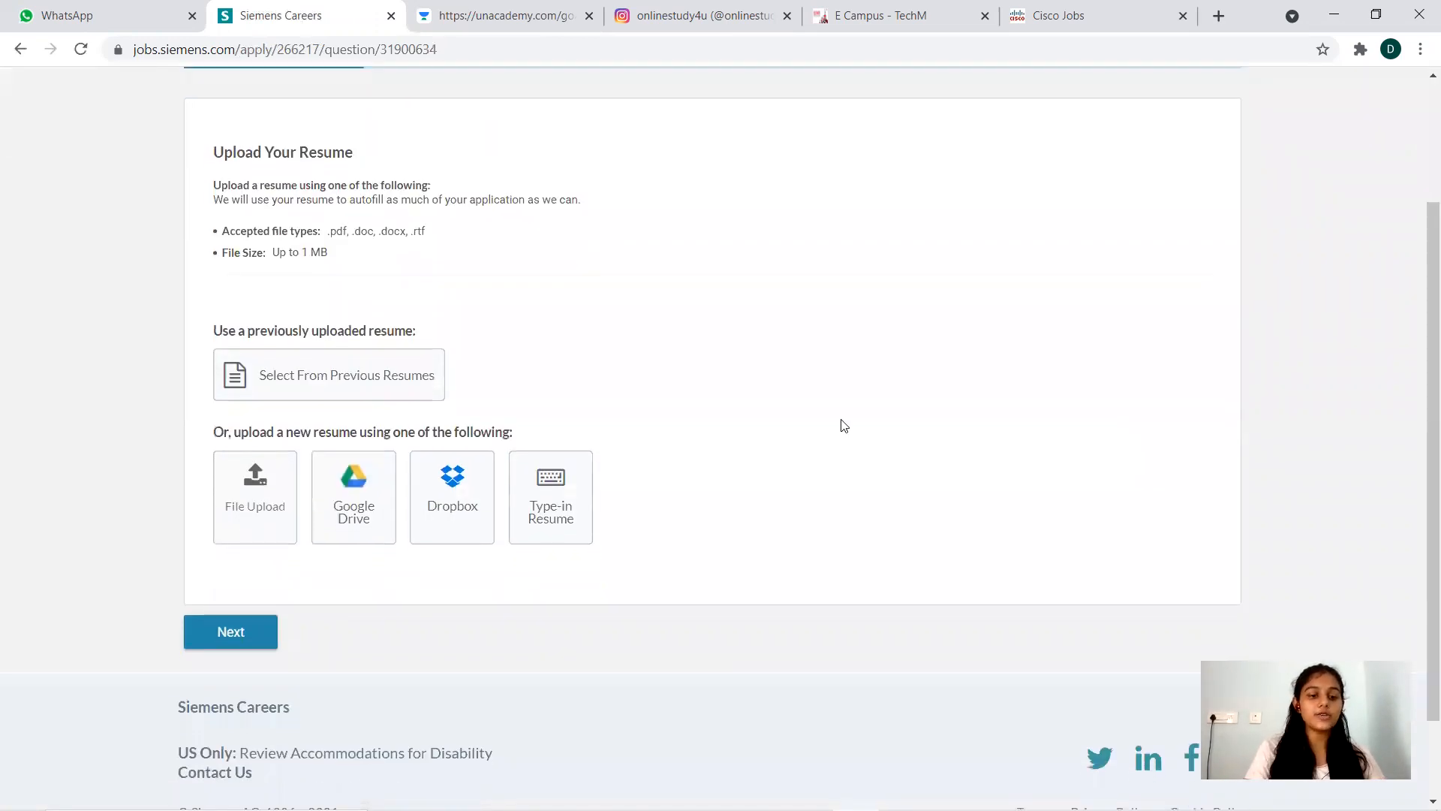
mouse_move(352, 406)
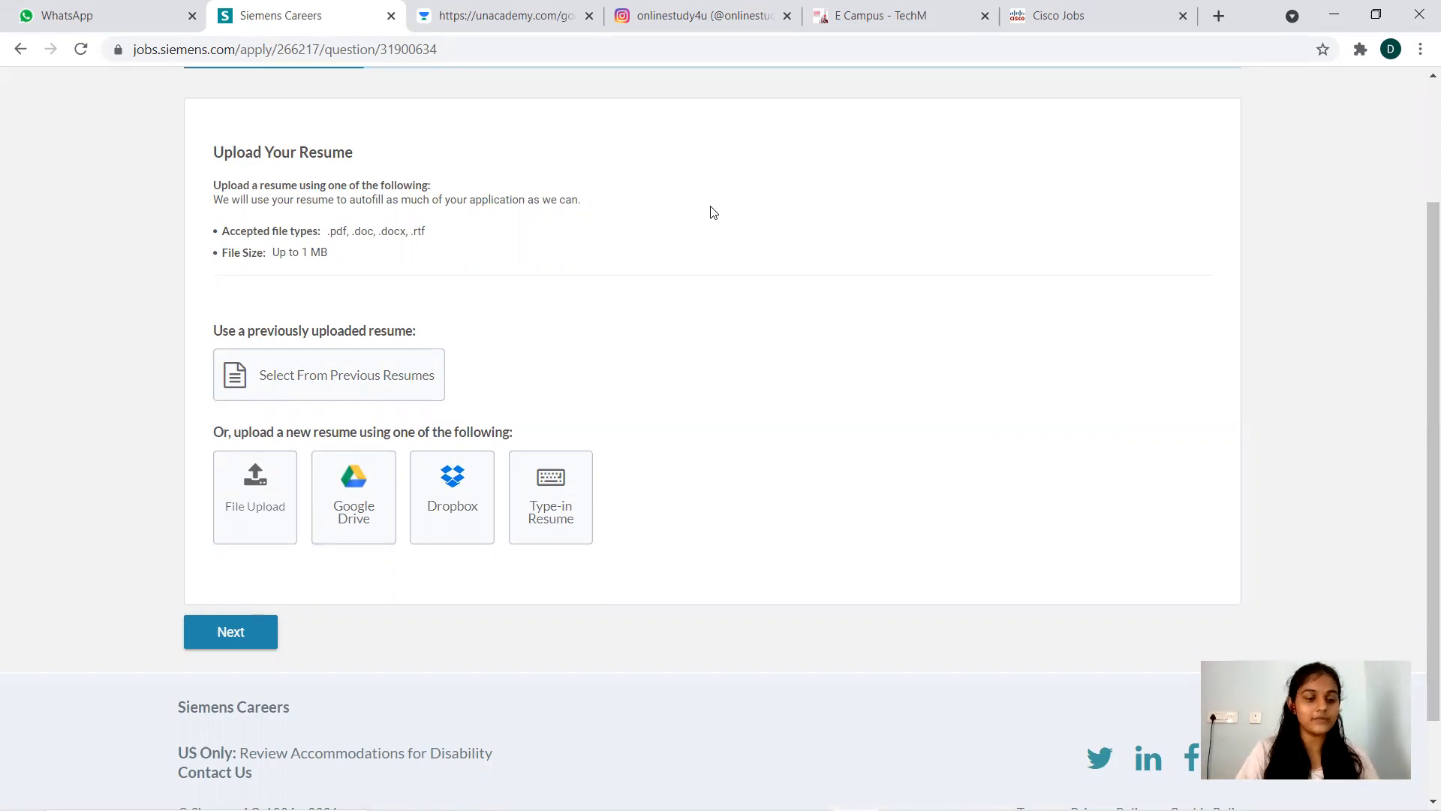
mouse_move(1420, 276)
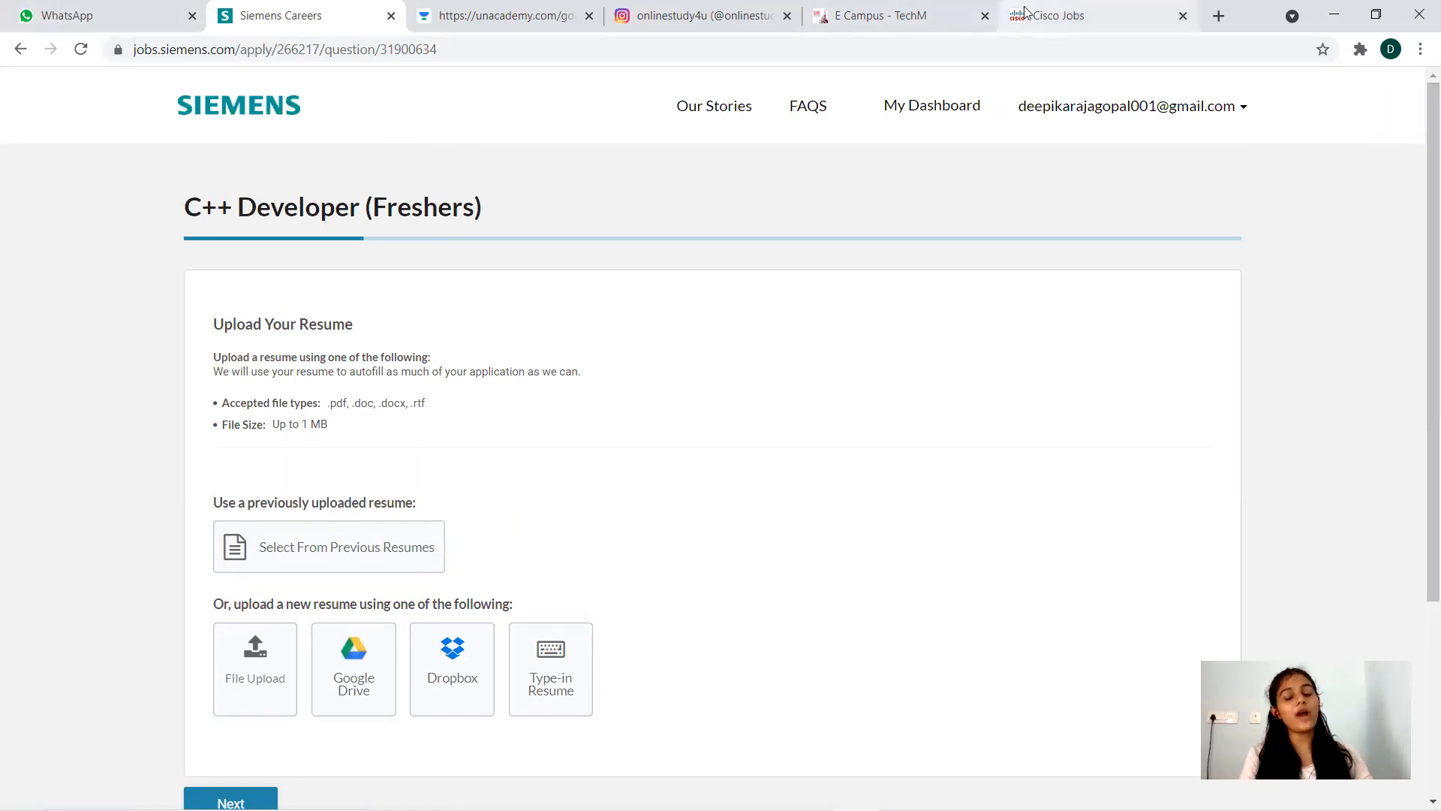
Switch to the Cisco New Grad posting and read its description and Who You Are section
left_click(1064, 16)
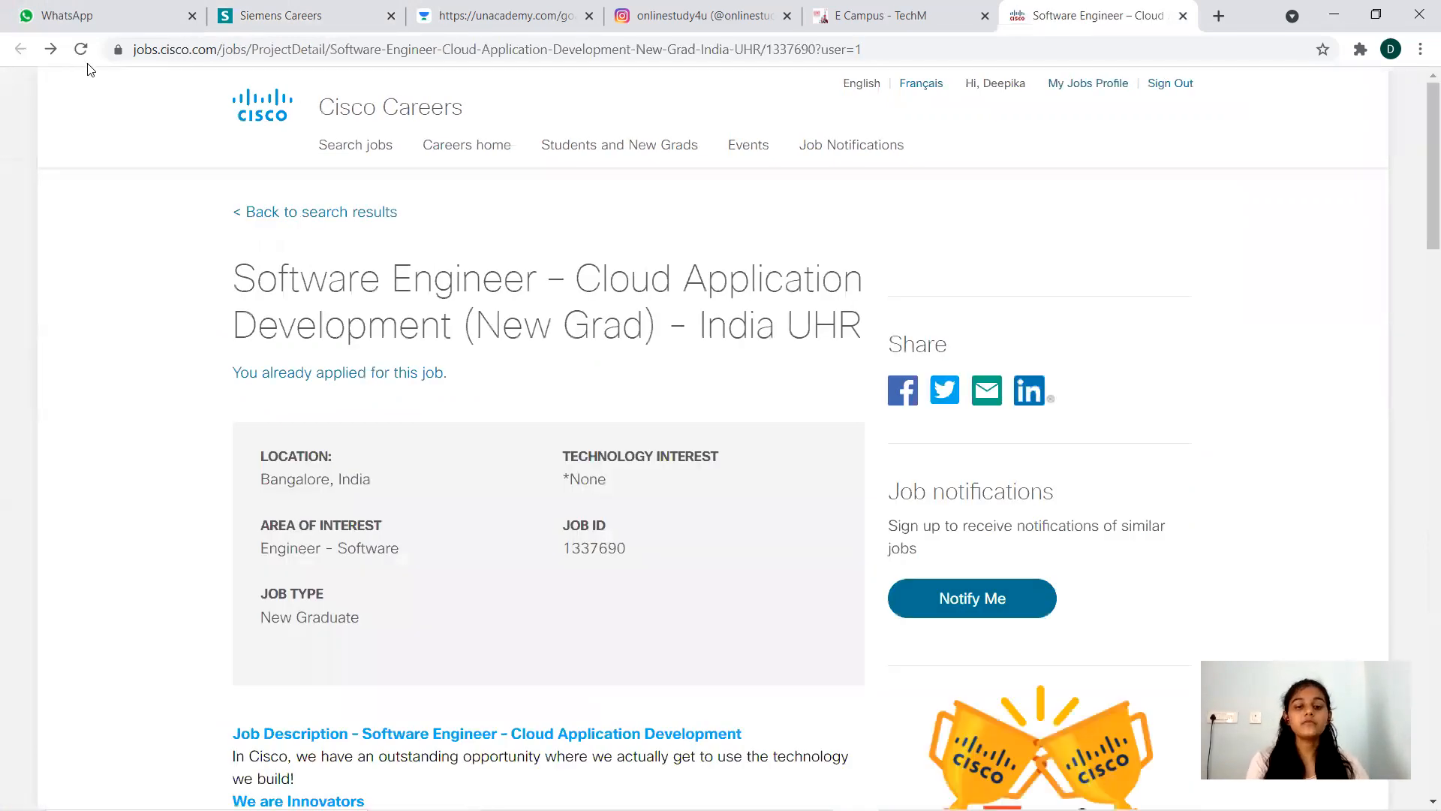
scroll("down", 3)
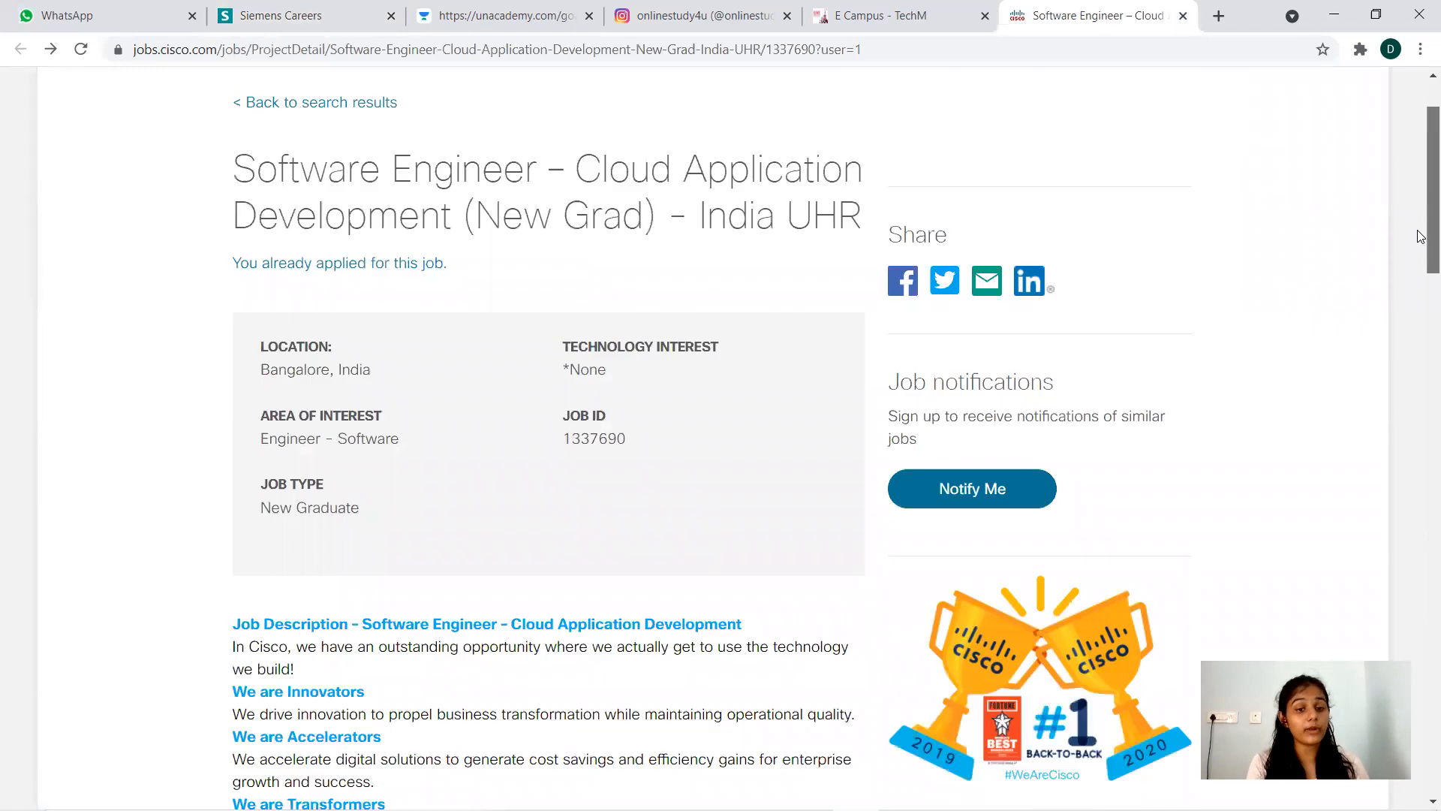
scroll("down", 3)
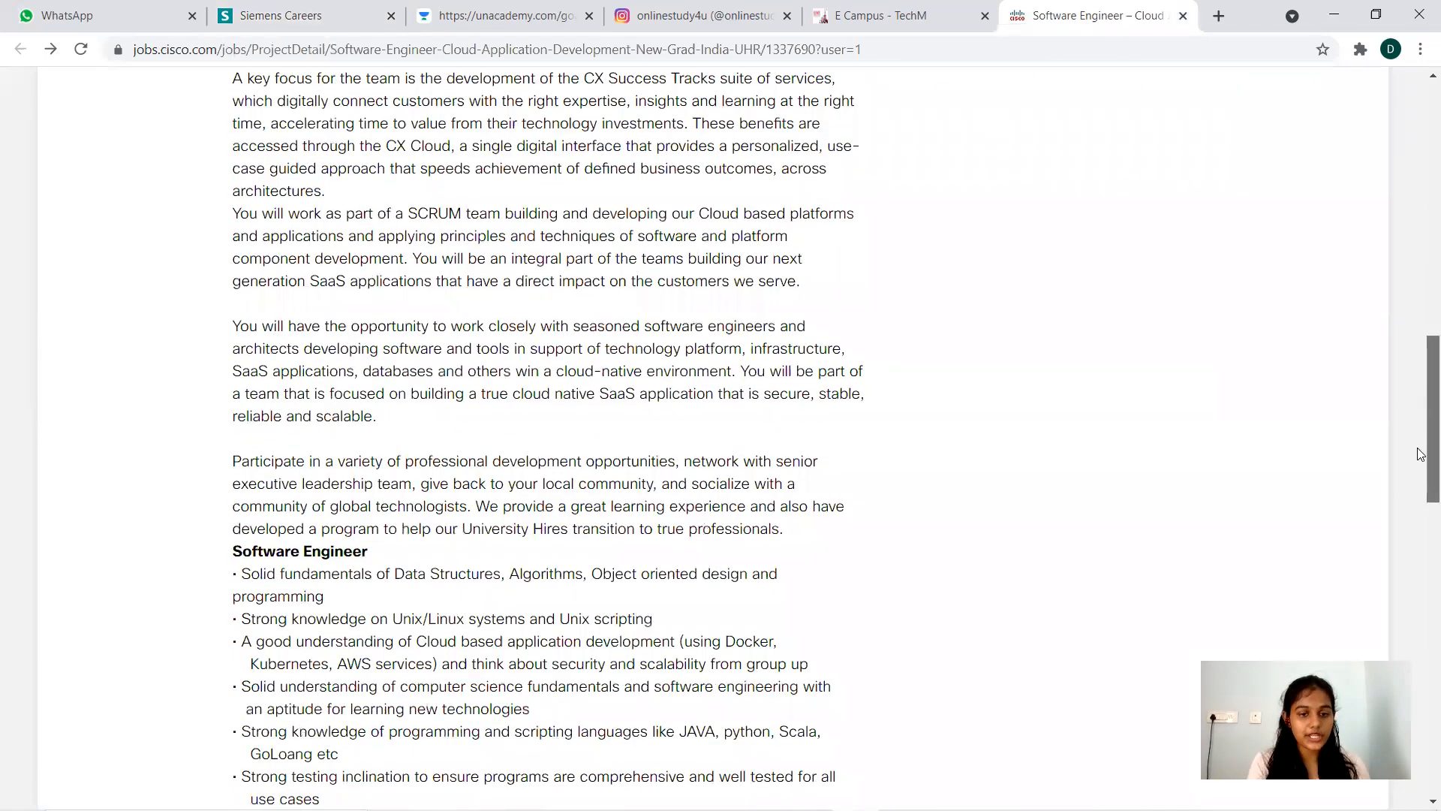
scroll("down", 3)
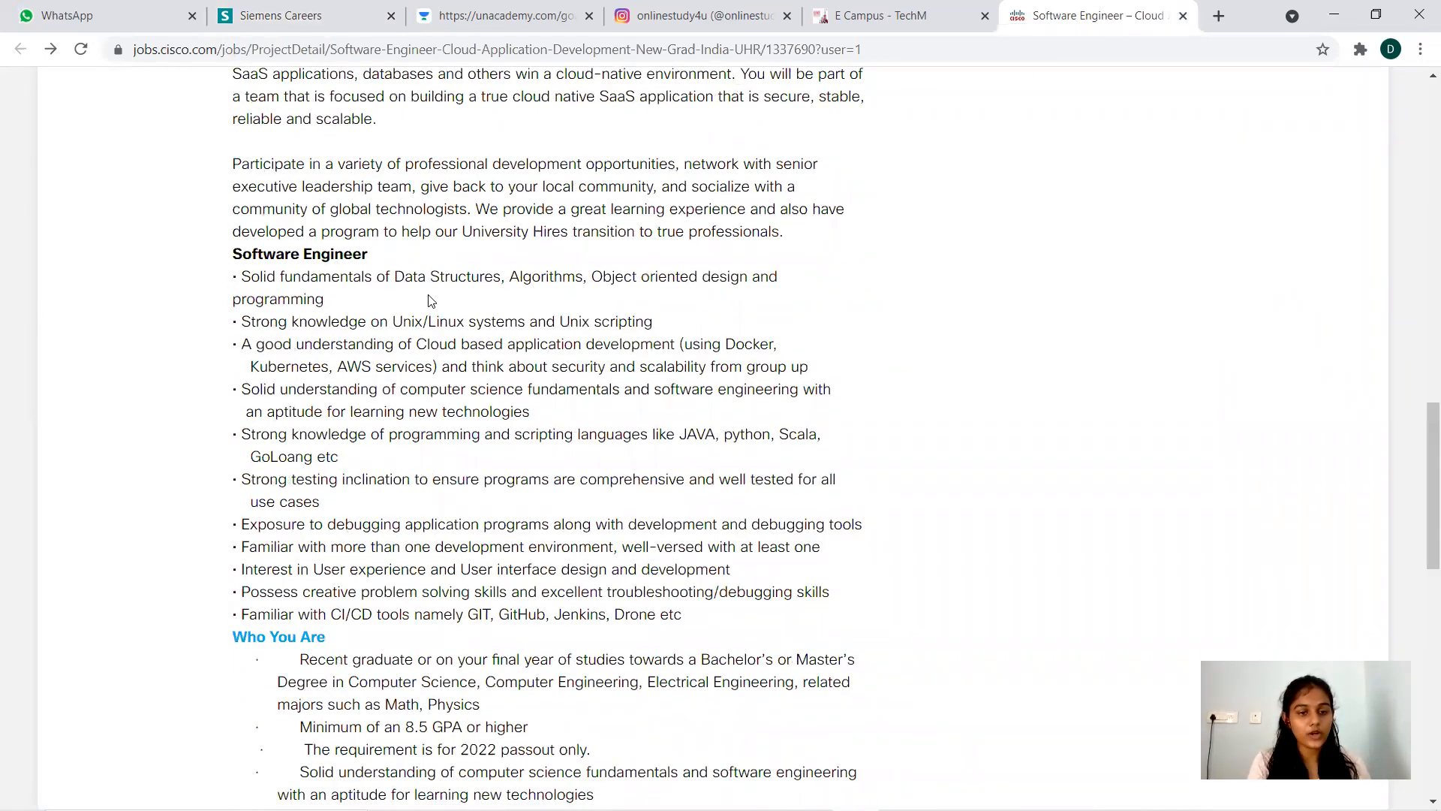
mouse_move(376, 444)
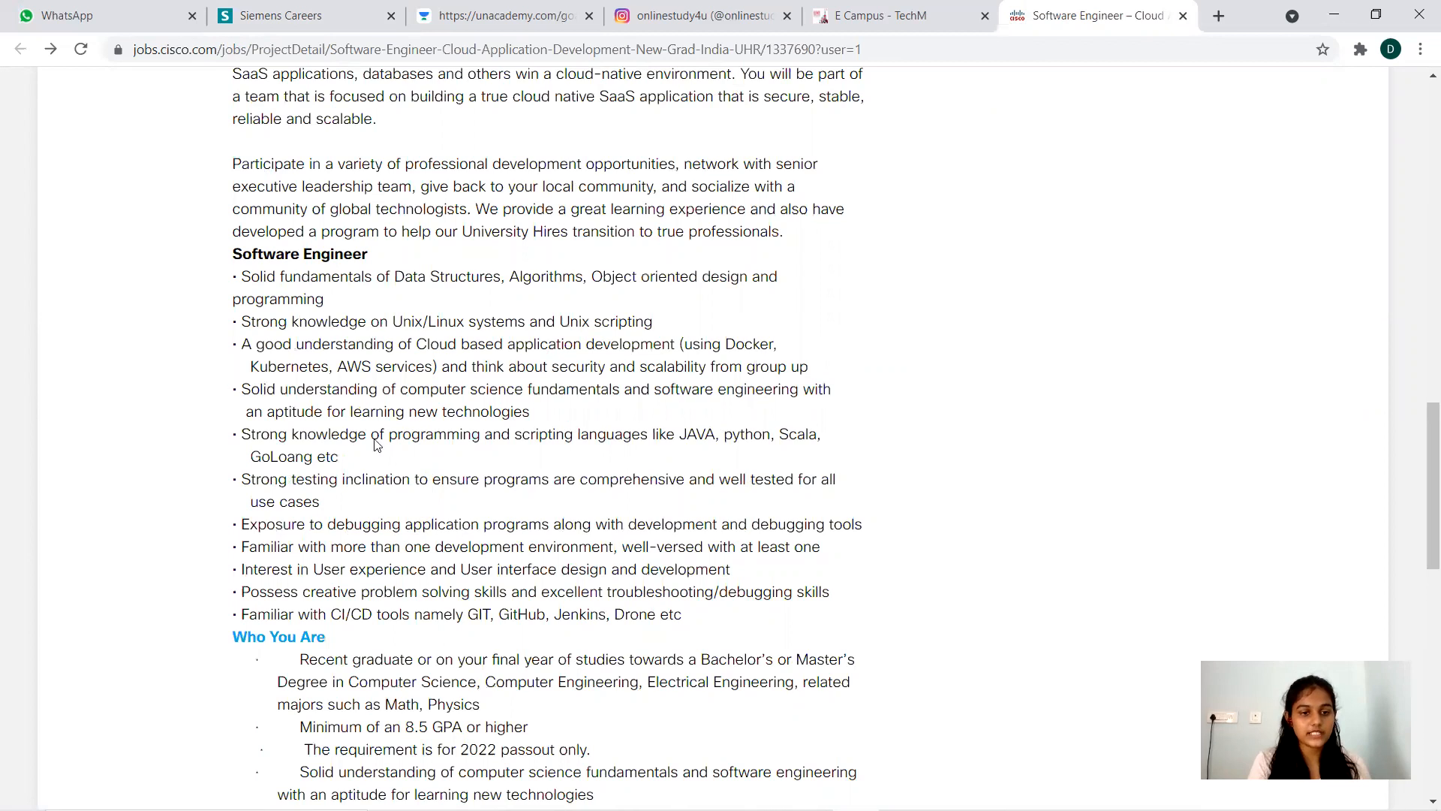
scroll("down", 3)
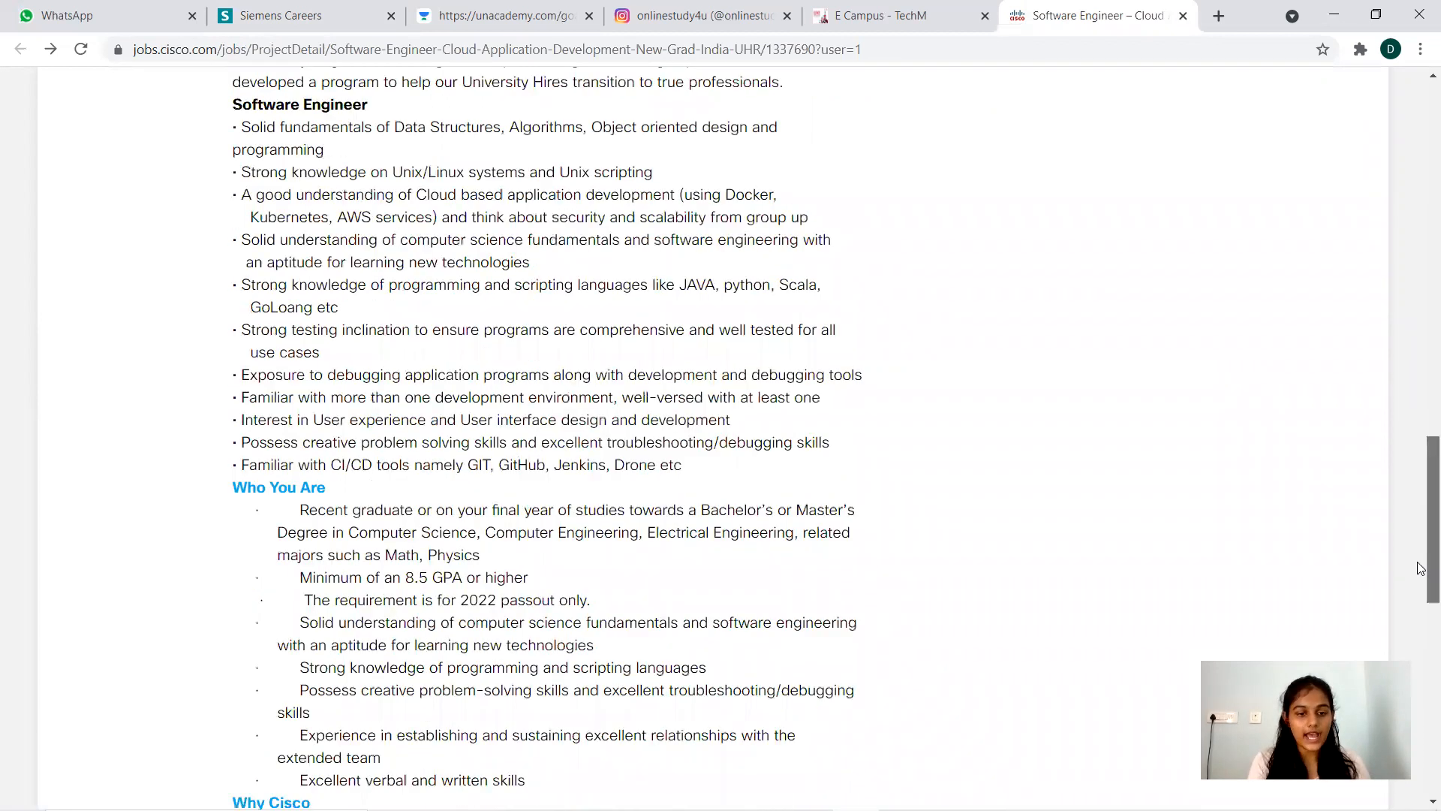
scroll("down", 3)
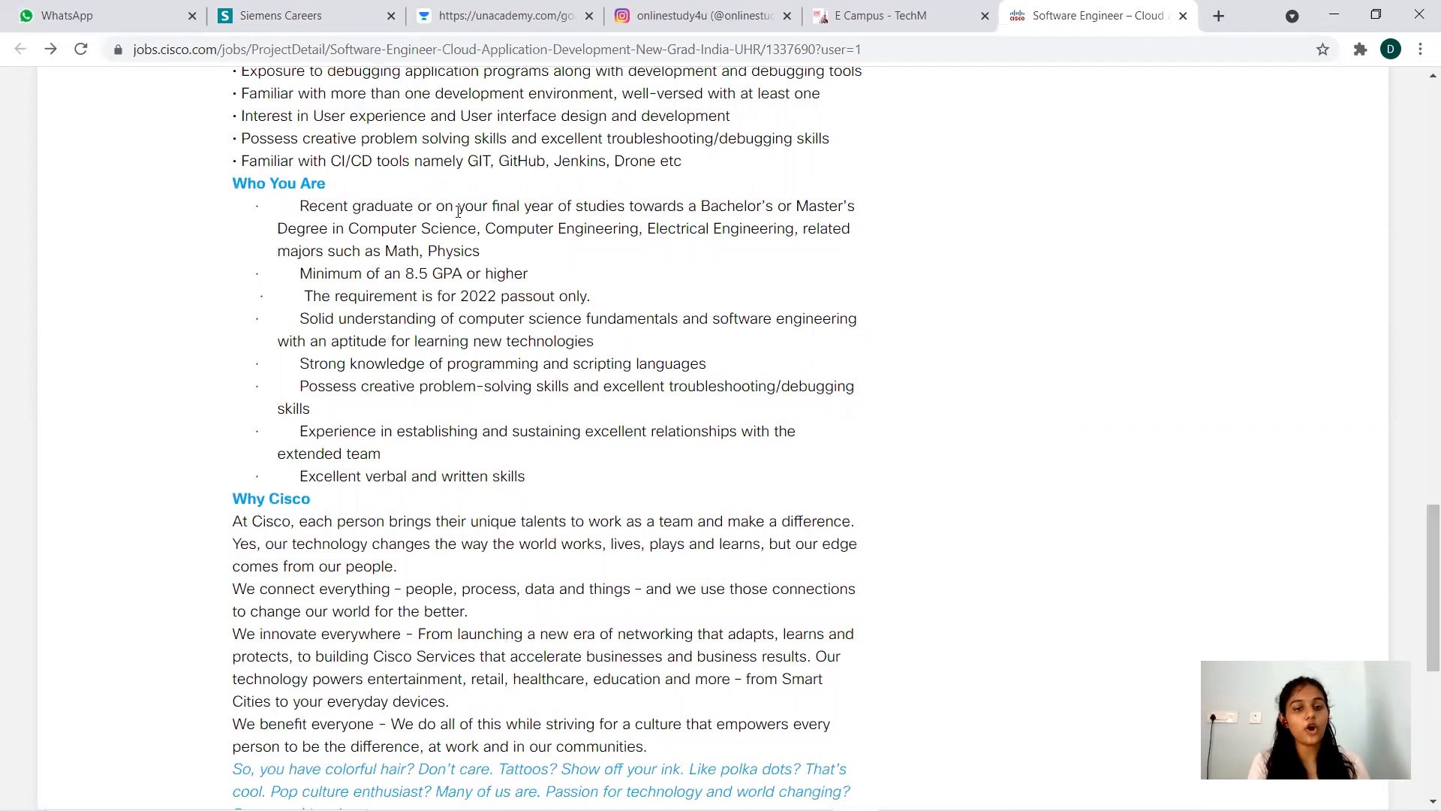
mouse_move(728, 210)
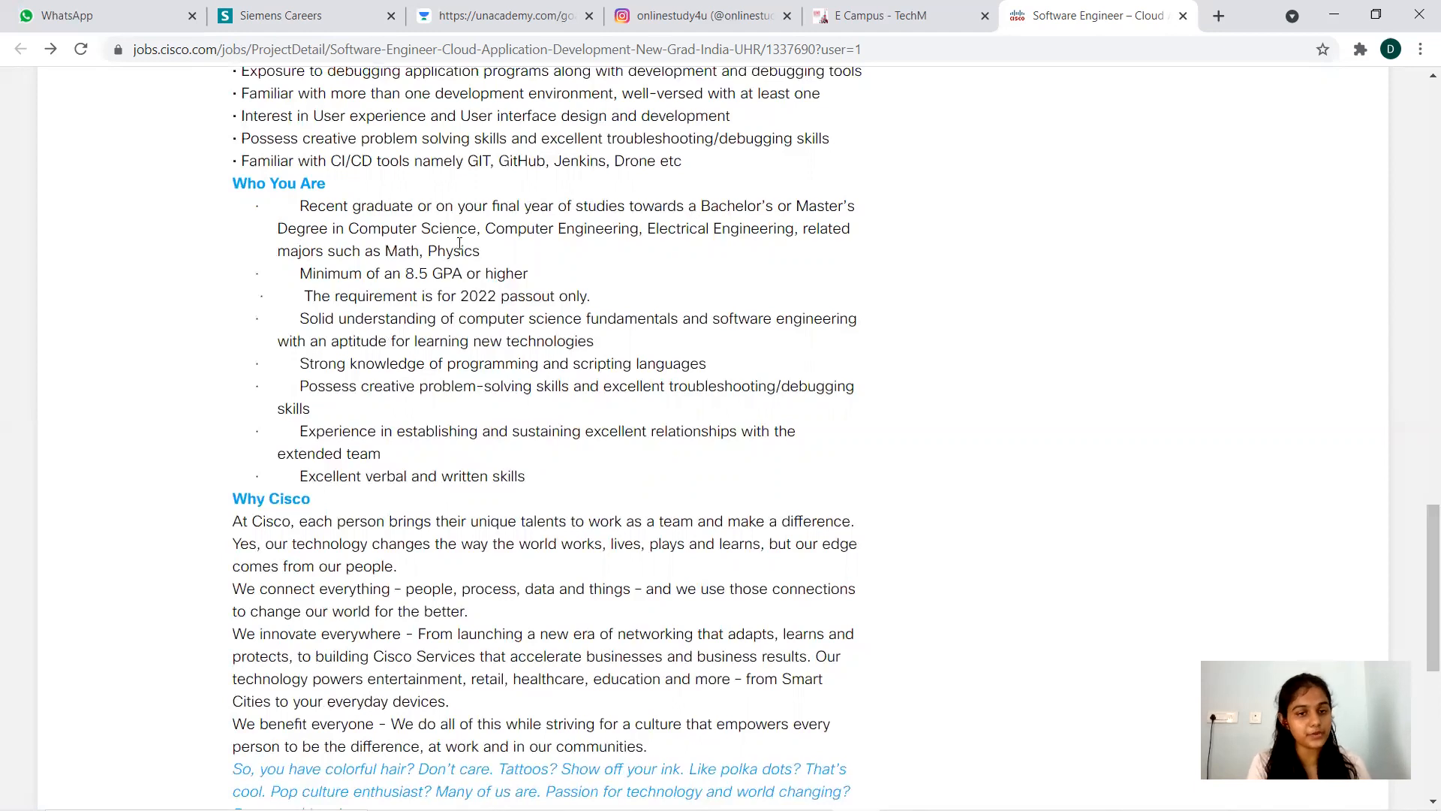
mouse_move(716, 249)
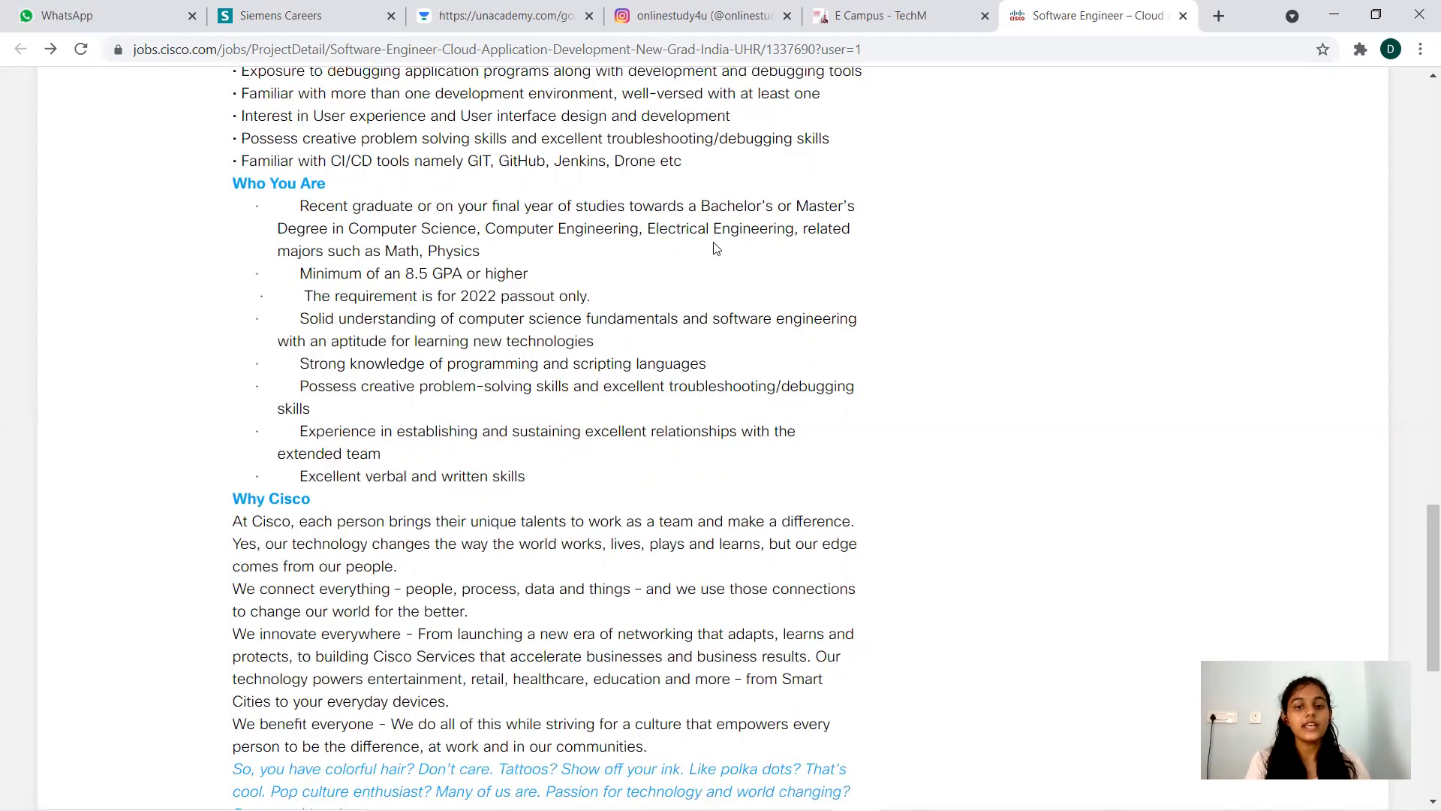
mouse_move(347, 262)
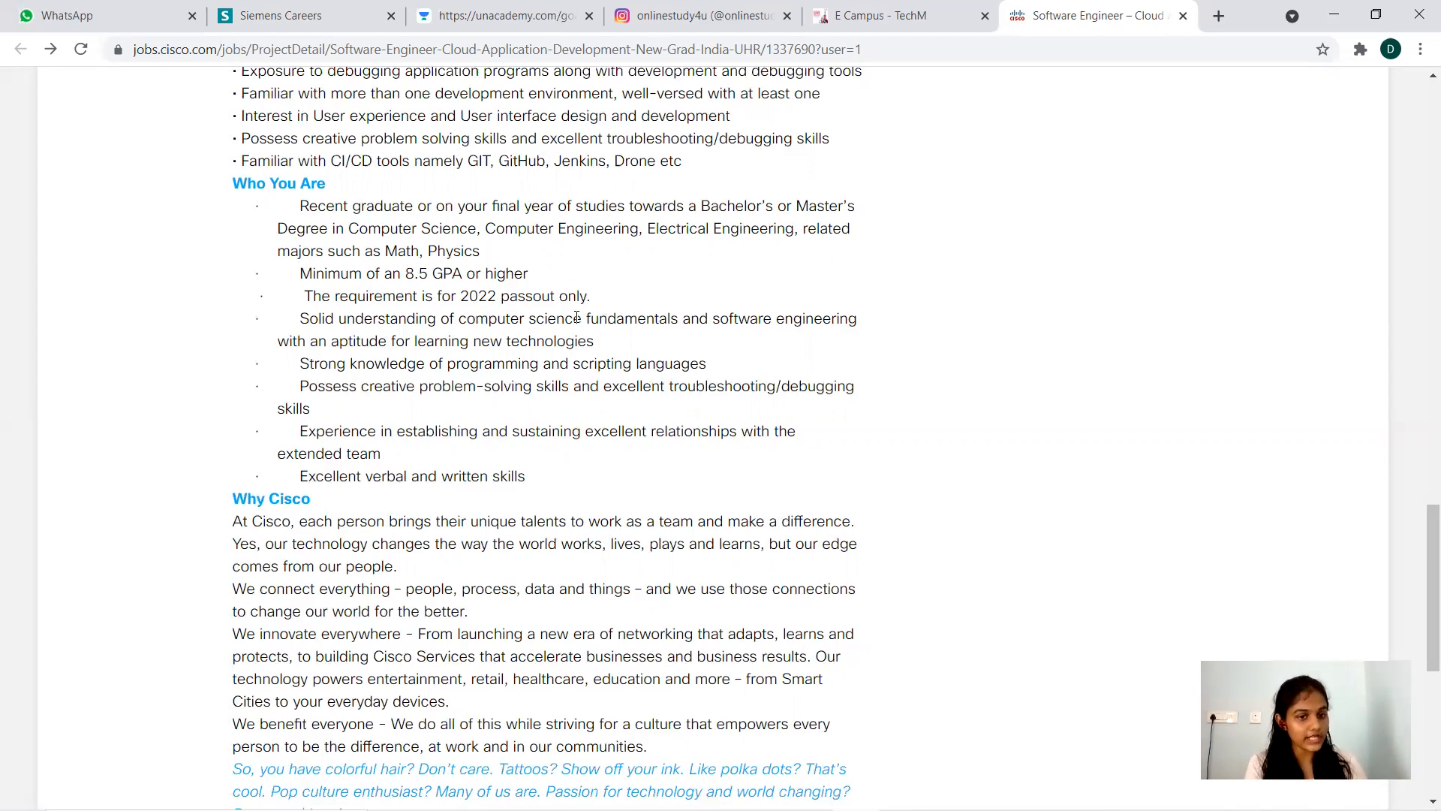
mouse_move(634, 353)
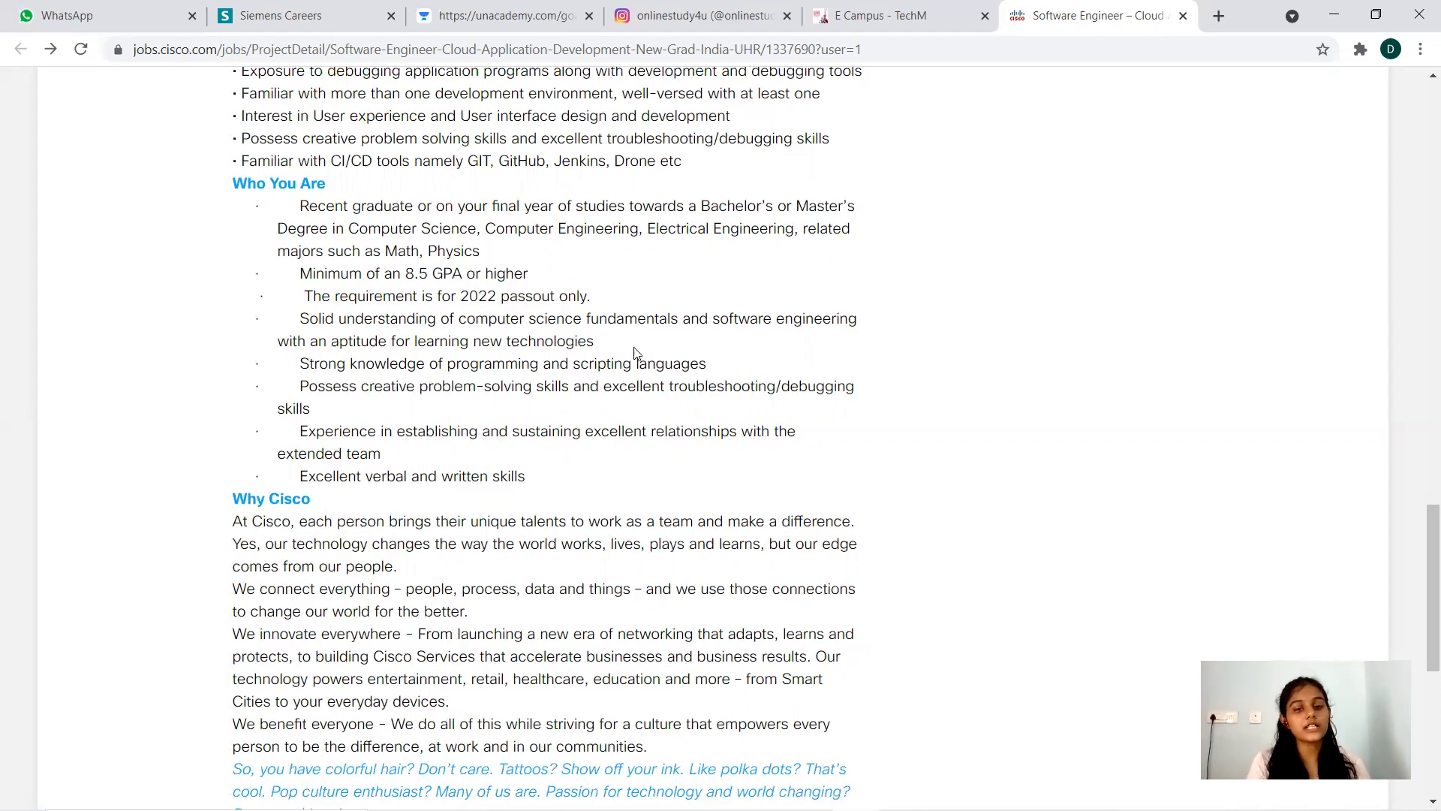
mouse_move(344, 365)
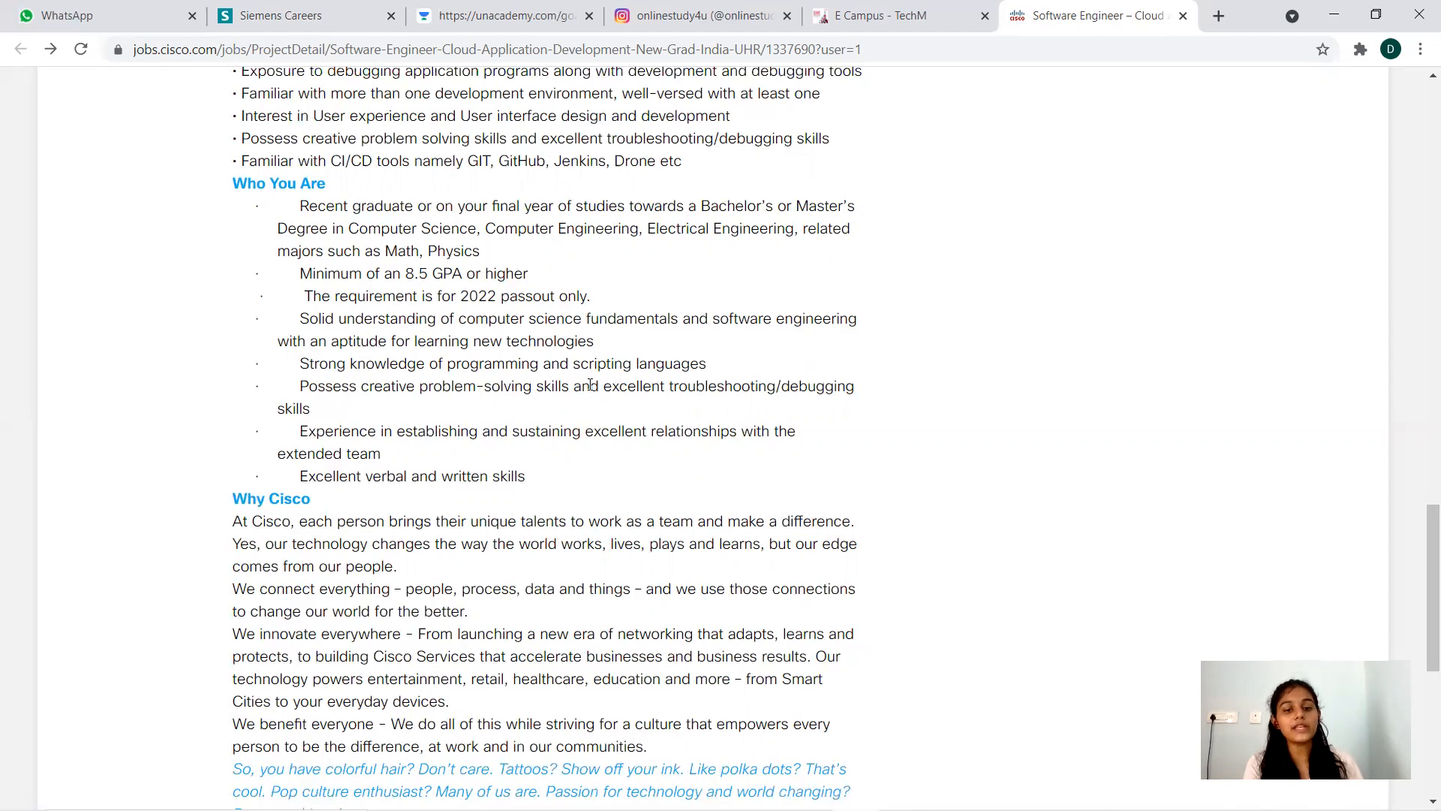
mouse_move(468, 412)
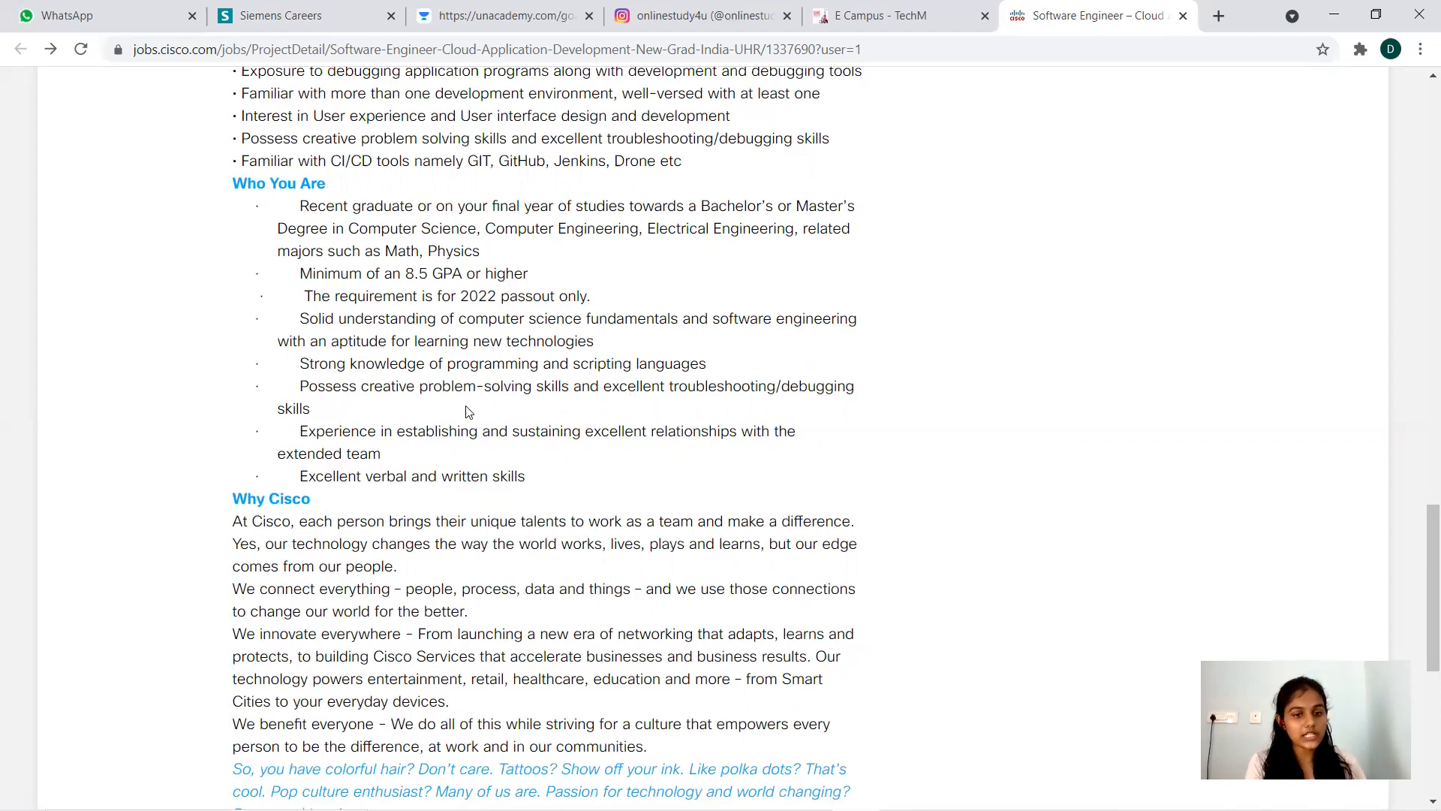
mouse_move(822, 409)
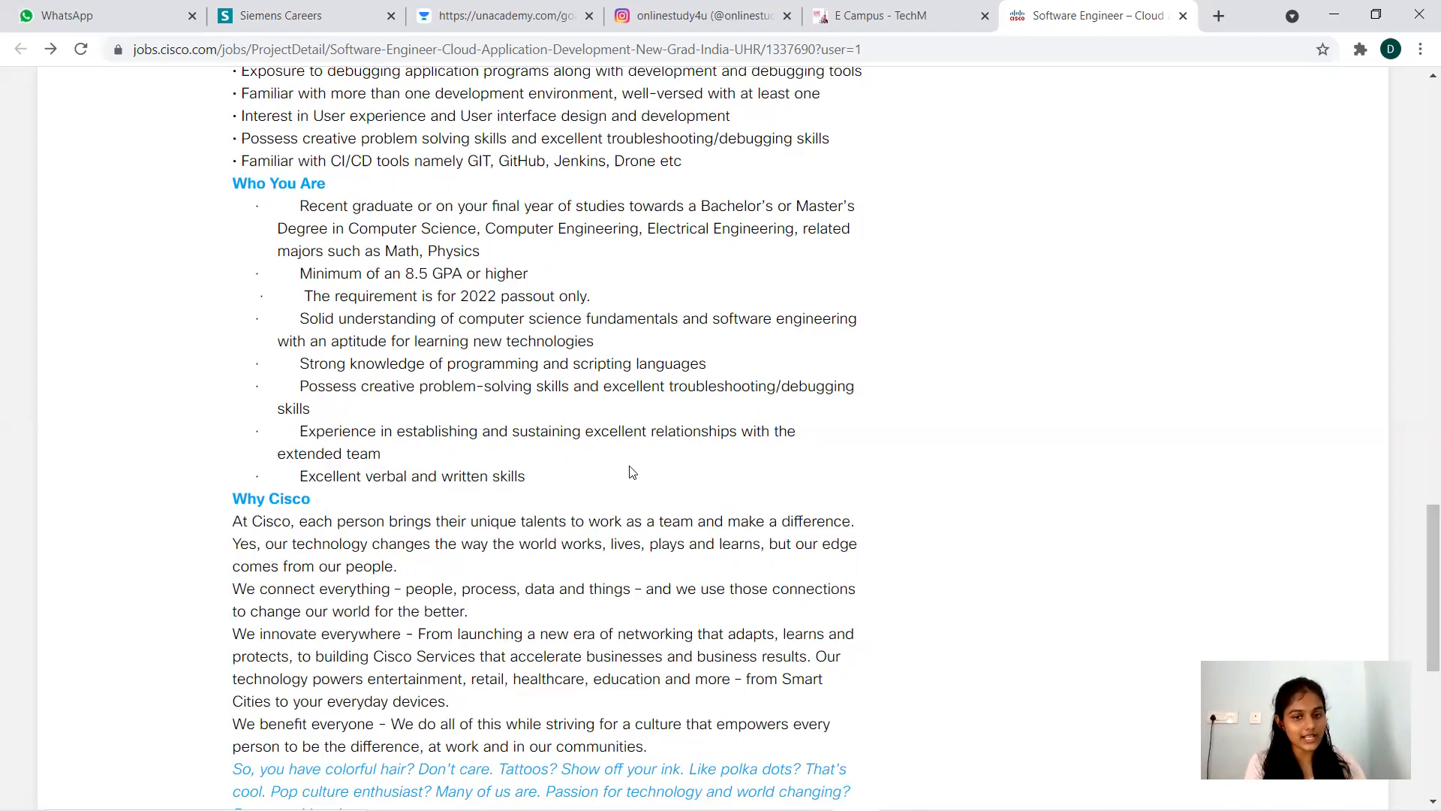
mouse_move(373, 499)
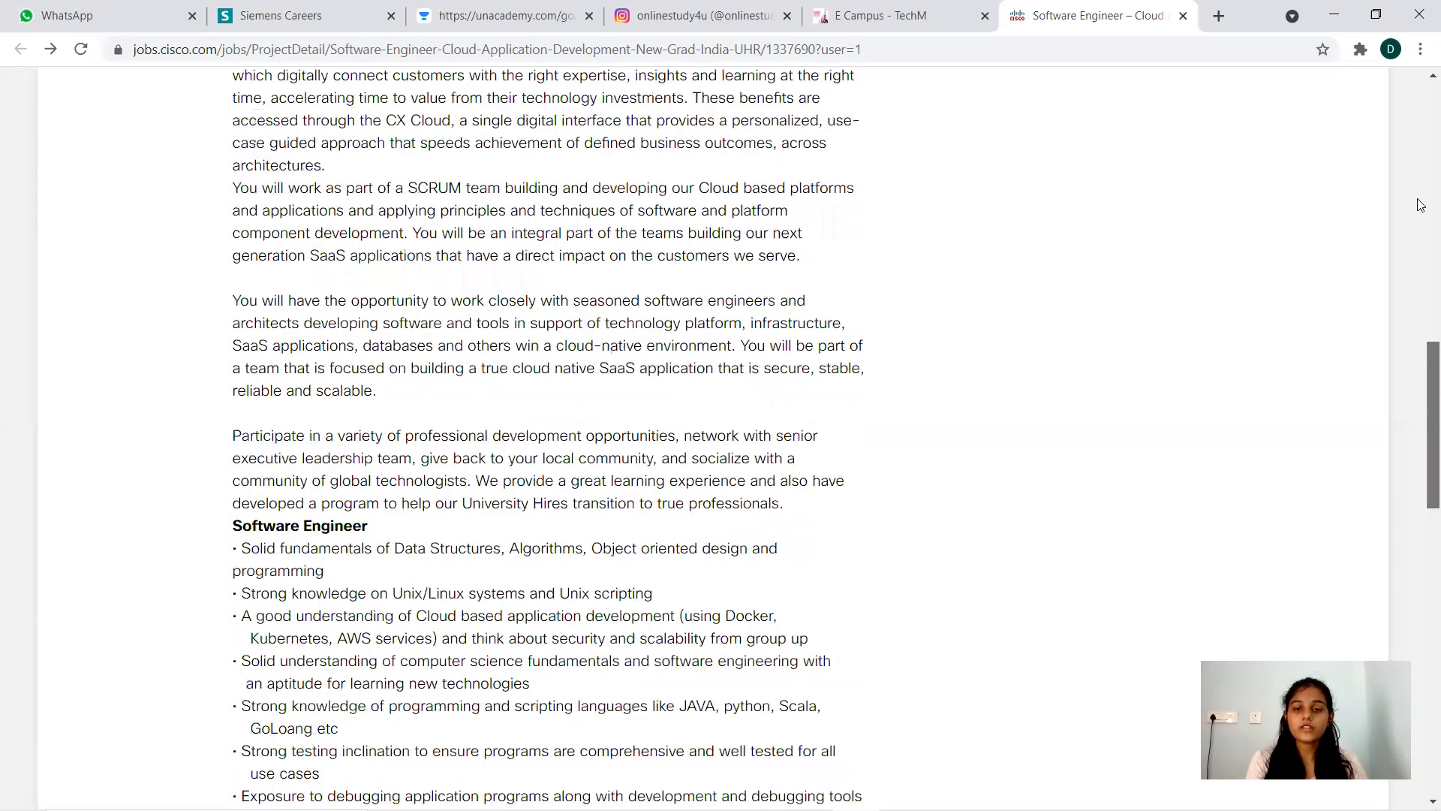
Return to the top of the posting and open the My Job Activities profile page
scroll("up", 3)
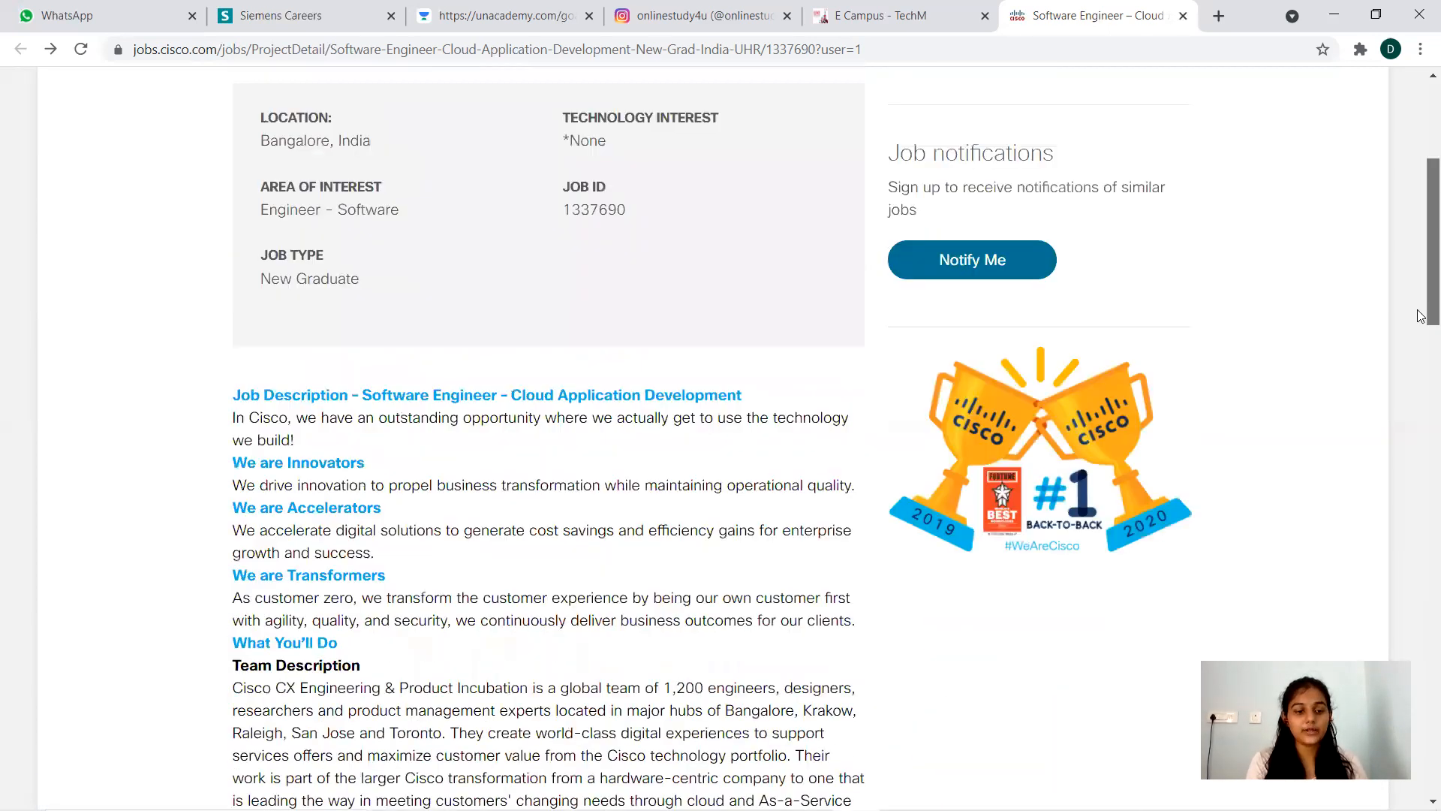
scroll("up", 3)
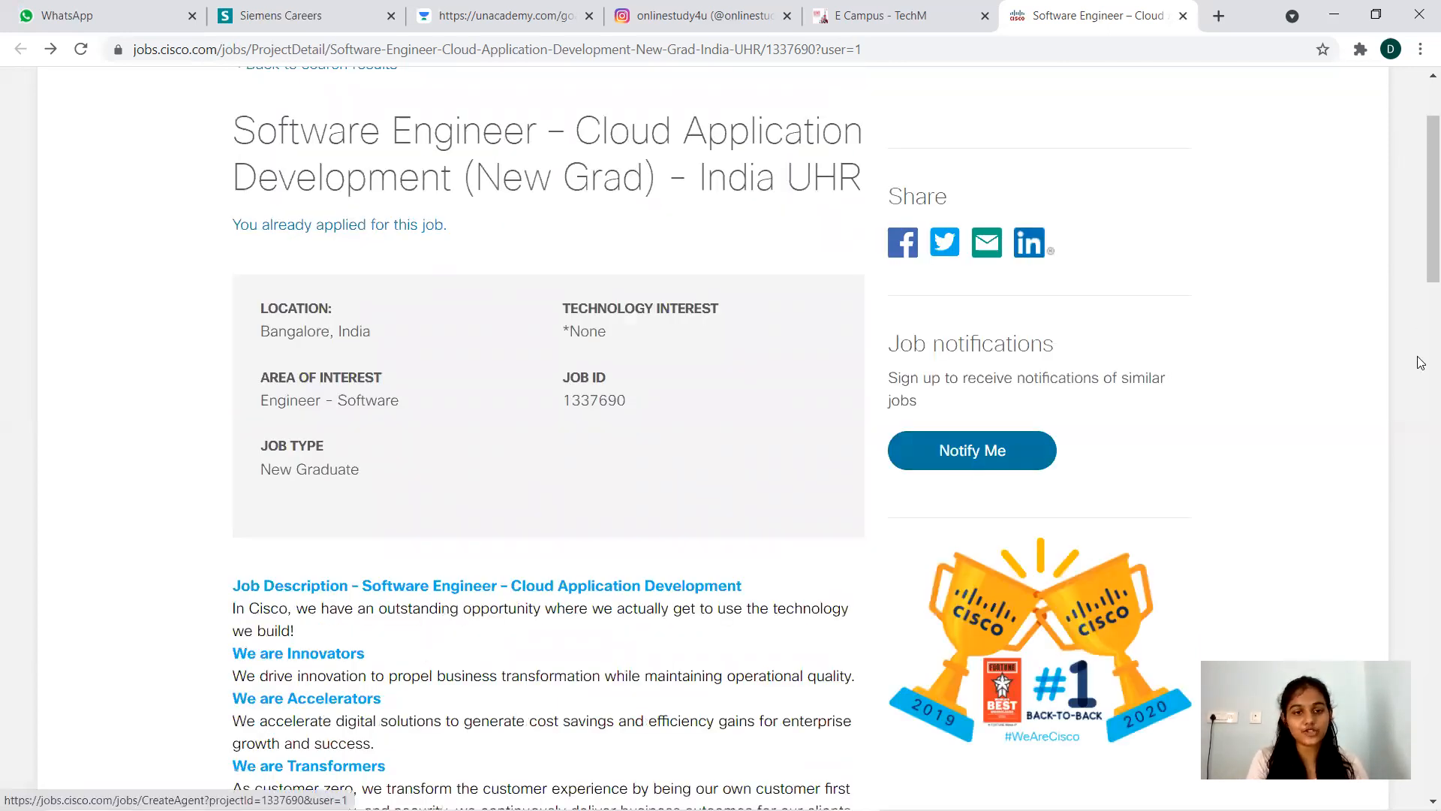
scroll("up", 3)
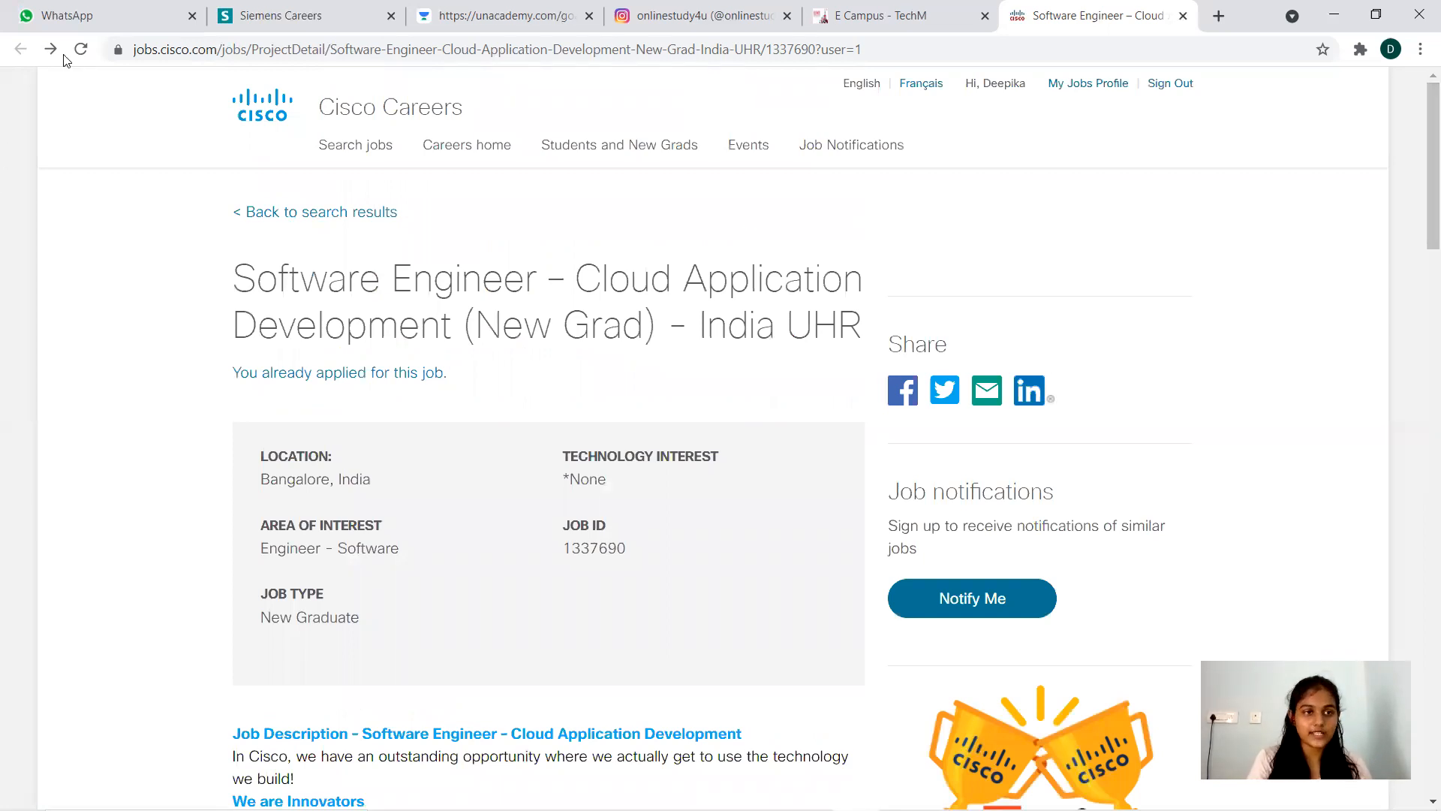
left_click(79, 48)
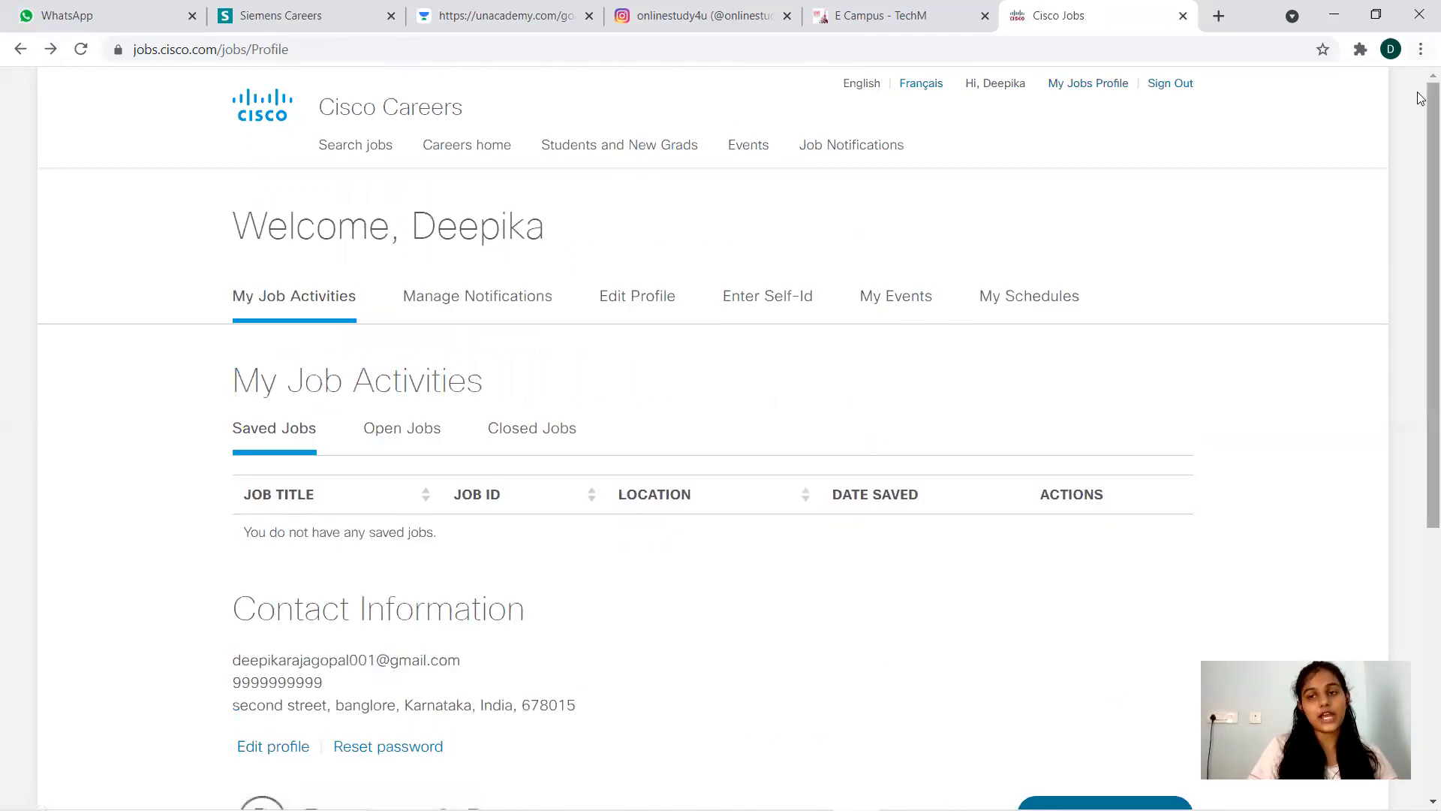
Scroll the profile down to Contact Information and the current resume under Resume & Documents
scroll("down", 3)
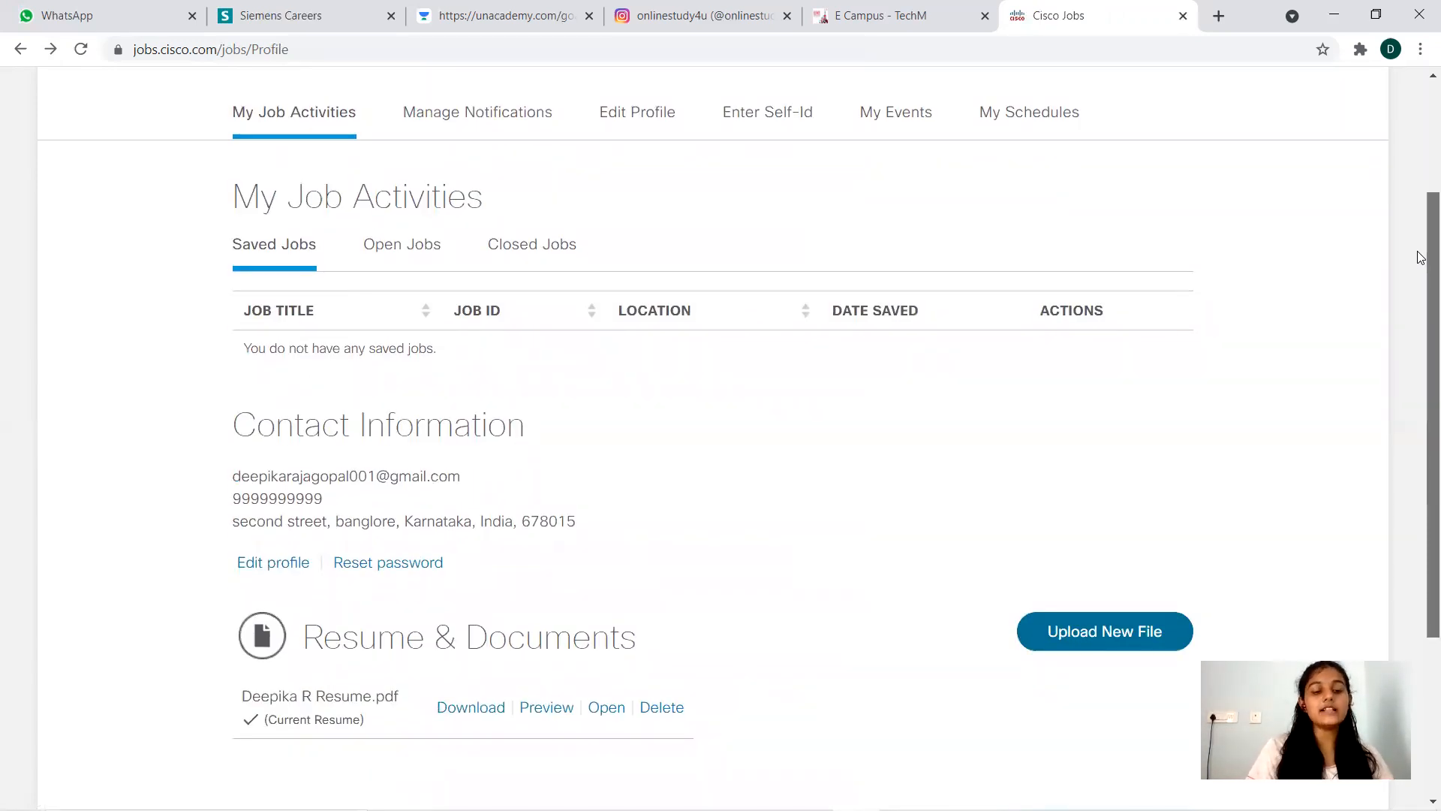
scroll("down", 3)
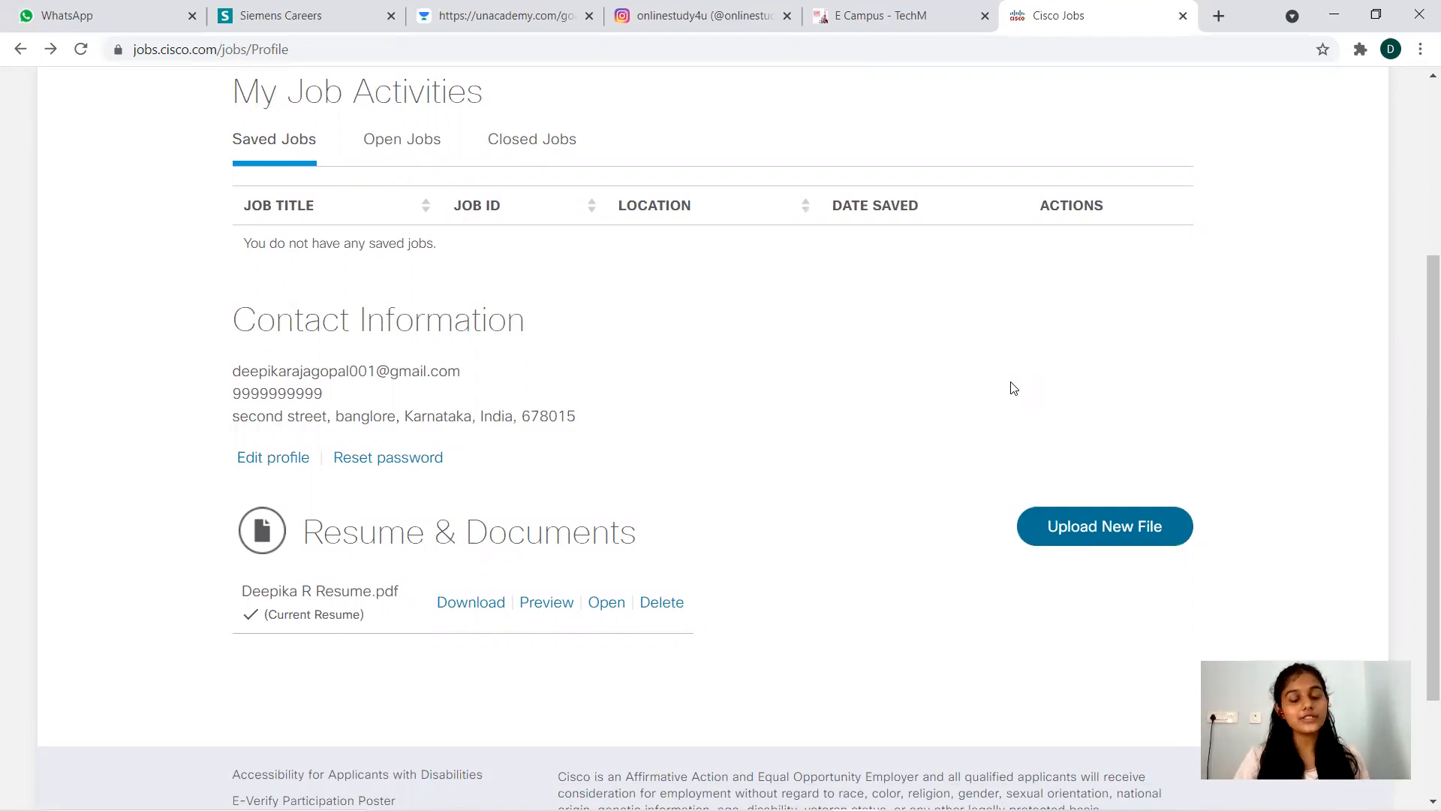
mouse_move(578, 127)
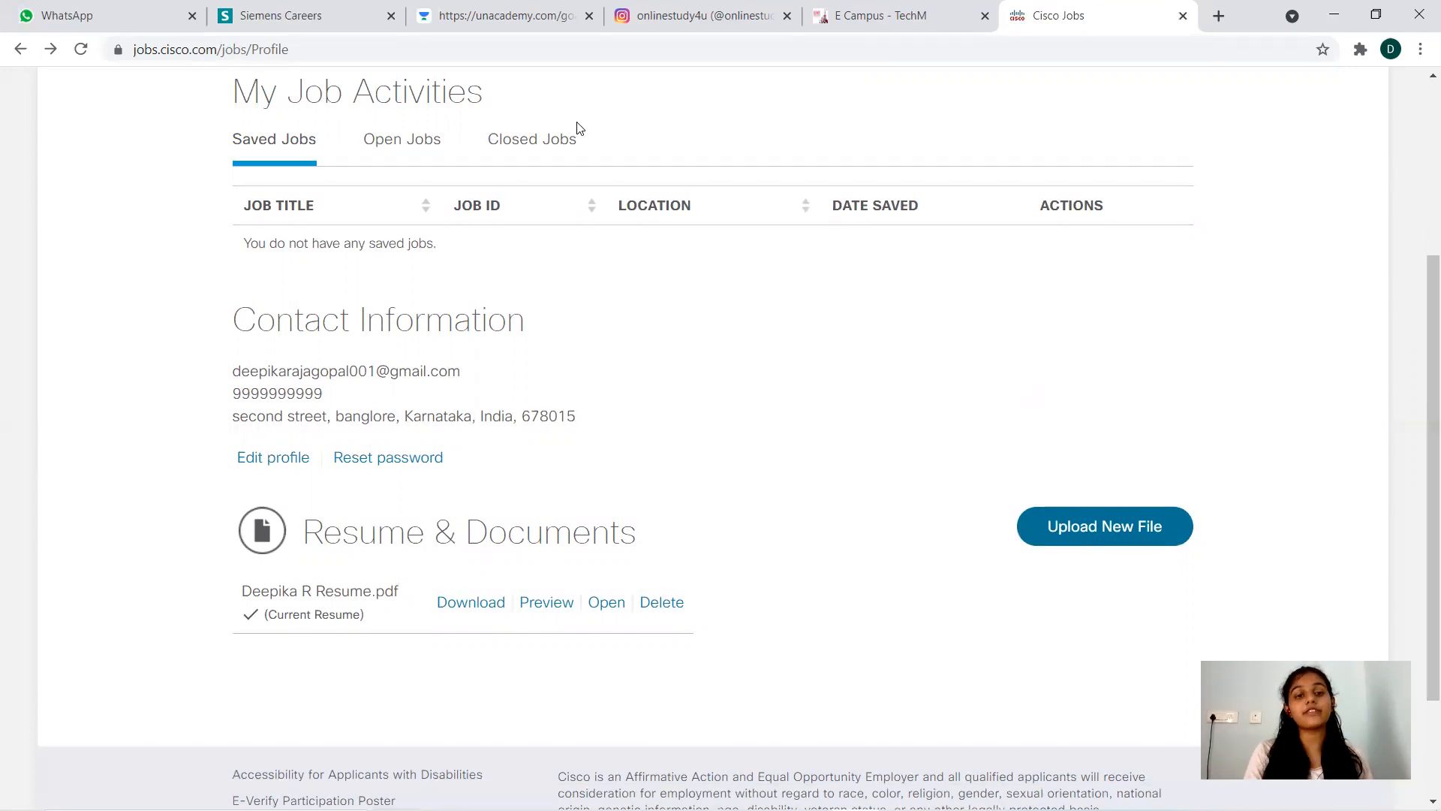